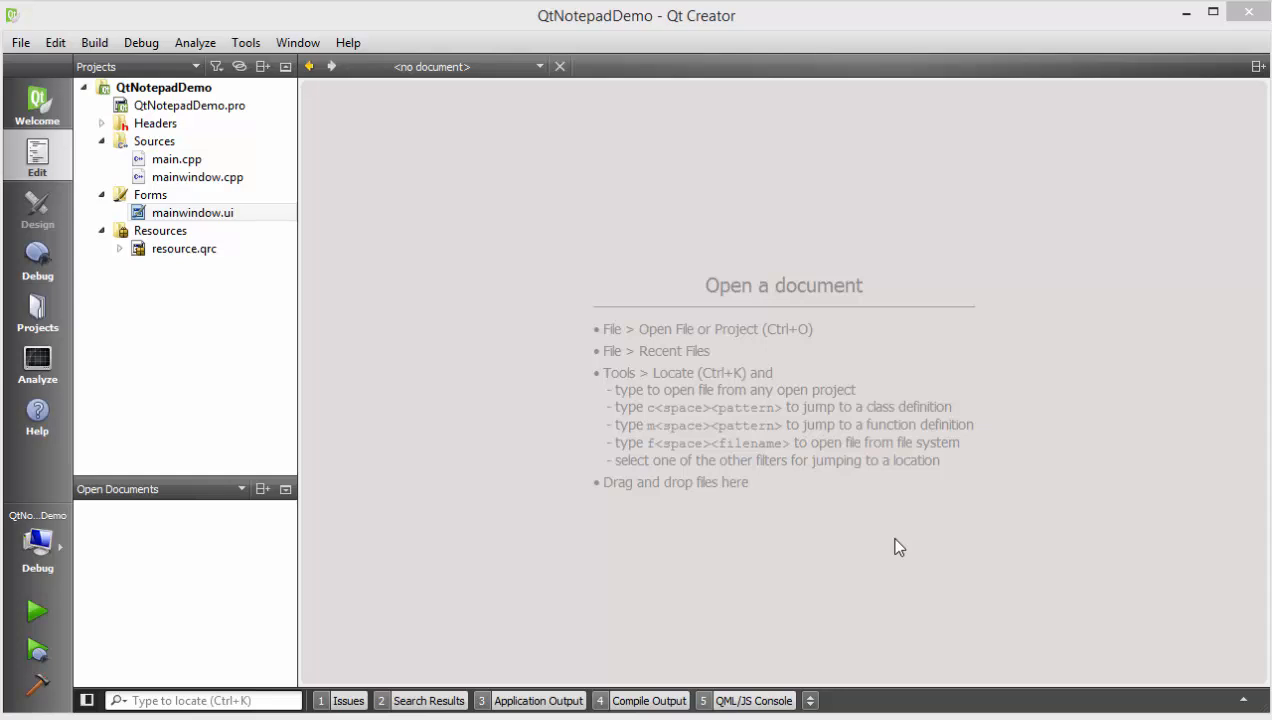
pyautogui.moveTo(616, 288)
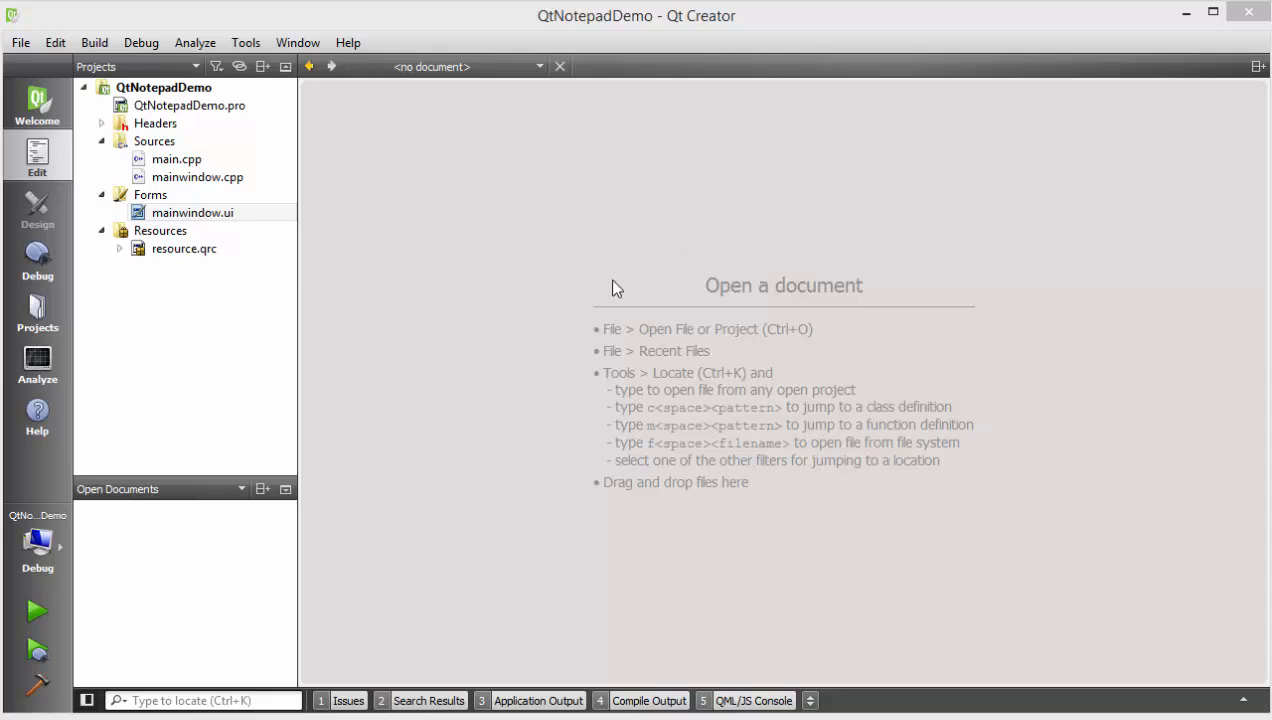
# Open mainwindow.ui from the Forms folder in the form designer
pyautogui.click(164, 88)
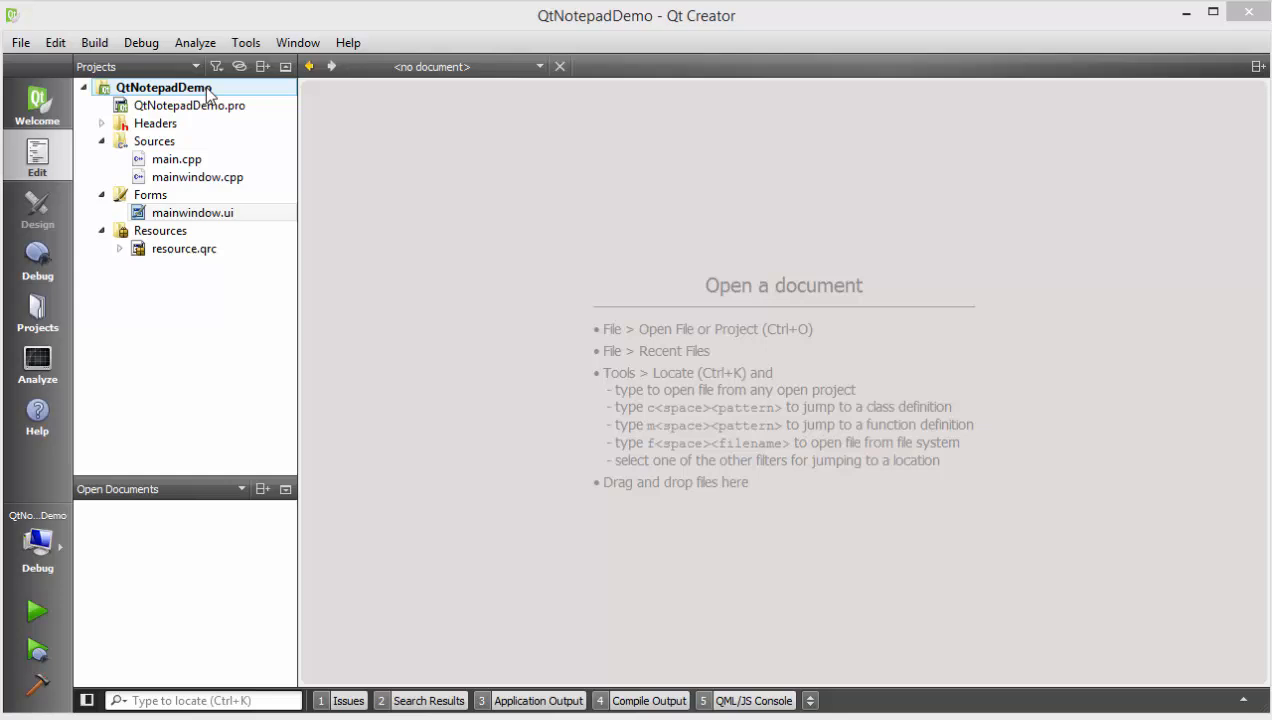
pyautogui.moveTo(144, 94)
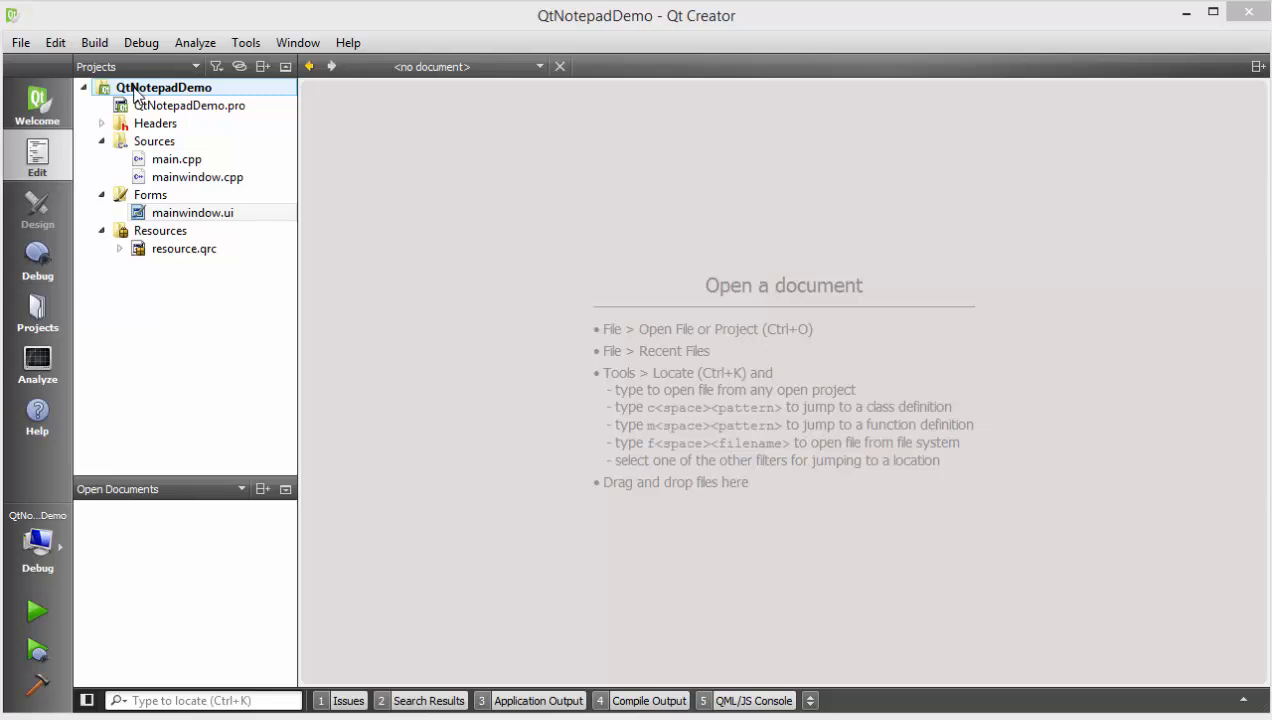
pyautogui.click(188, 104)
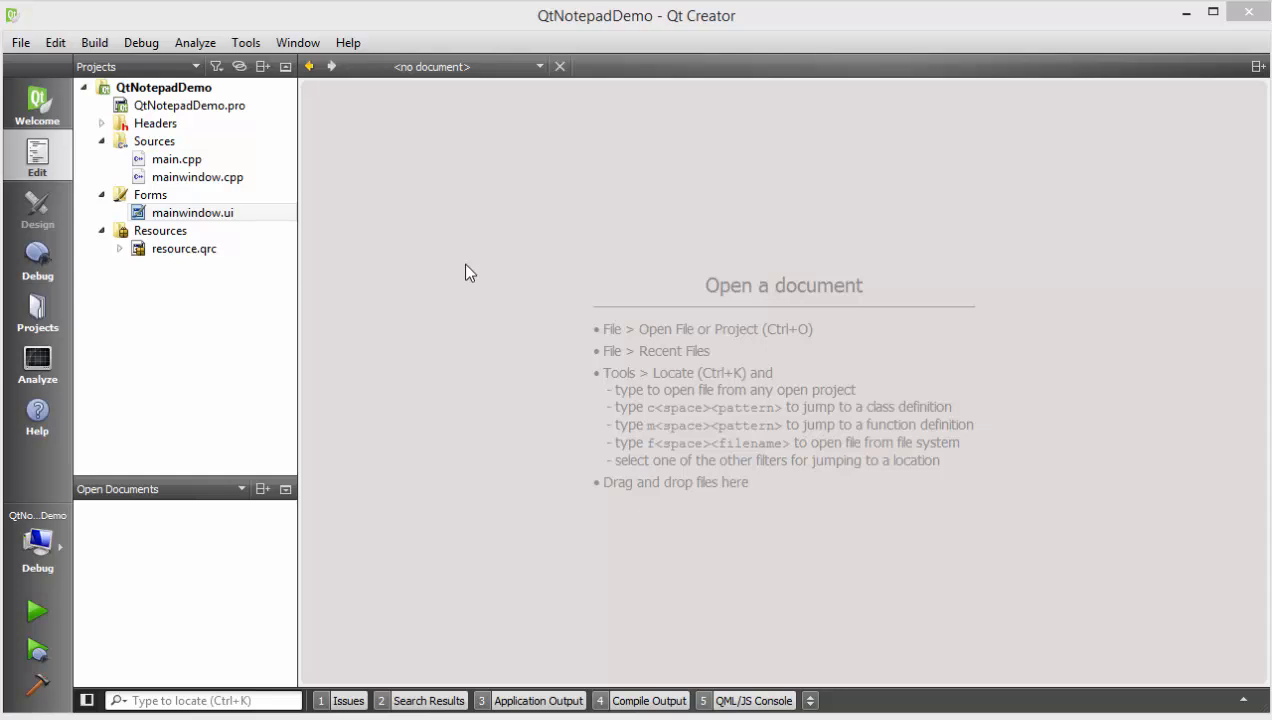
pyautogui.moveTo(456, 204)
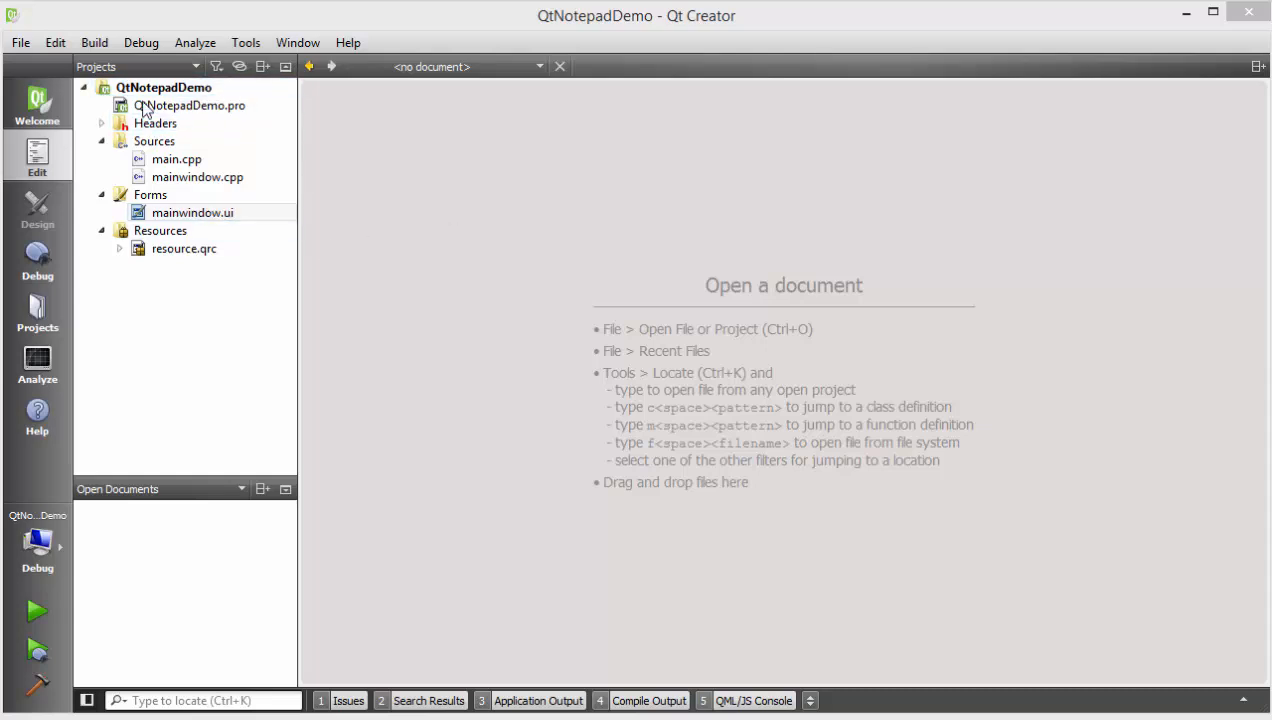
pyautogui.click(164, 88)
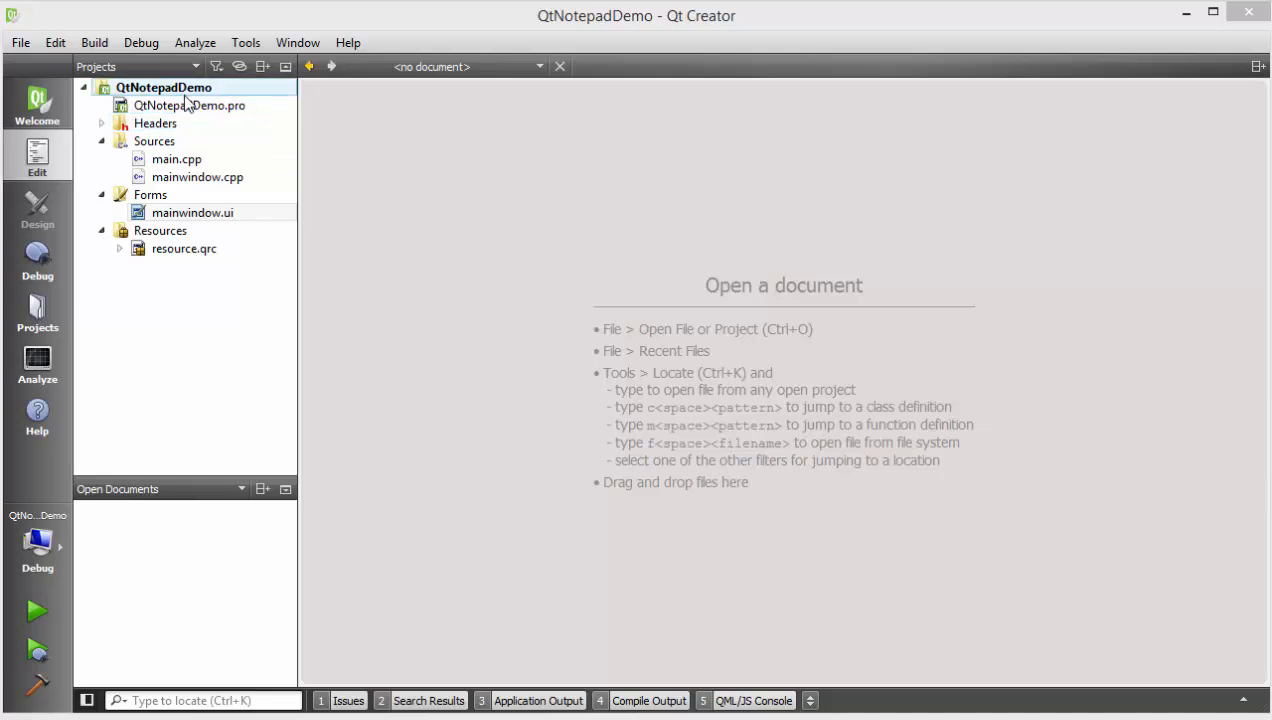
pyautogui.moveTo(156, 96)
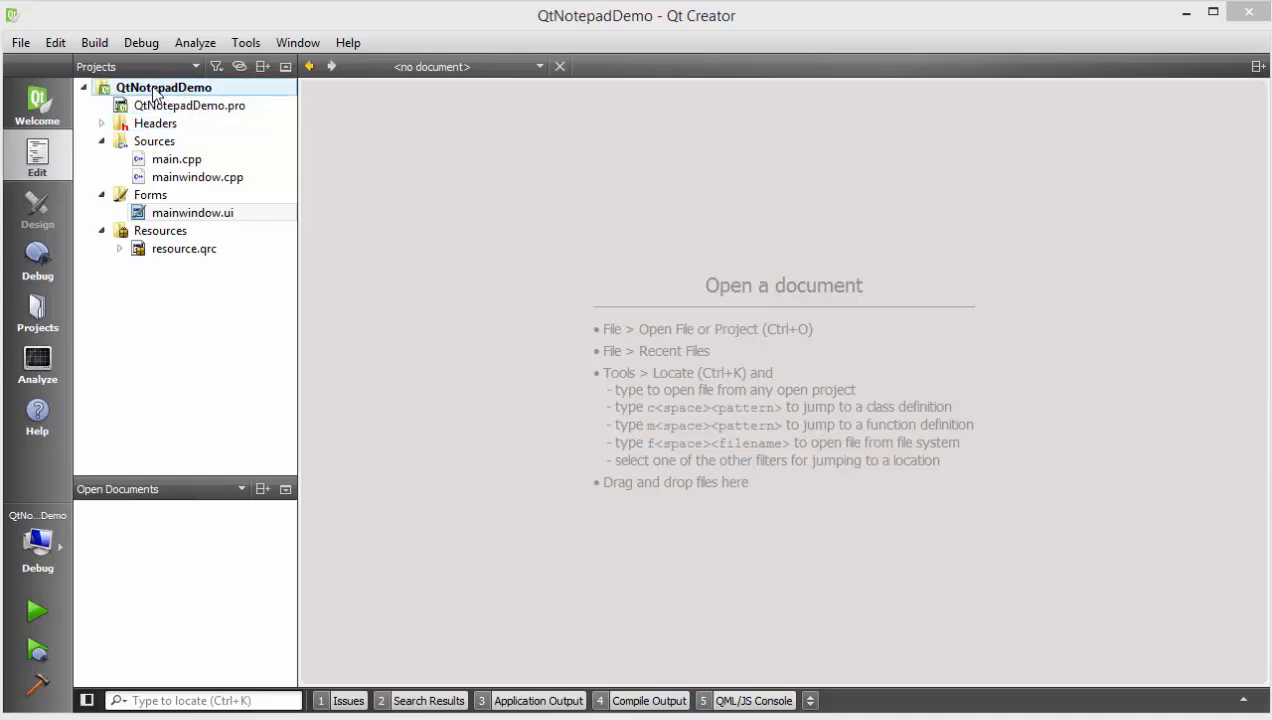
pyautogui.click(192, 212)
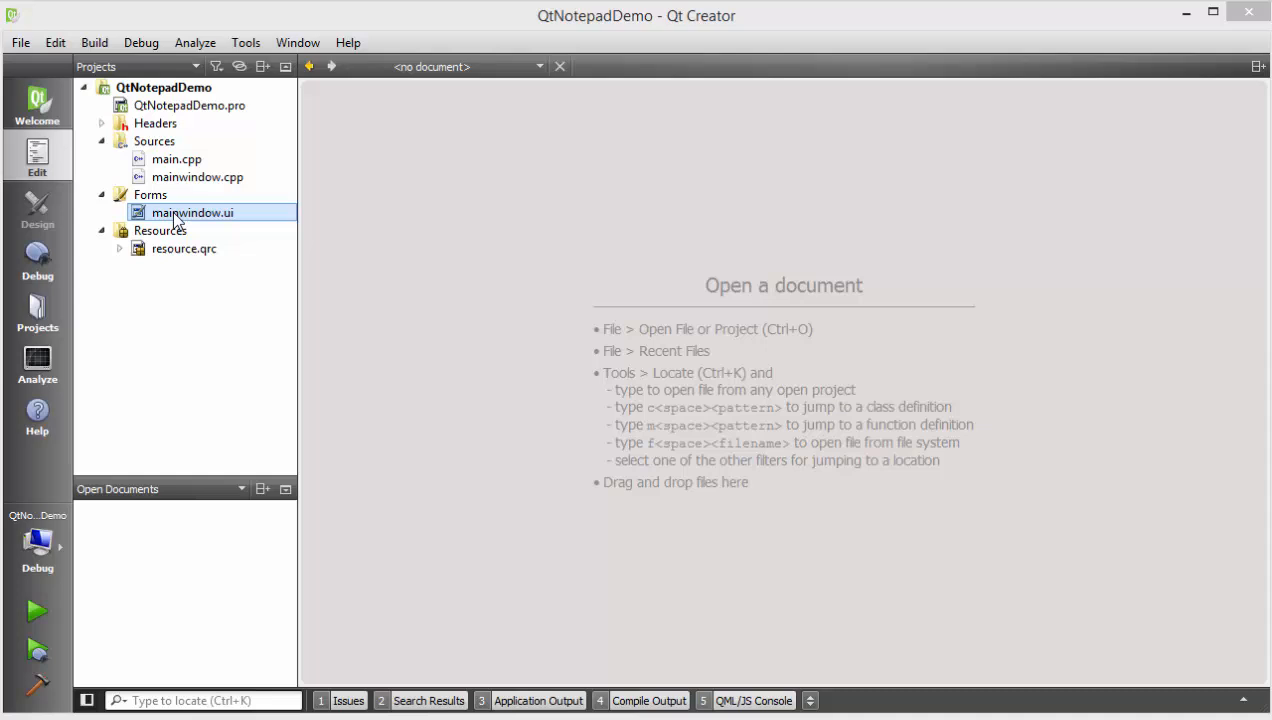
pyautogui.doubleClick(192, 212)
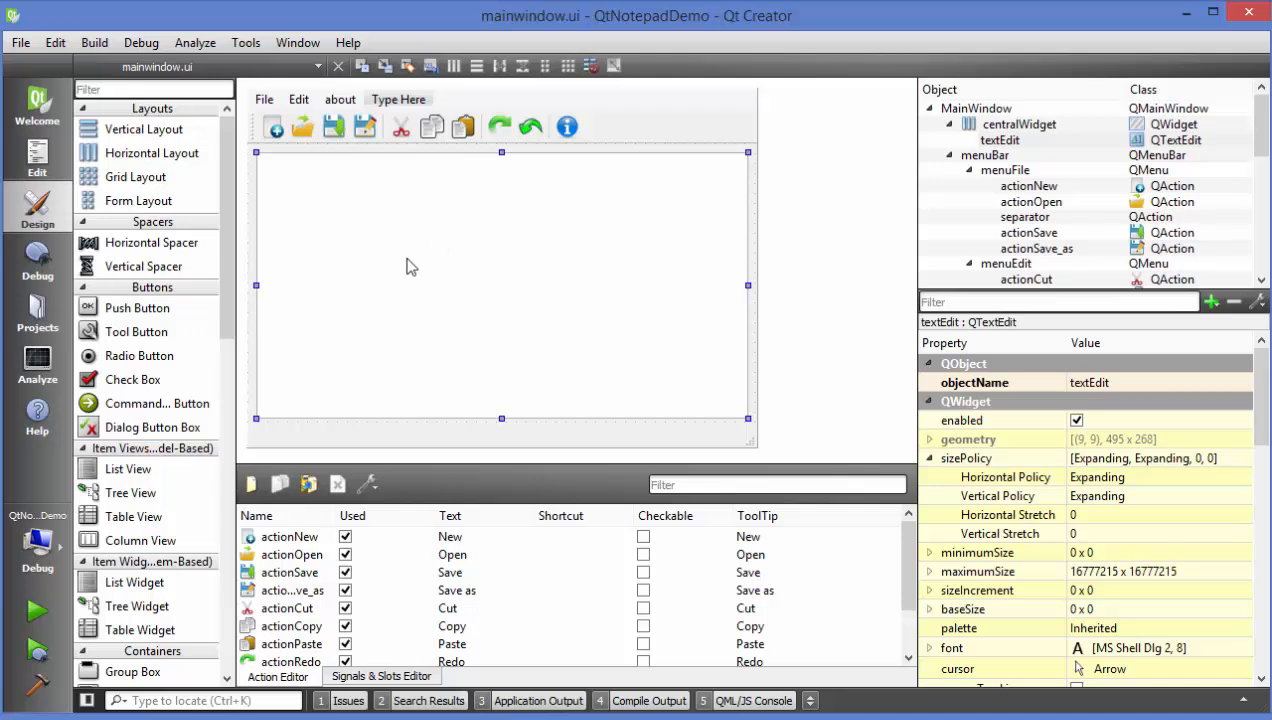
pyautogui.moveTo(444, 244)
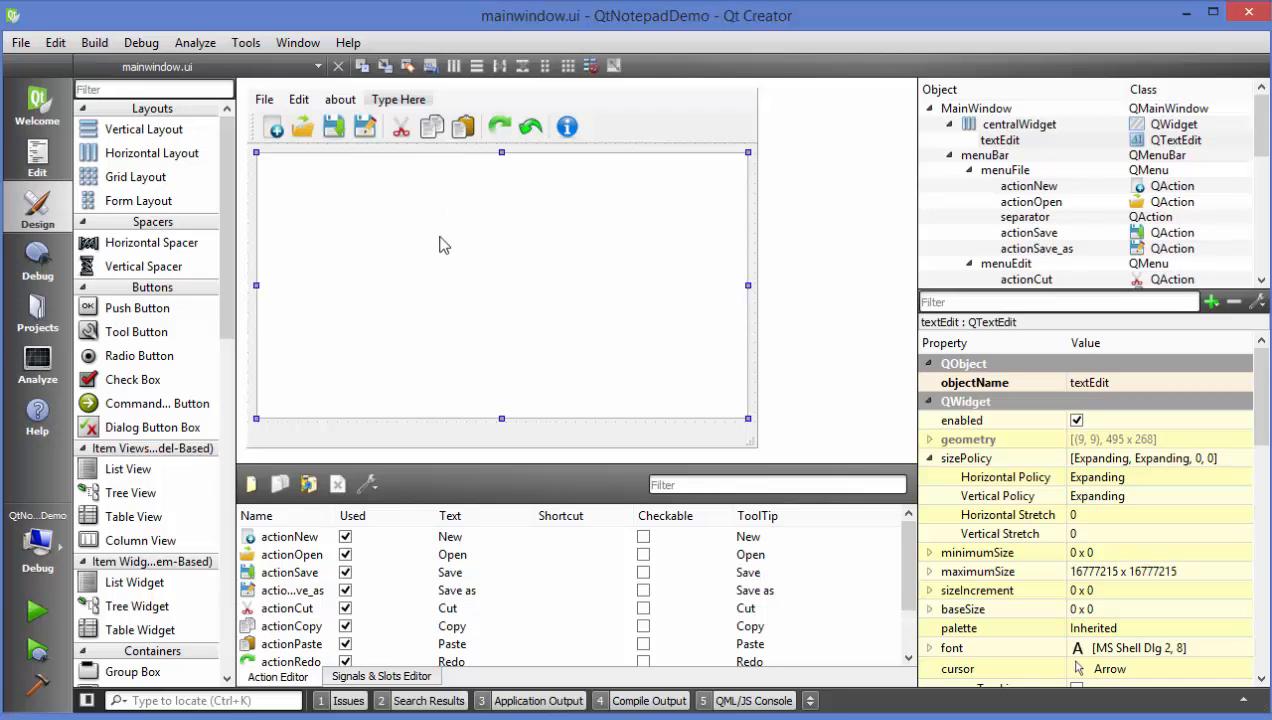
pyautogui.moveTo(490, 132)
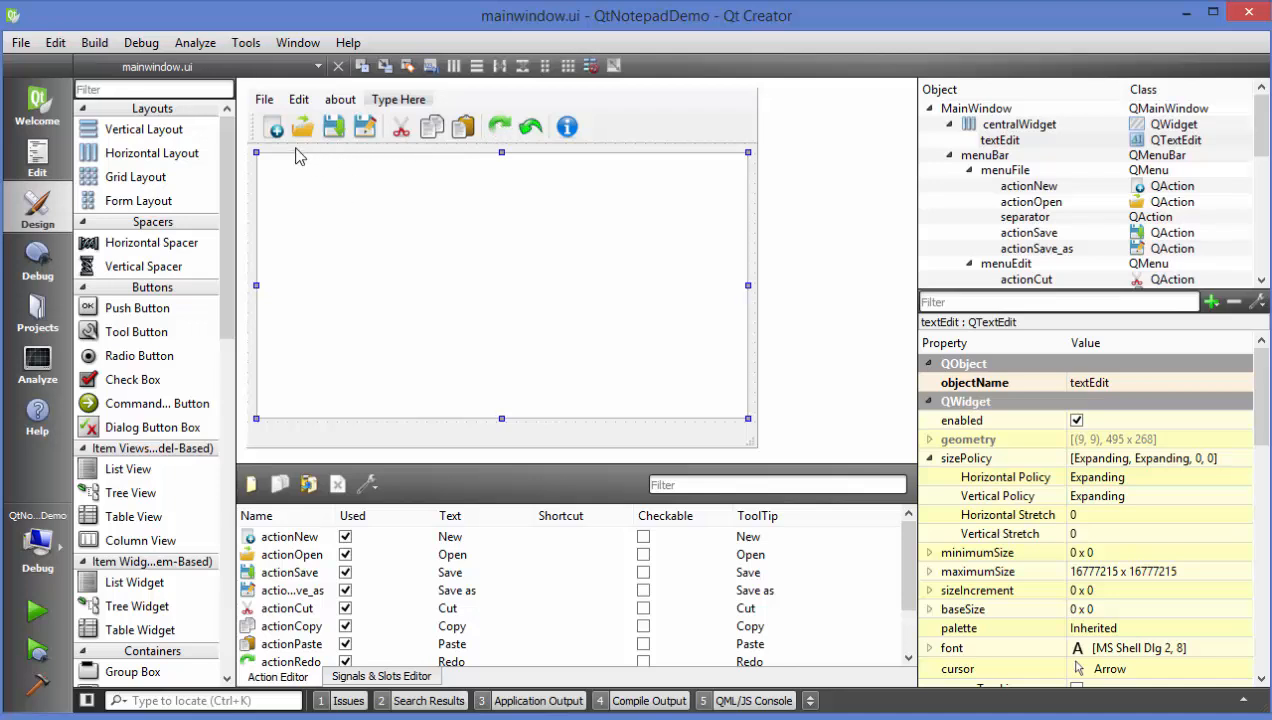
pyautogui.moveTo(340, 158)
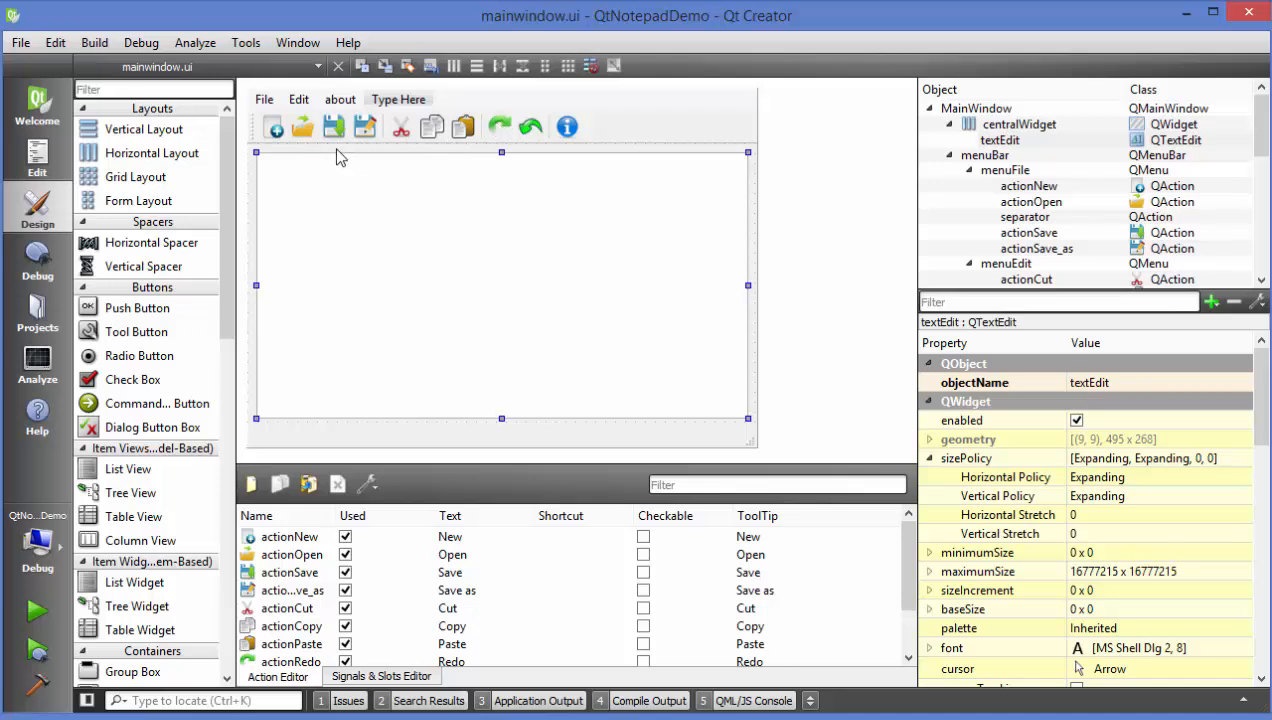
pyautogui.moveTo(388, 210)
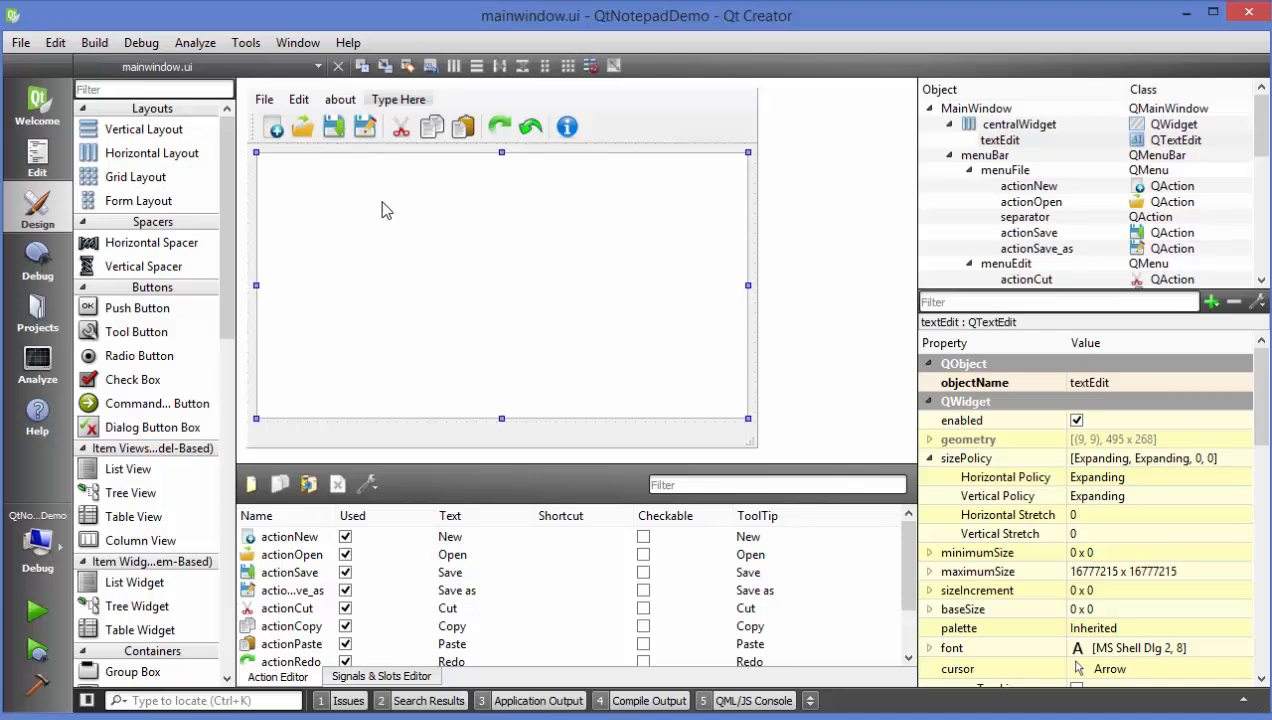
pyautogui.moveTo(300, 104)
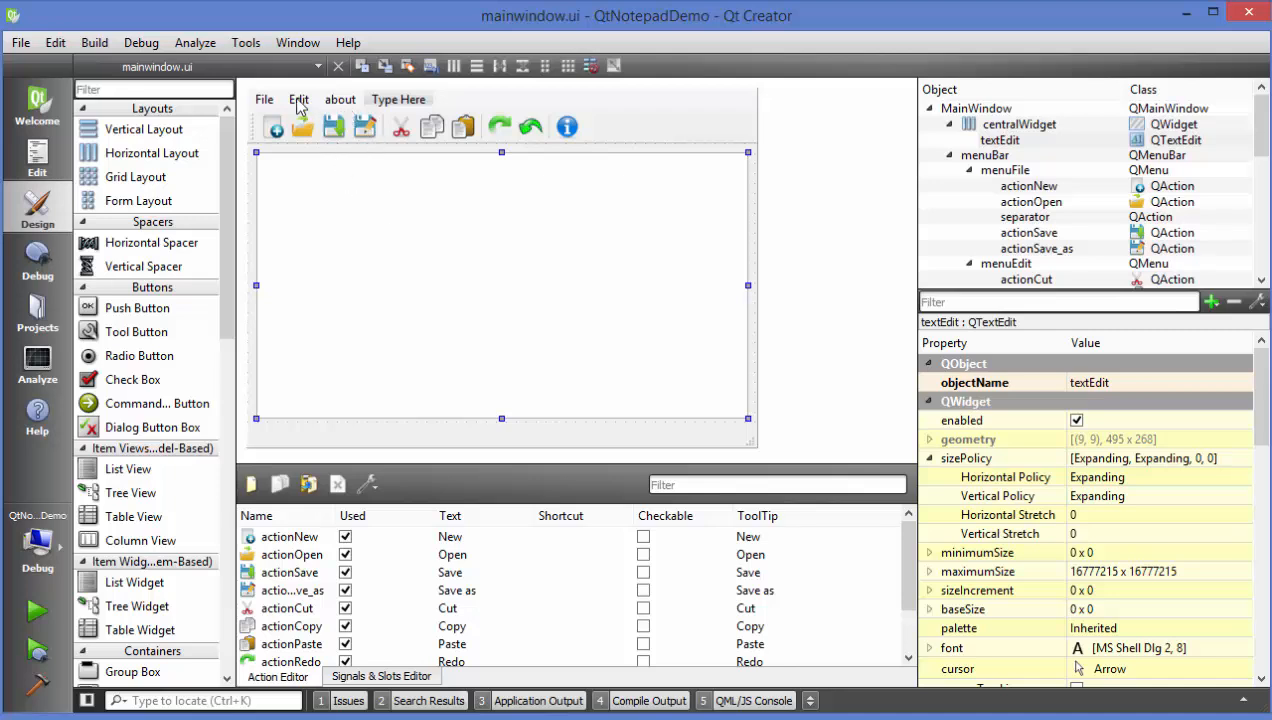
# Add a new 'Font' entry at the end of the form's Edit menu
pyautogui.click(298, 100)
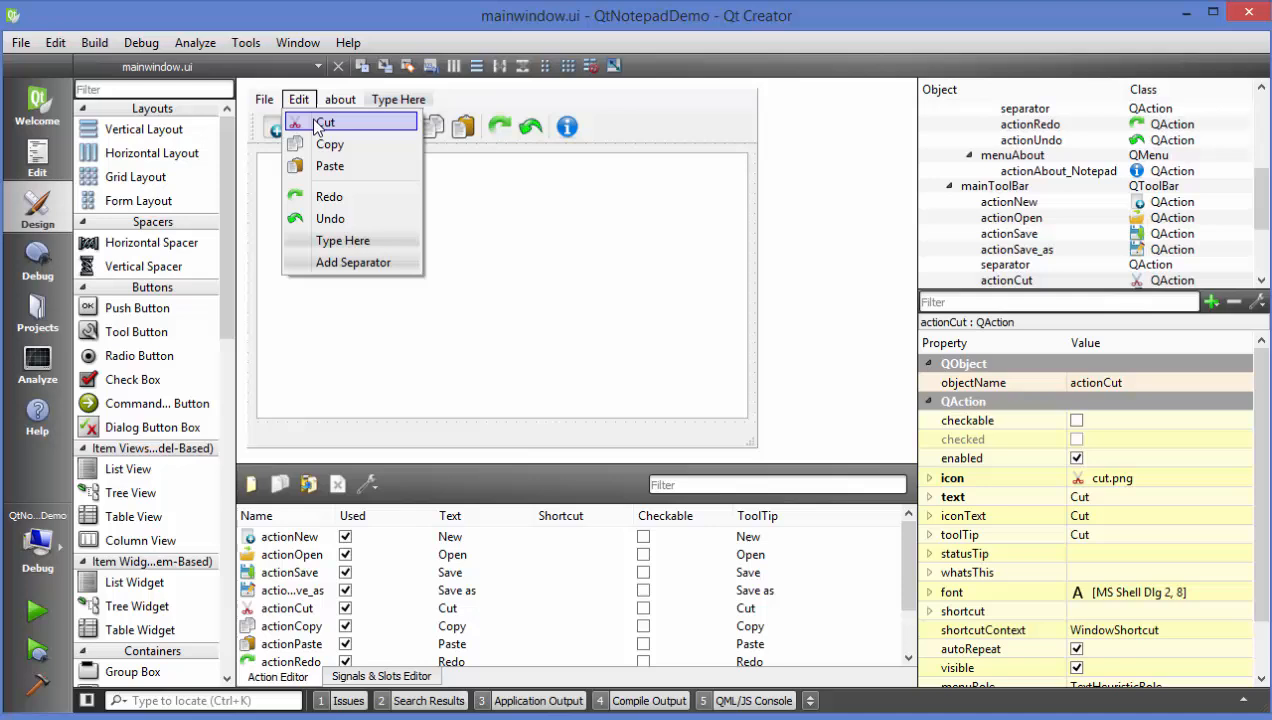
pyautogui.moveTo(332, 206)
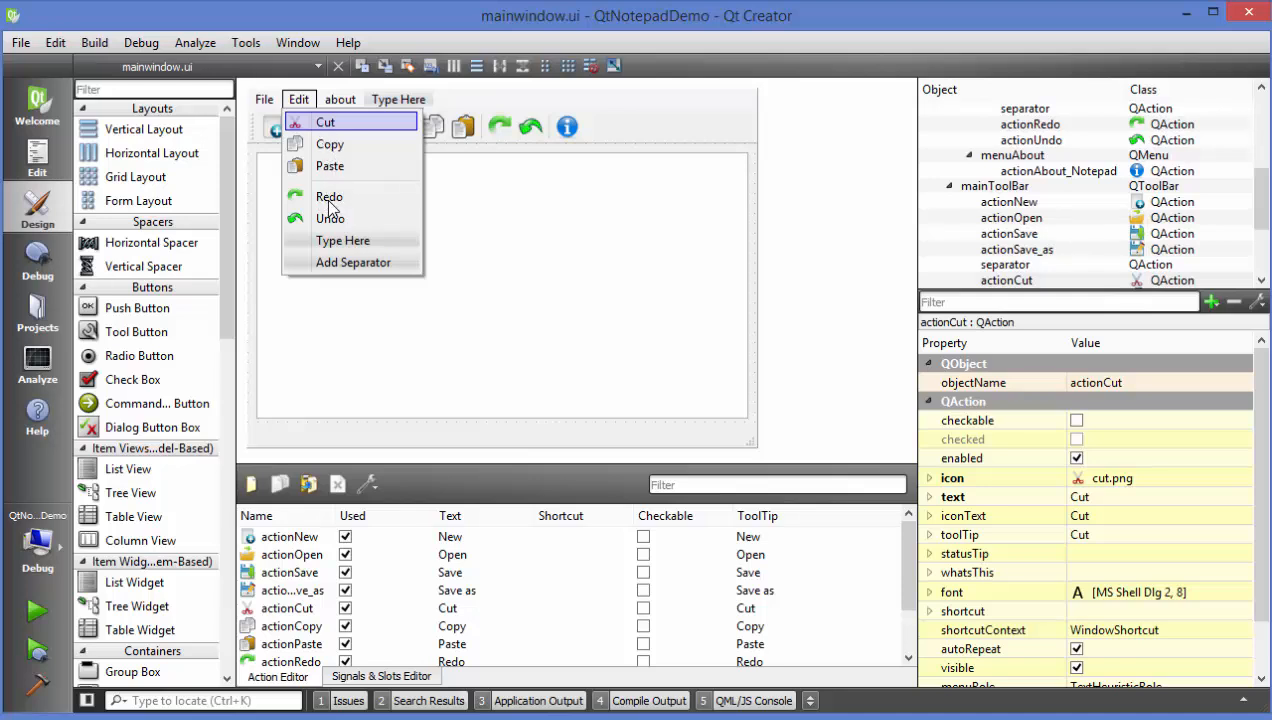
pyautogui.moveTo(328, 222)
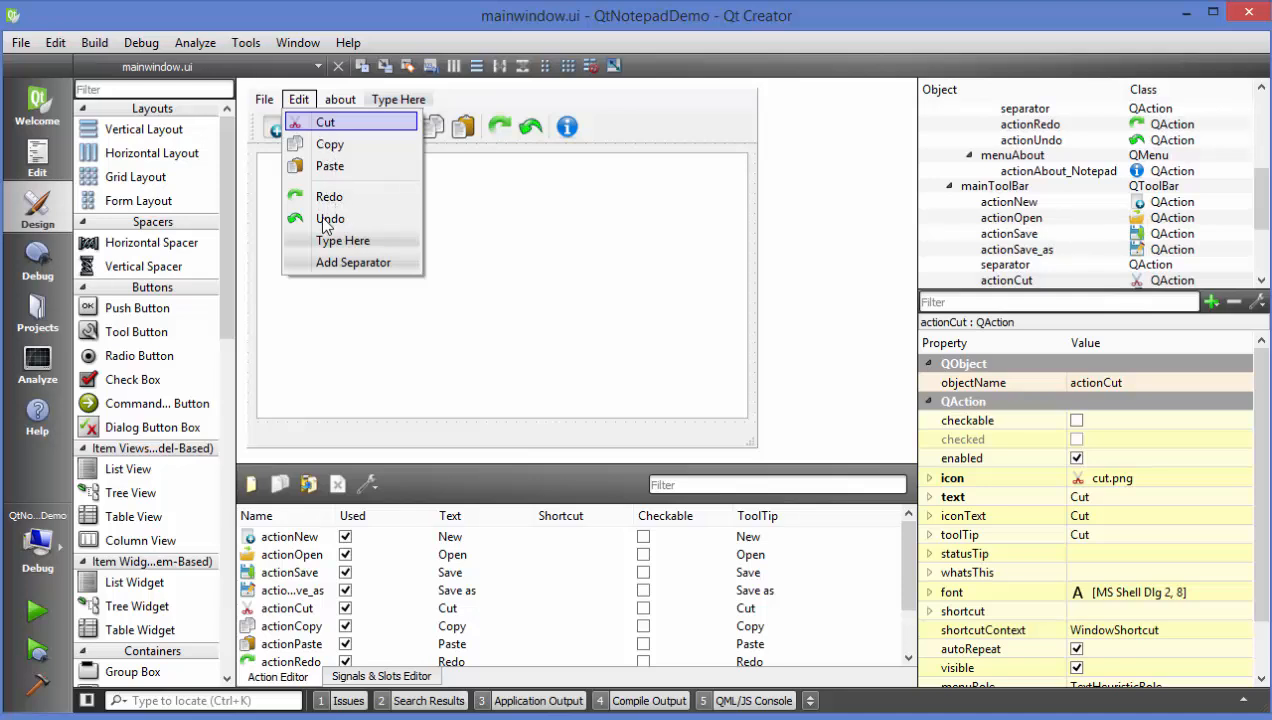
pyautogui.moveTo(340, 224)
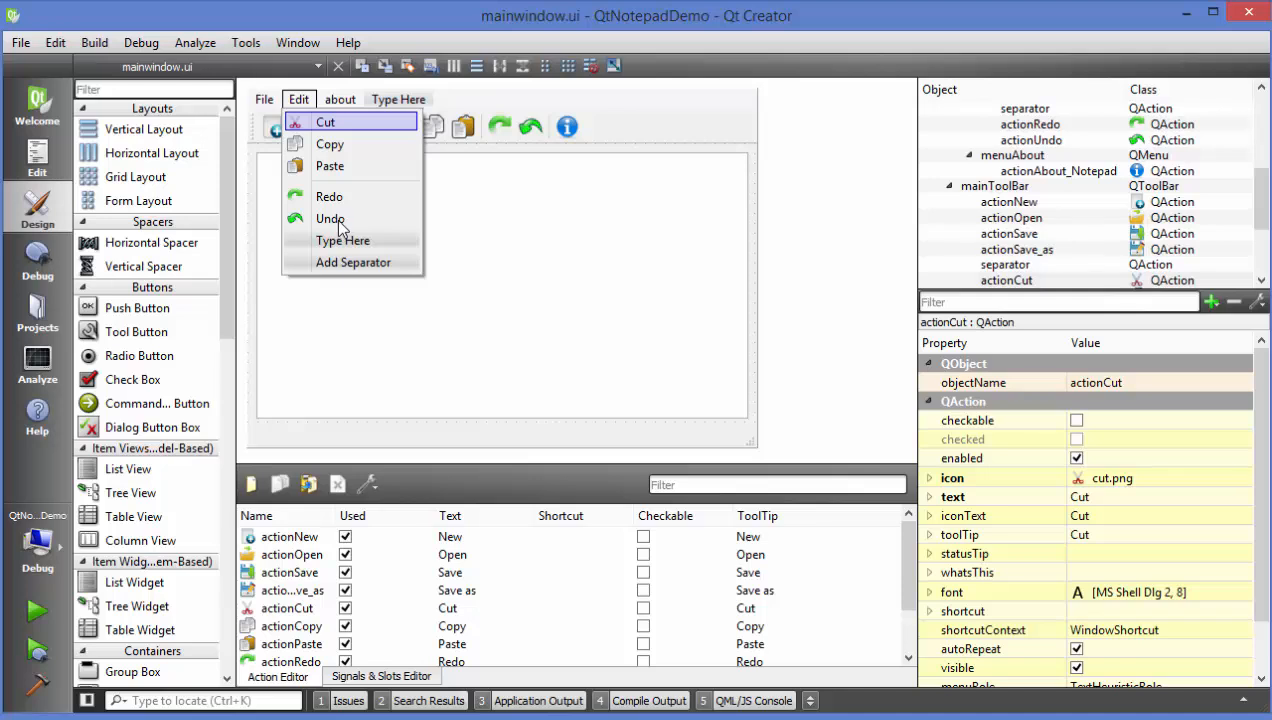
pyautogui.moveTo(328, 252)
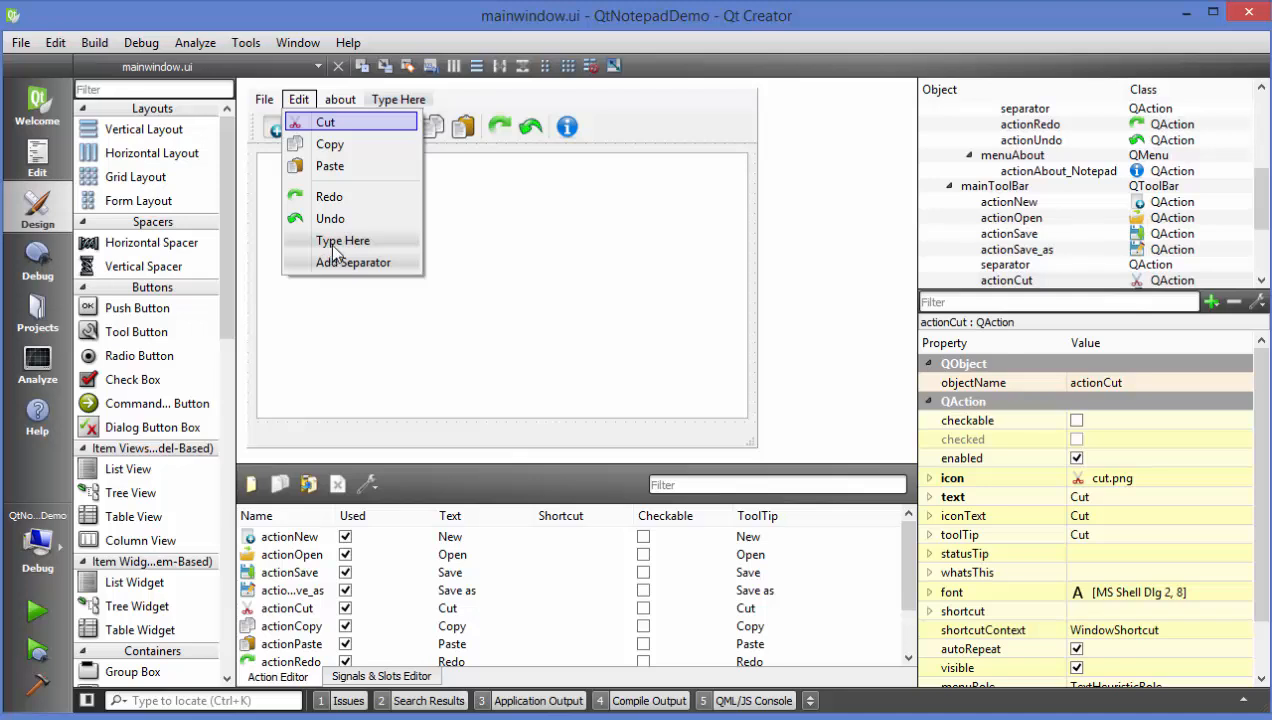
pyautogui.moveTo(330, 252)
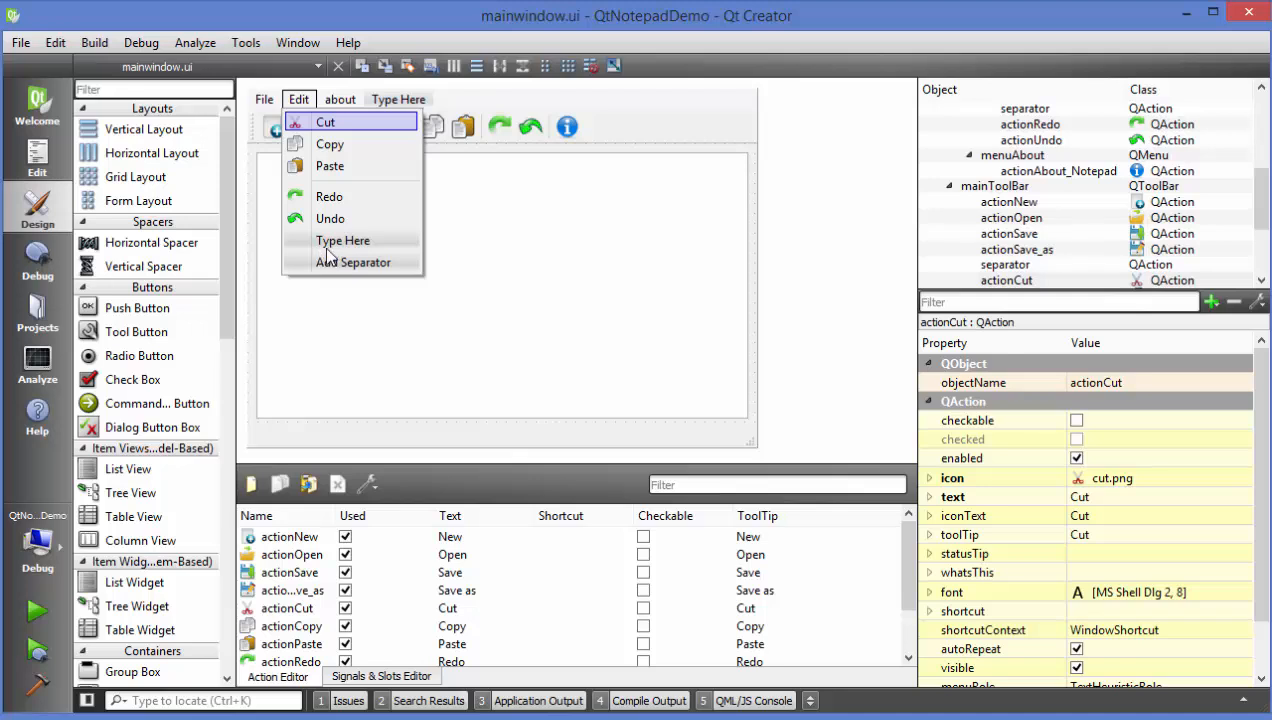
pyautogui.moveTo(344, 262)
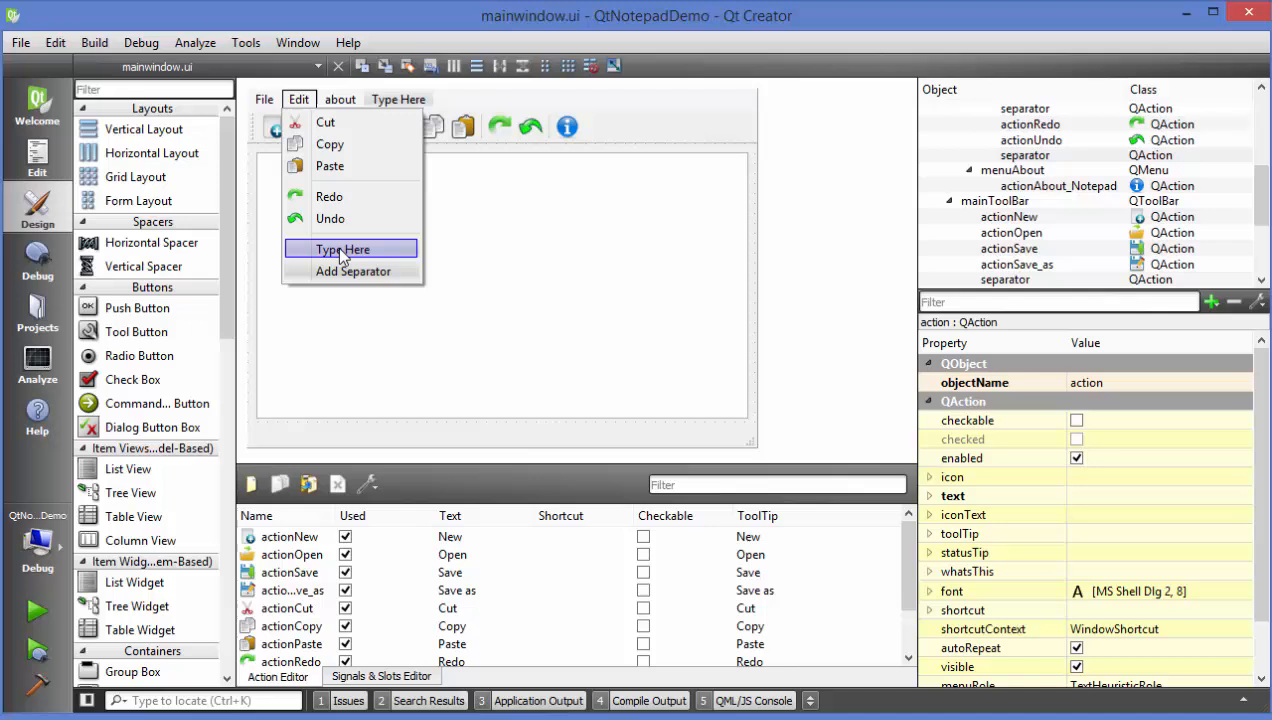
pyautogui.click(344, 248)
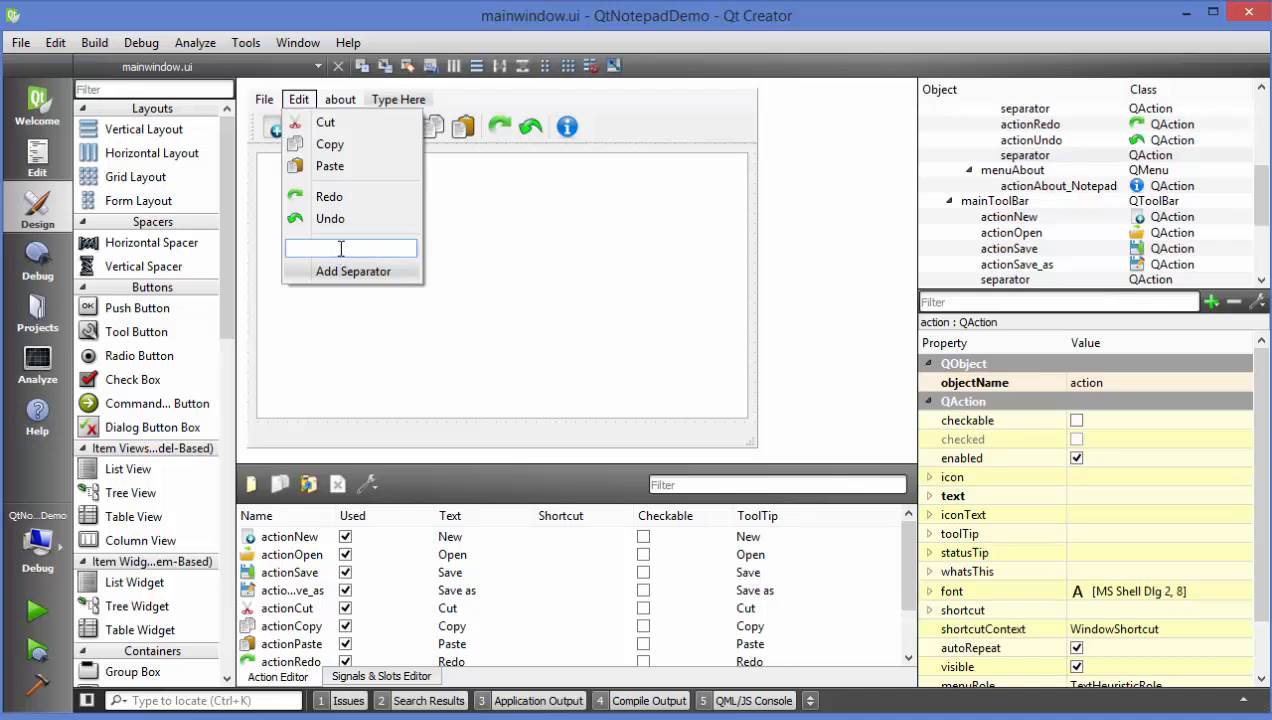
pyautogui.write('F')
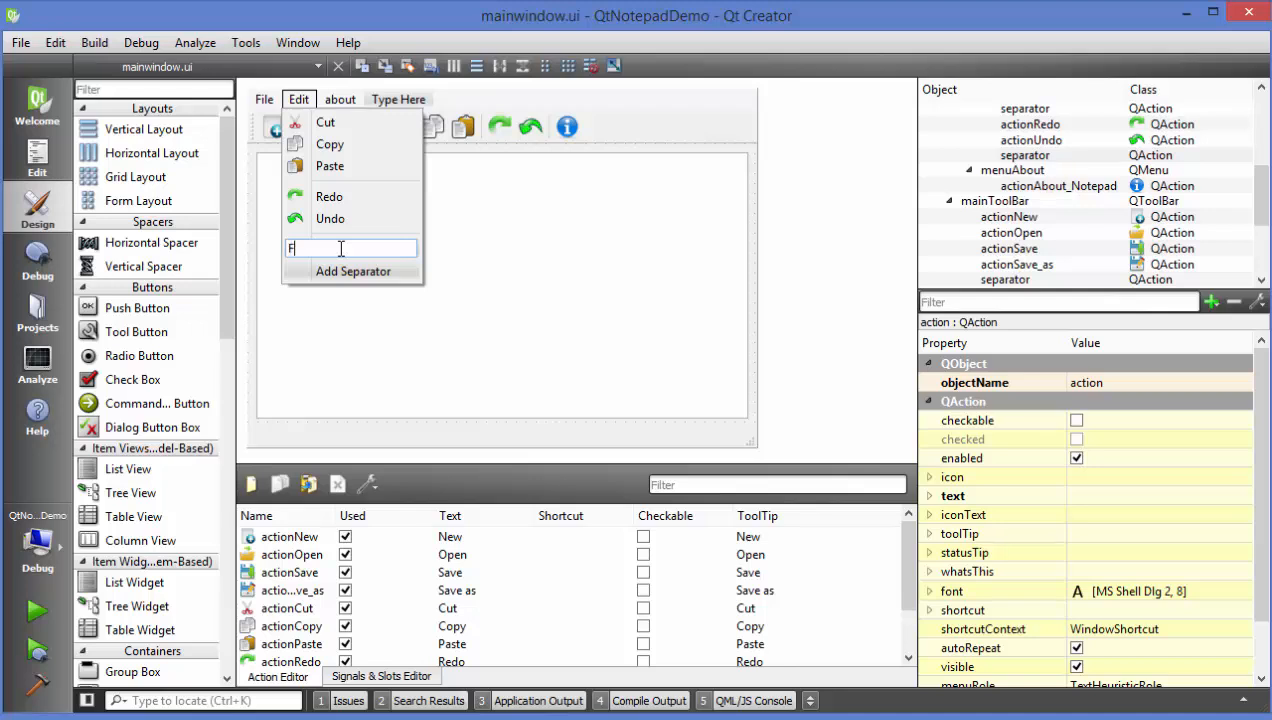
pyautogui.write('ont')
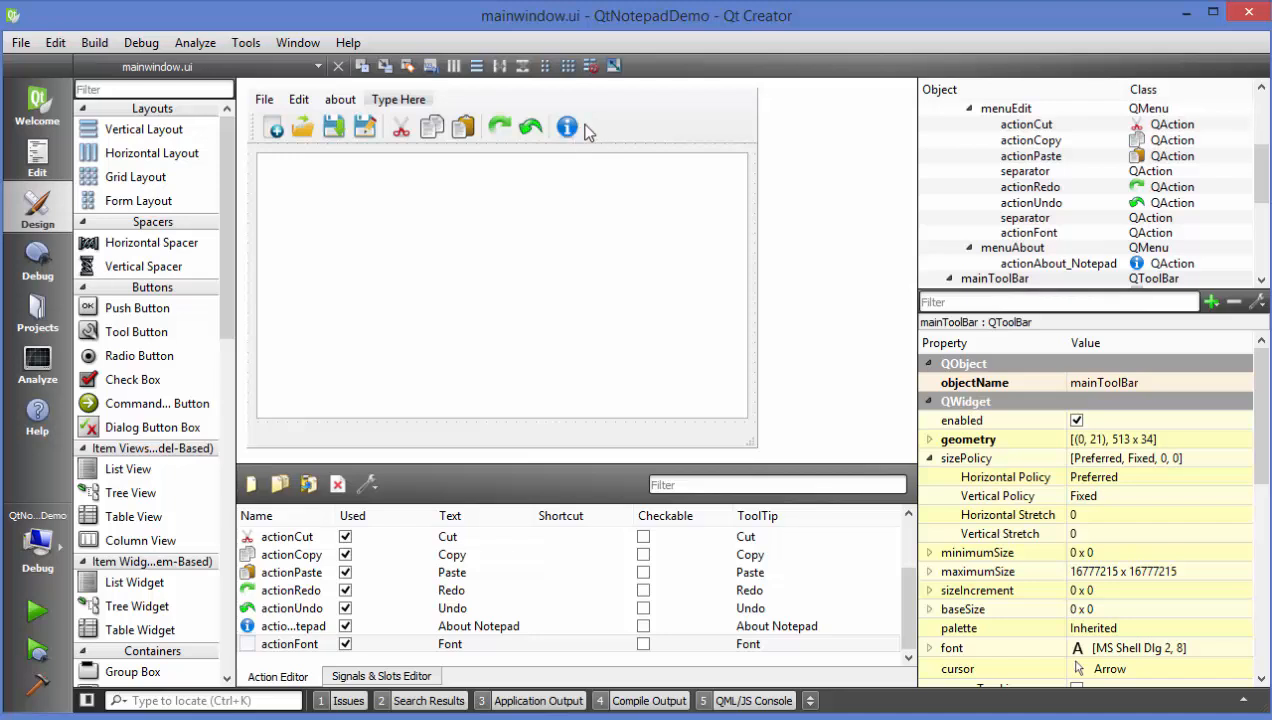
pyautogui.moveTo(604, 130)
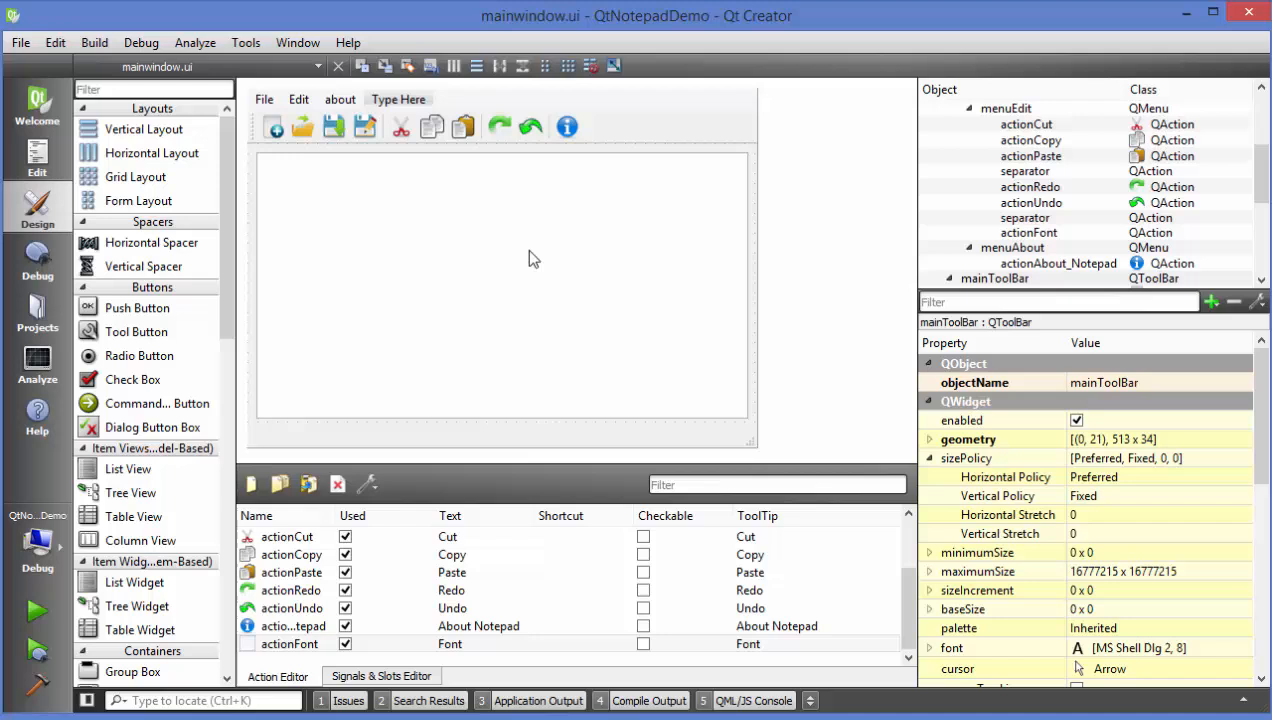
# Check the about and Edit menus, then select actionFont in the Action Editor
pyautogui.click(290, 644)
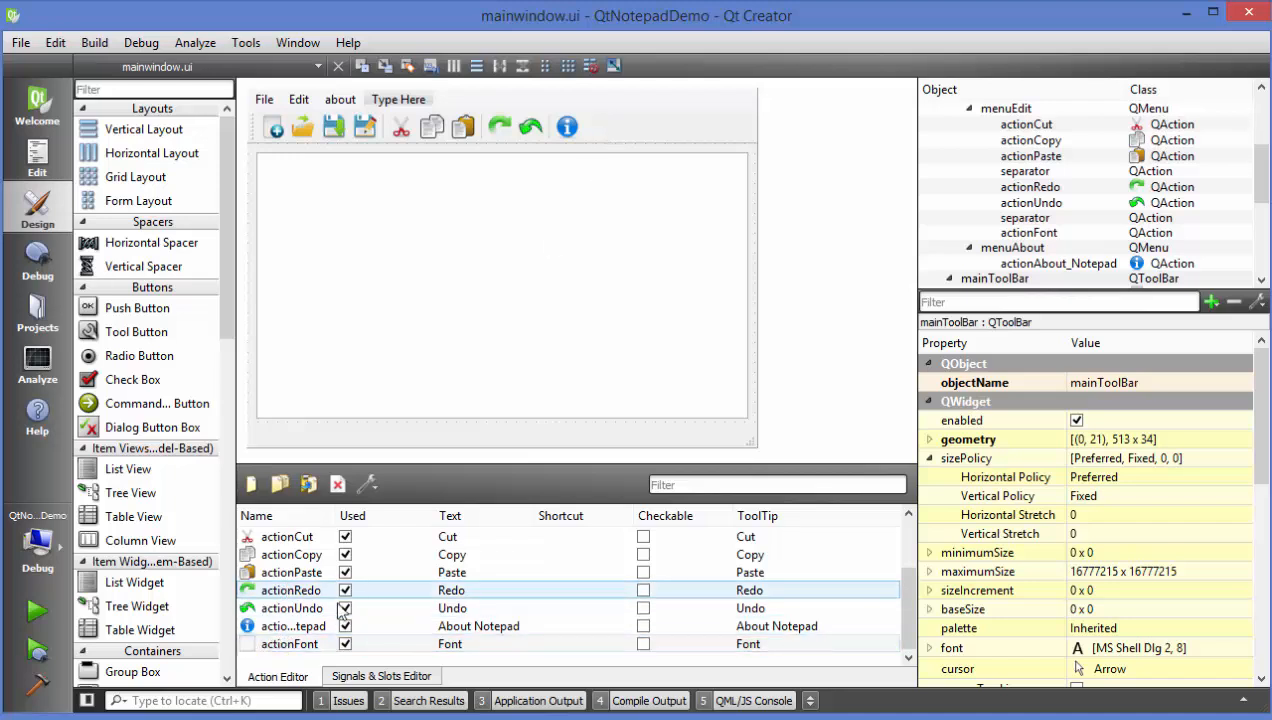
pyautogui.click(290, 644)
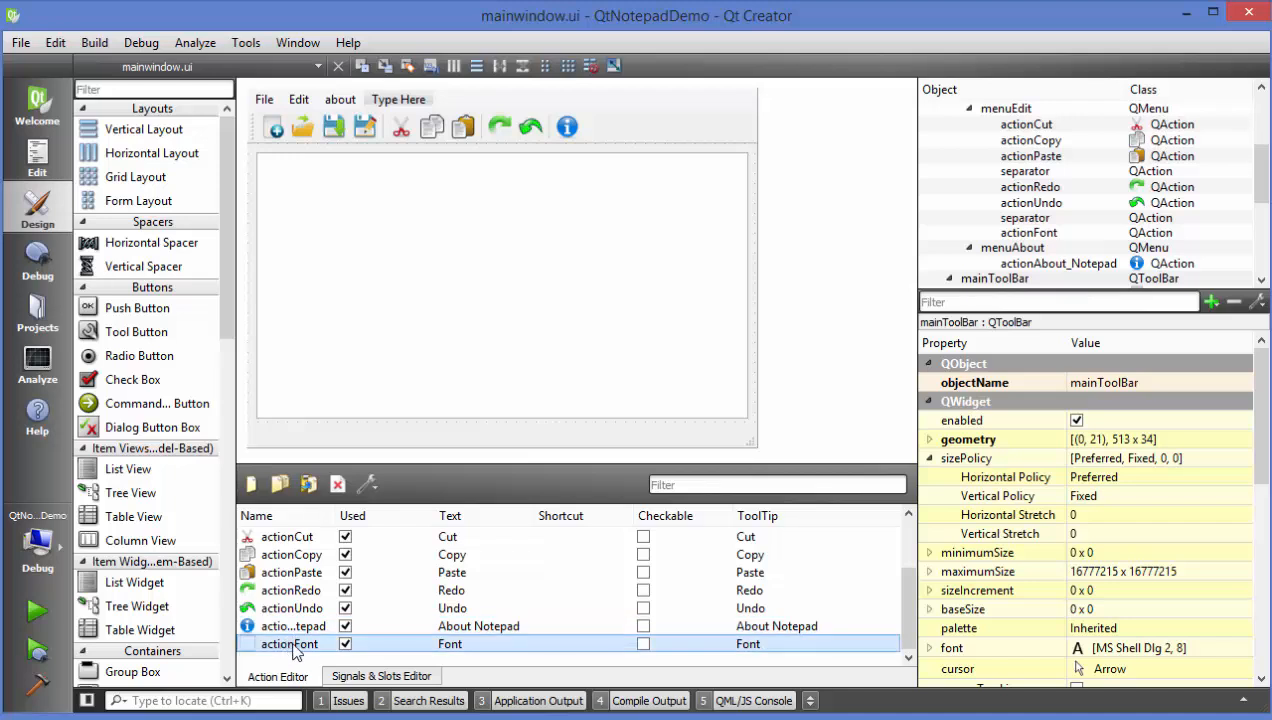
pyautogui.moveTo(302, 652)
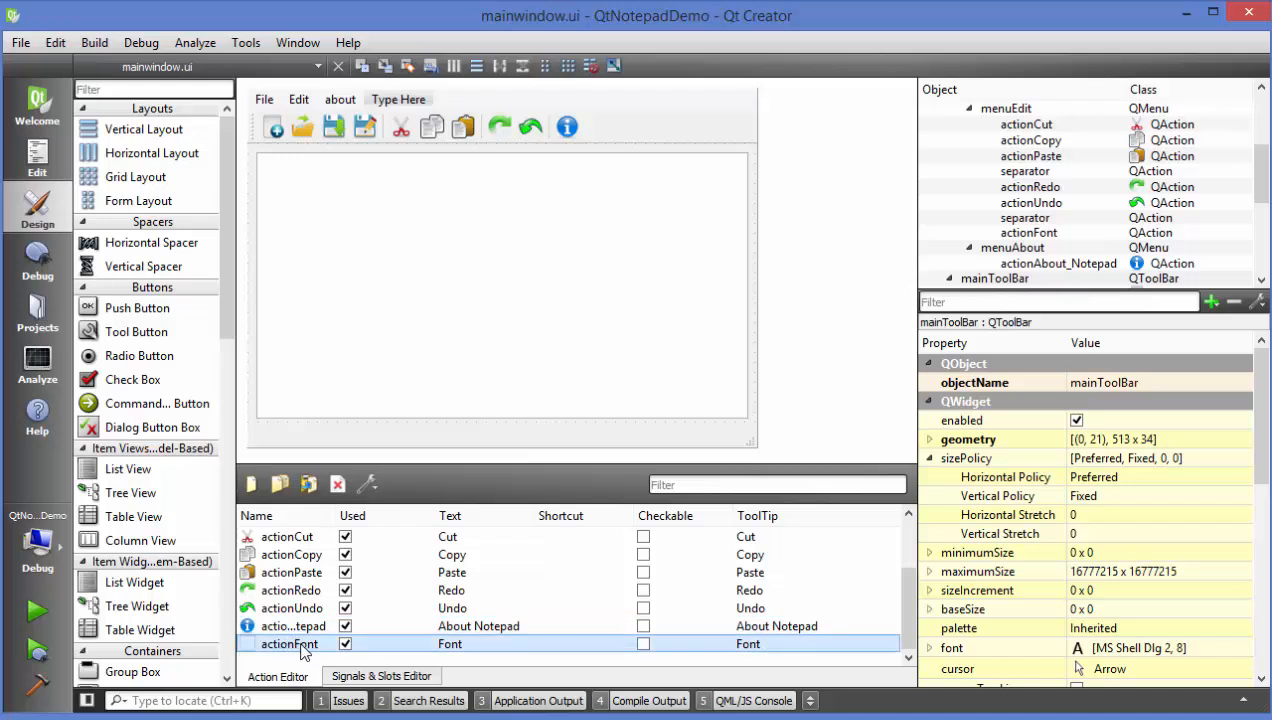
pyautogui.click(340, 100)
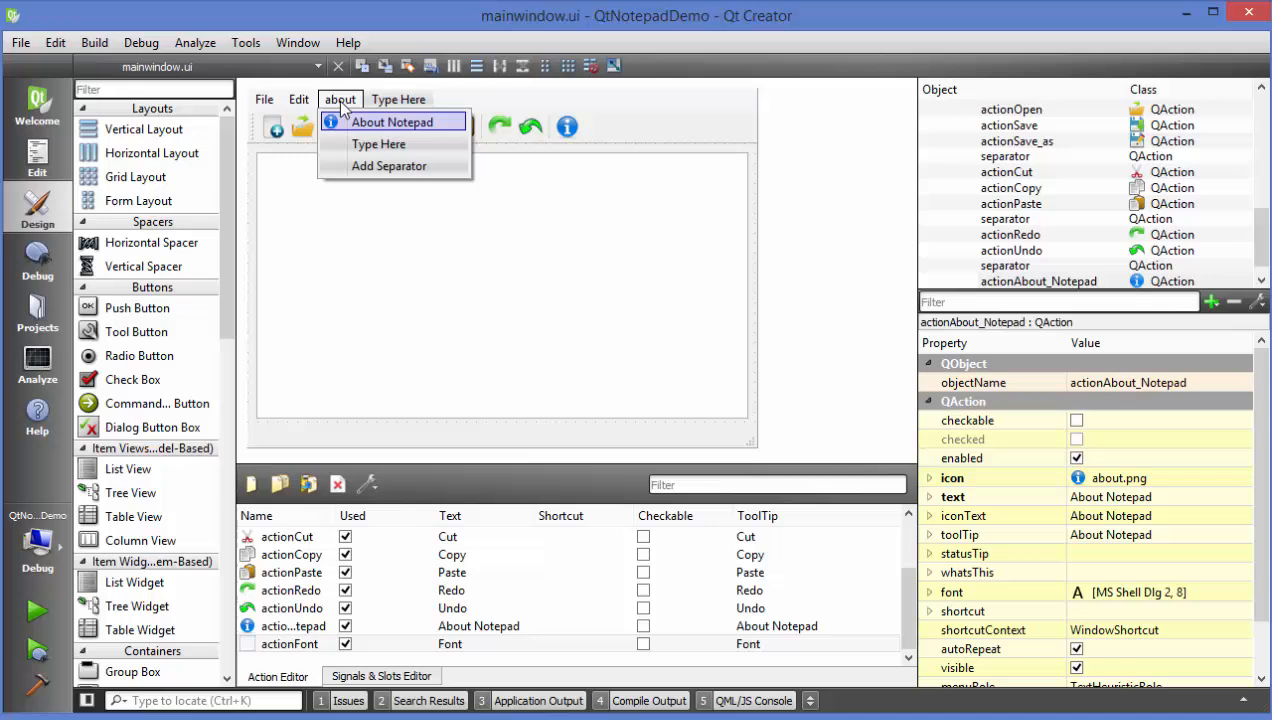
pyautogui.click(300, 100)
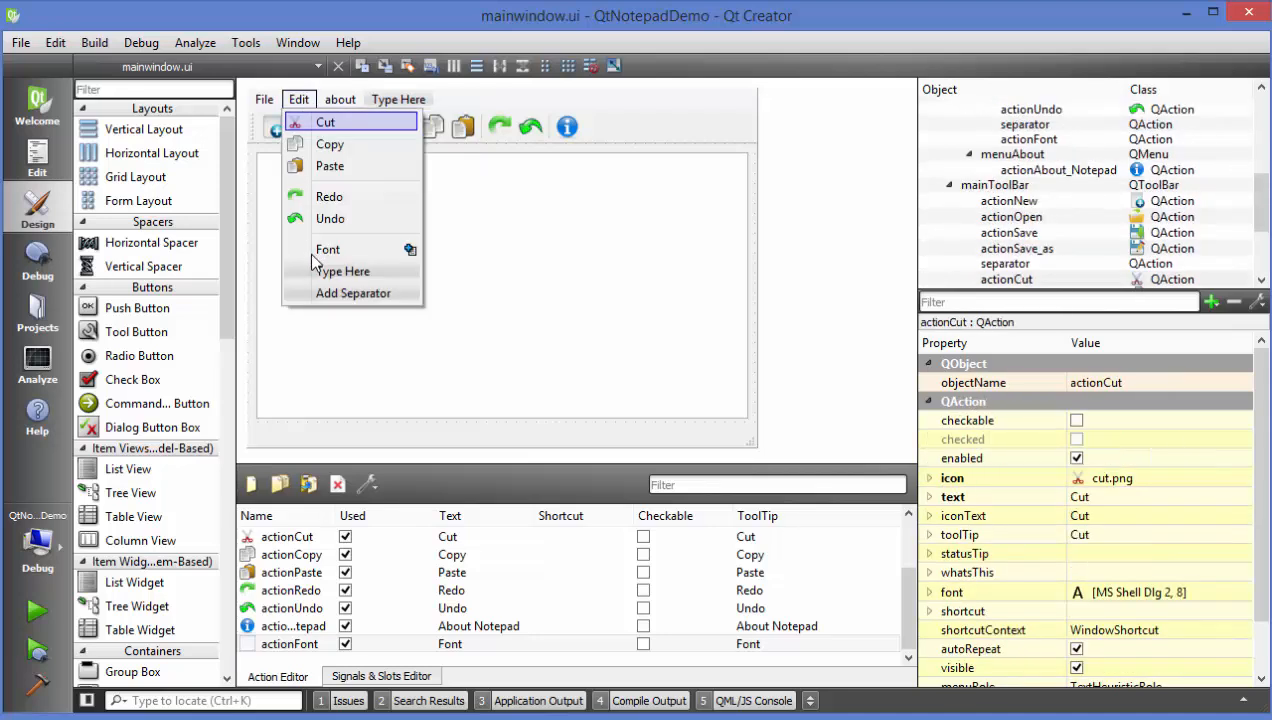
pyautogui.moveTo(332, 262)
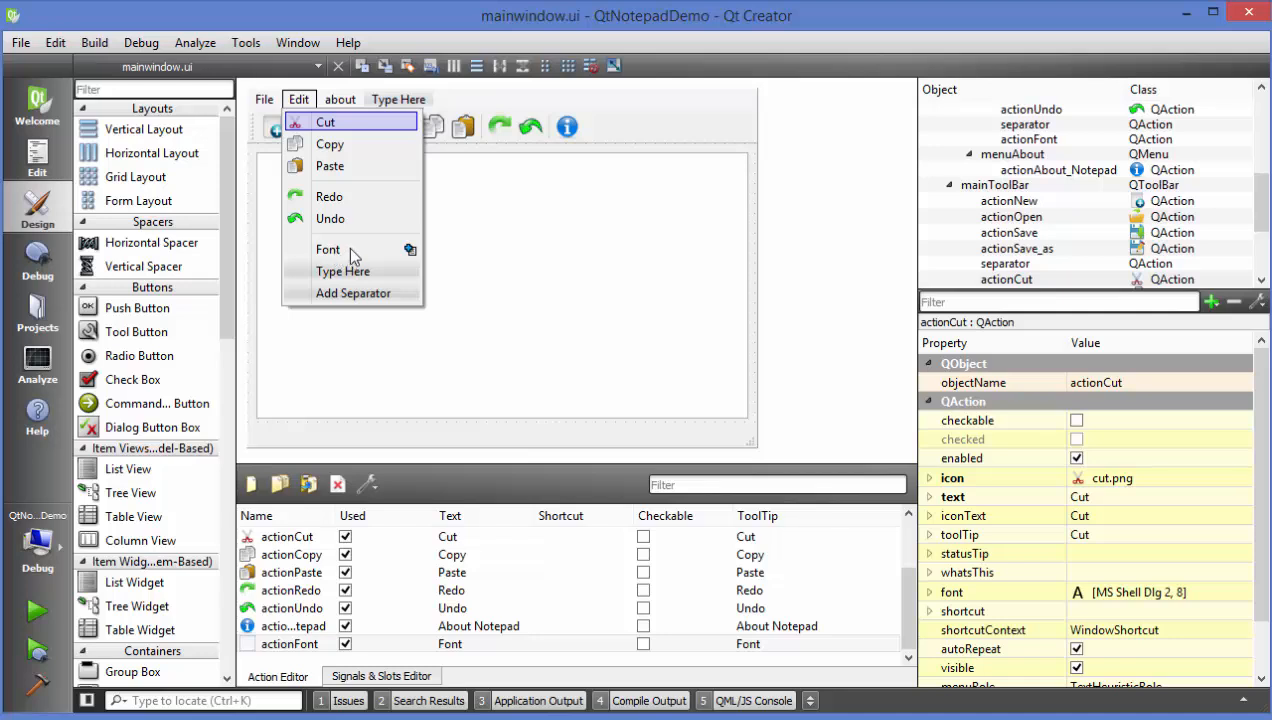
pyautogui.click(290, 644)
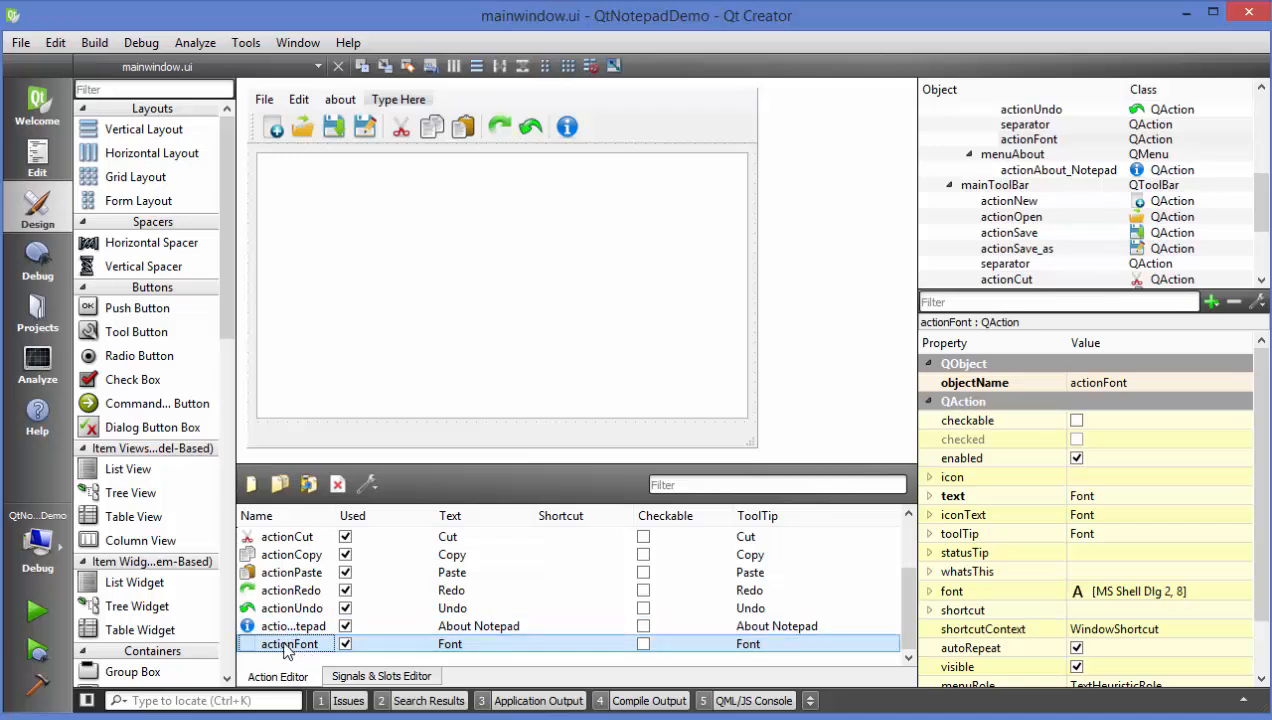
pyautogui.moveTo(296, 644)
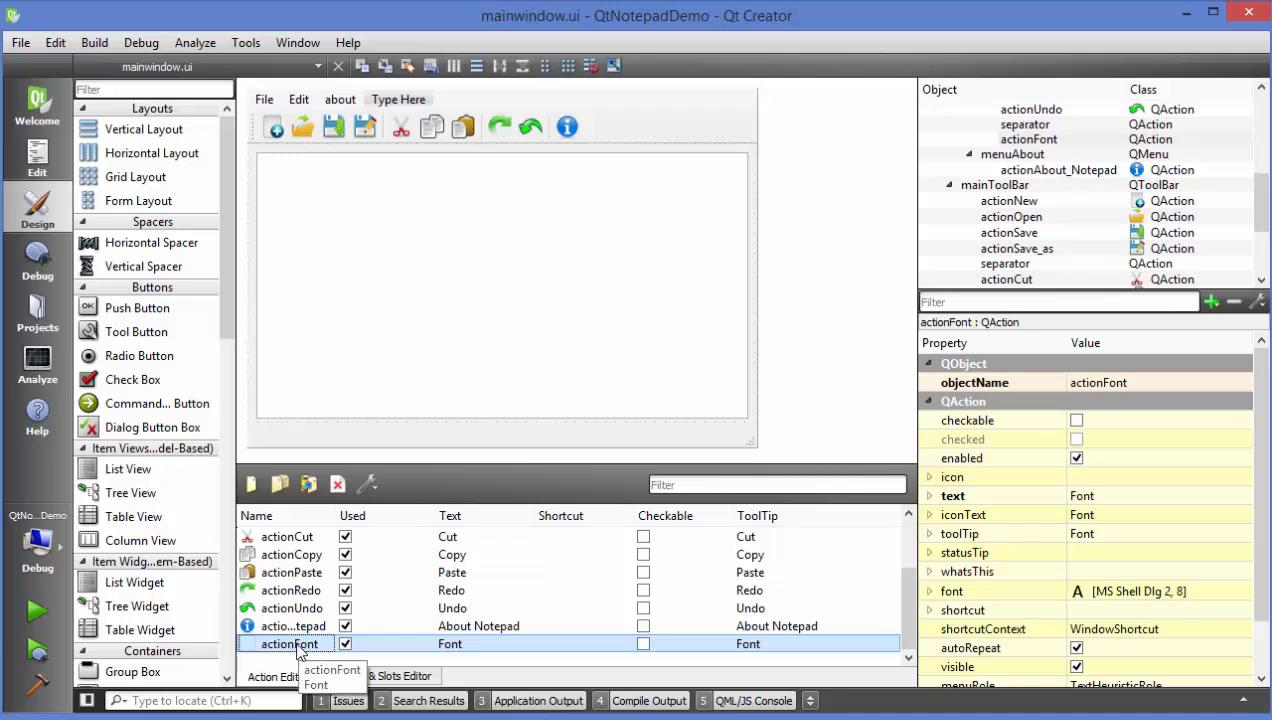
# Create an on_actionFont_triggered() slot via Go to slot with the triggered() signal
pyautogui.rightClick(290, 644)
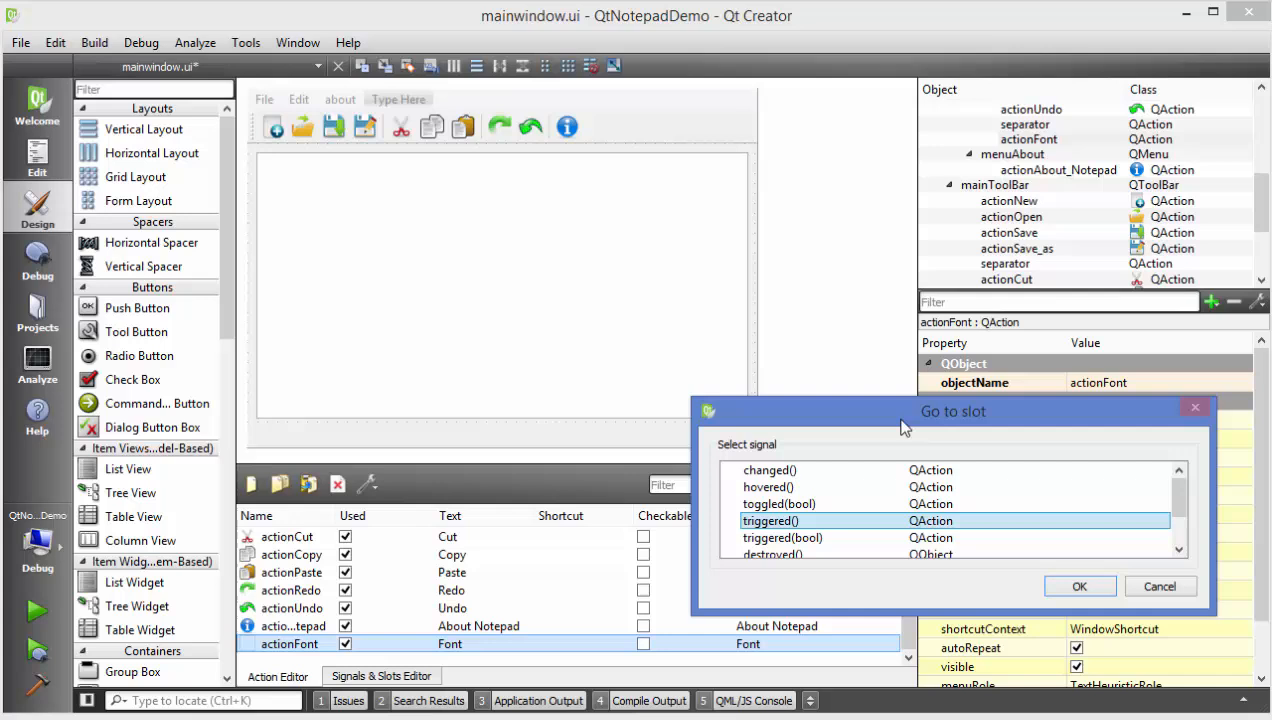
pyautogui.moveTo(952, 412); pyautogui.dragTo(652, 216)
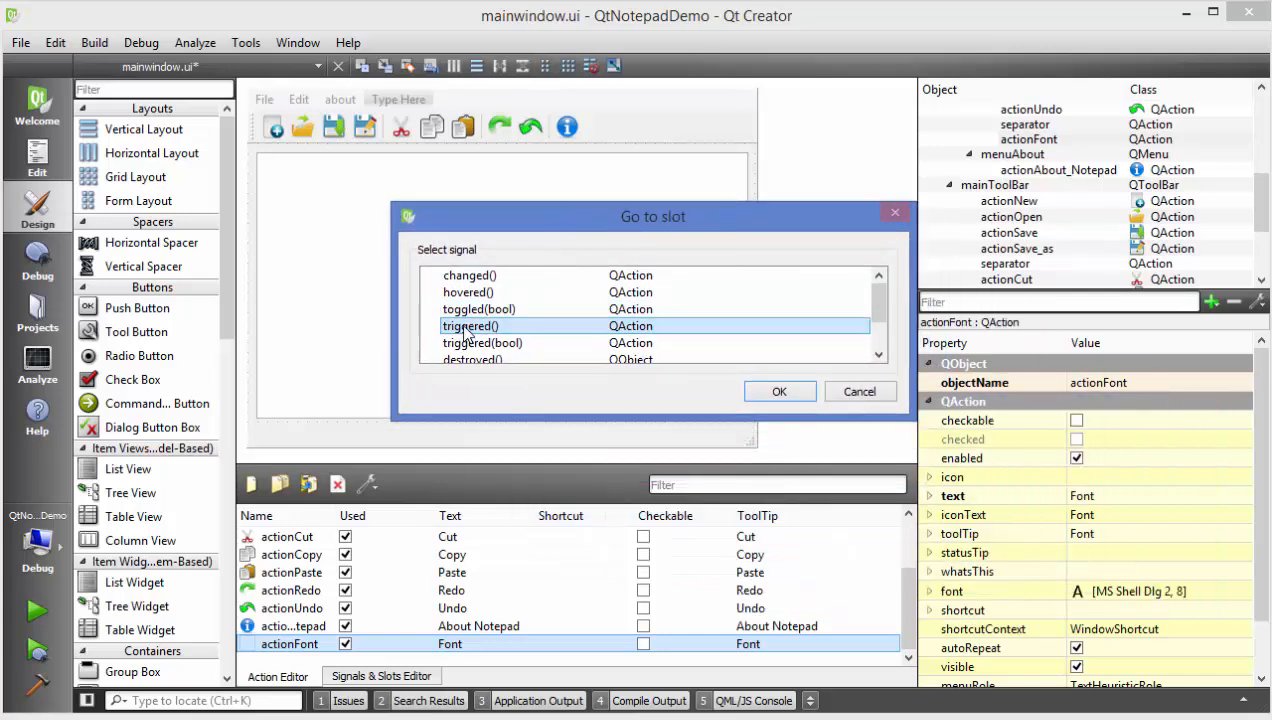
pyautogui.moveTo(780, 390)
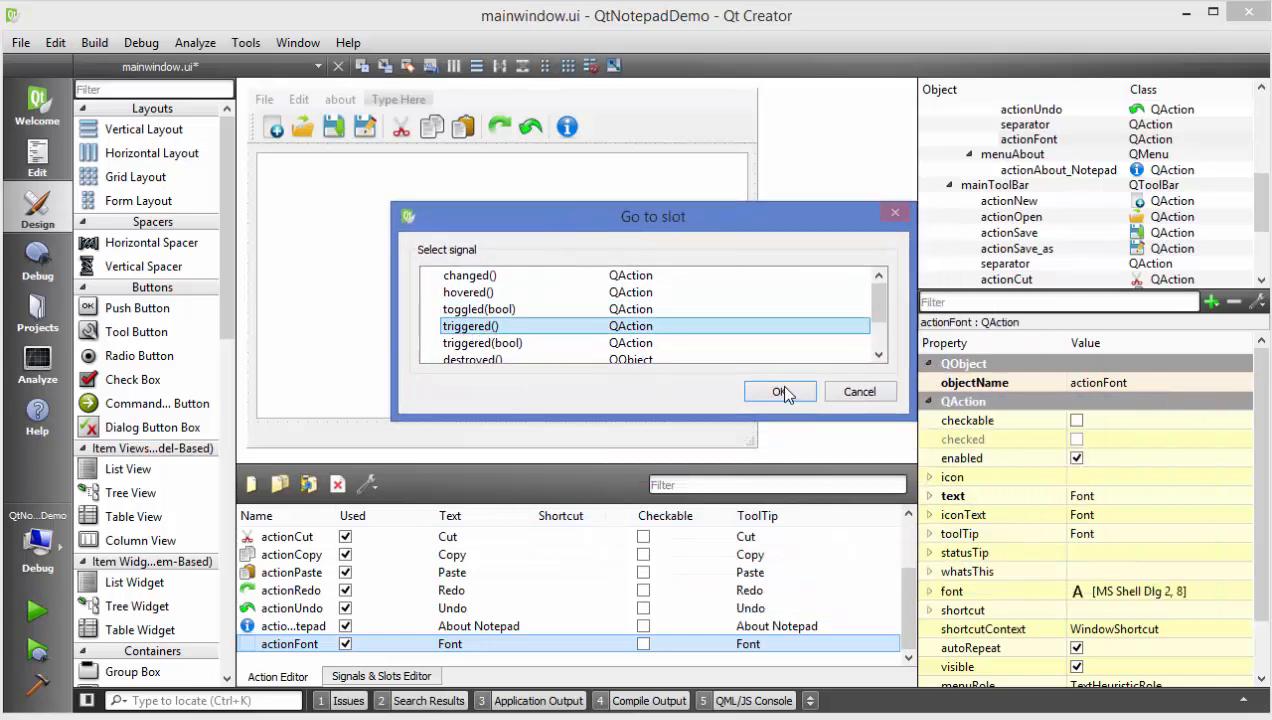
pyautogui.click(780, 390)
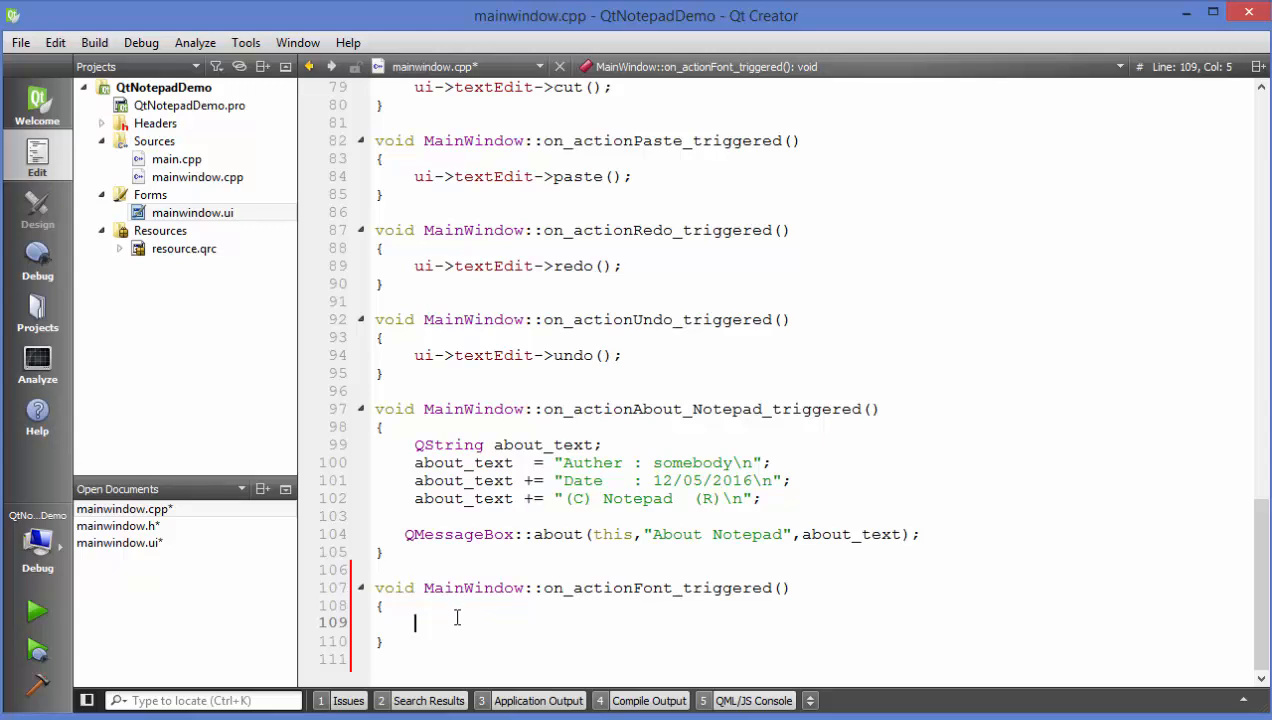
# Declare 'bool ok;' as the first line of on_actionFont_triggered()
pyautogui.write('bool')
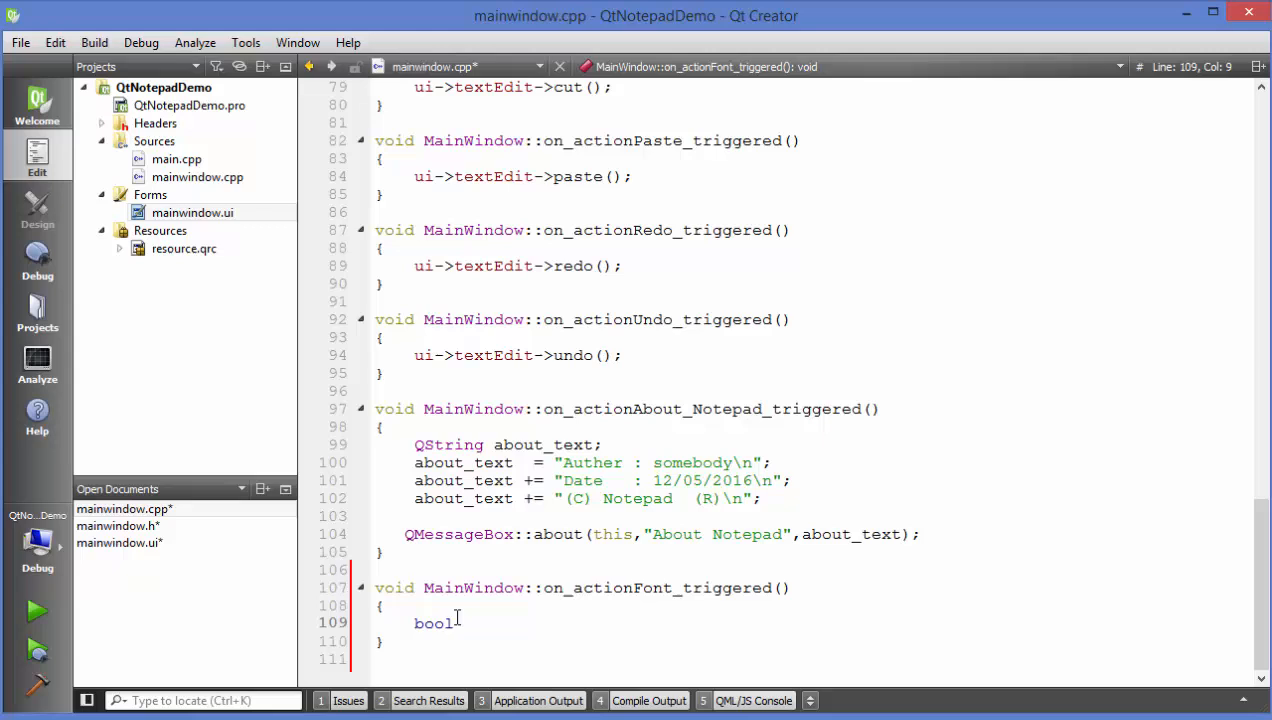
pyautogui.write('o')
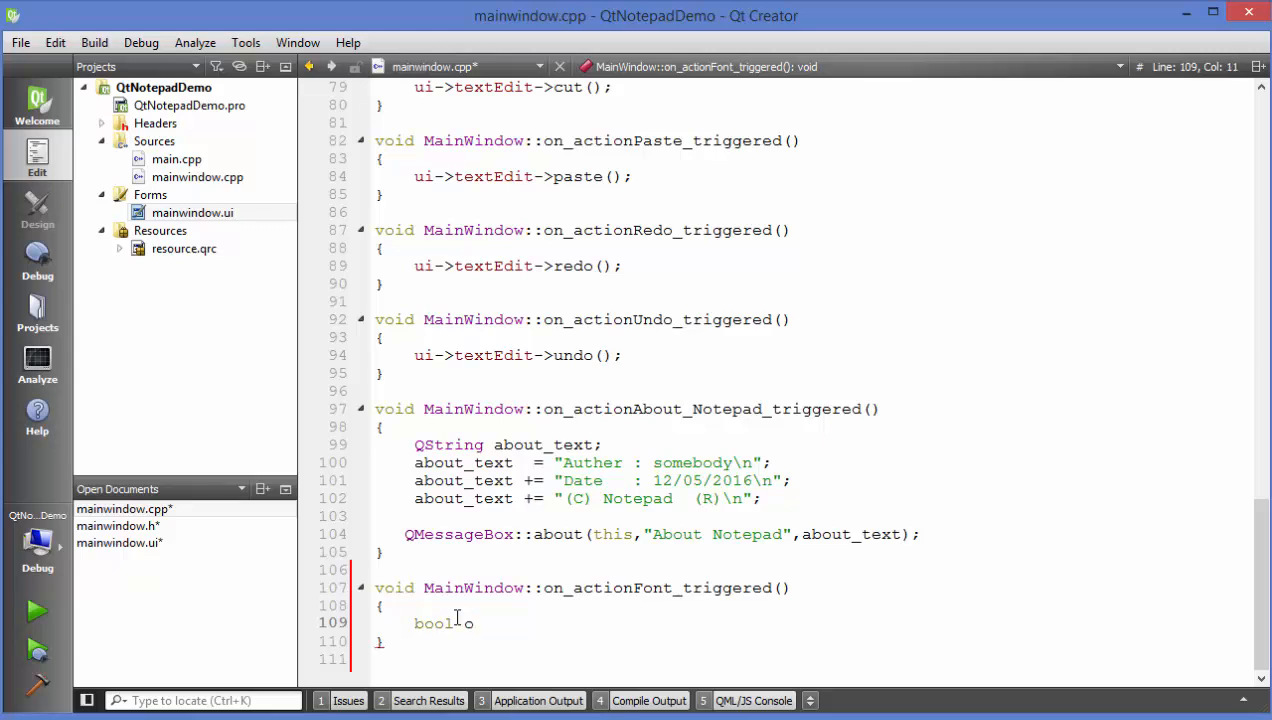
pyautogui.write('ok')
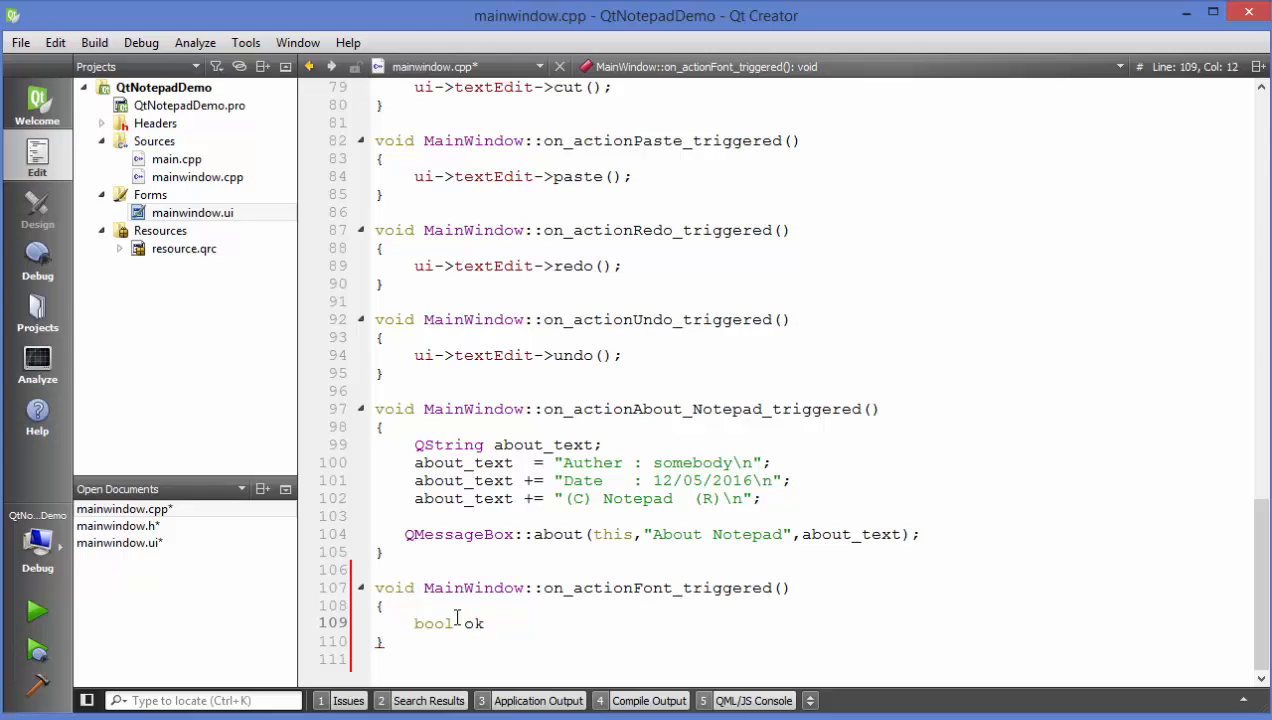
pyautogui.write(';')
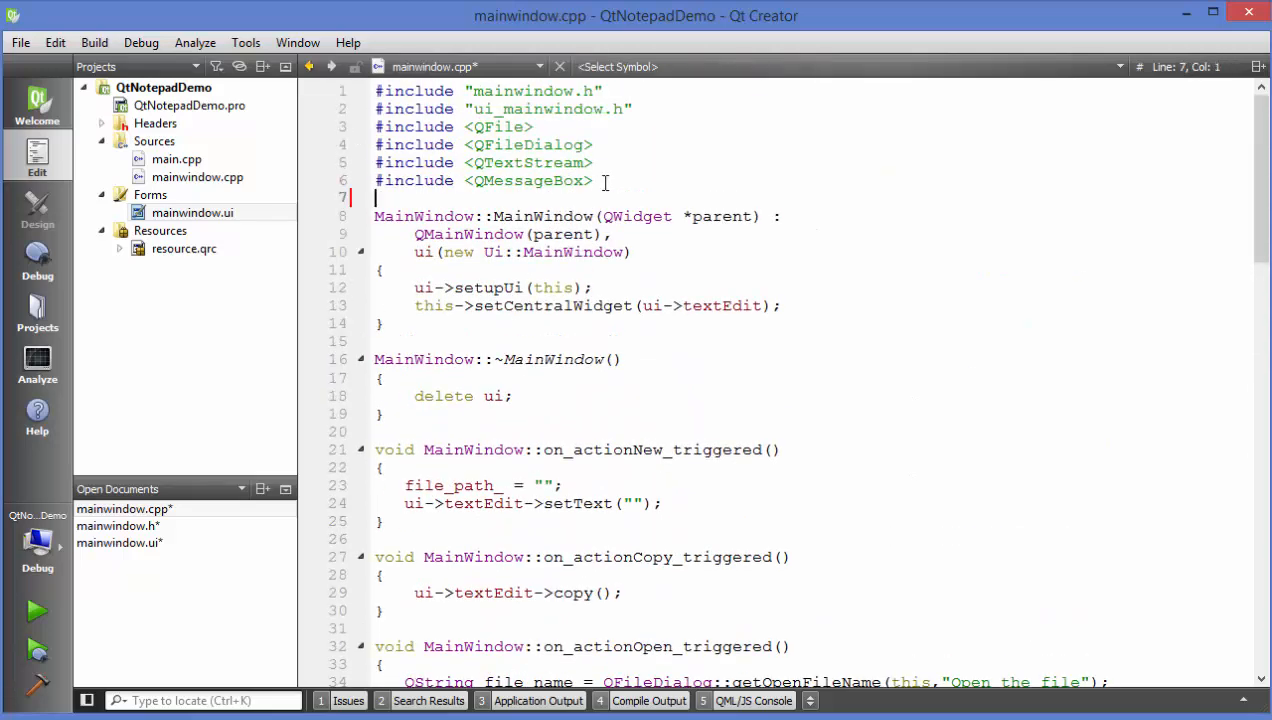
# Add #include <QFontDialog> and #include <QFont> below the existing includes
pyautogui.write('#include')
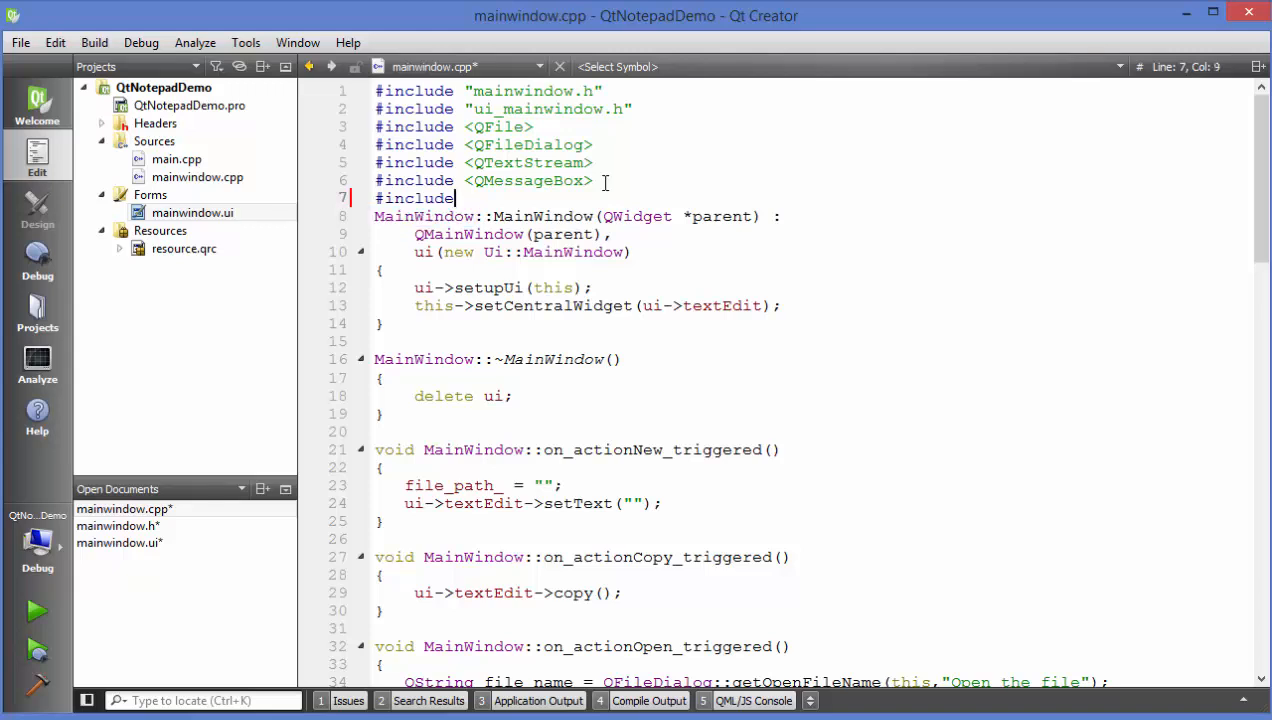
pyautogui.write('<')
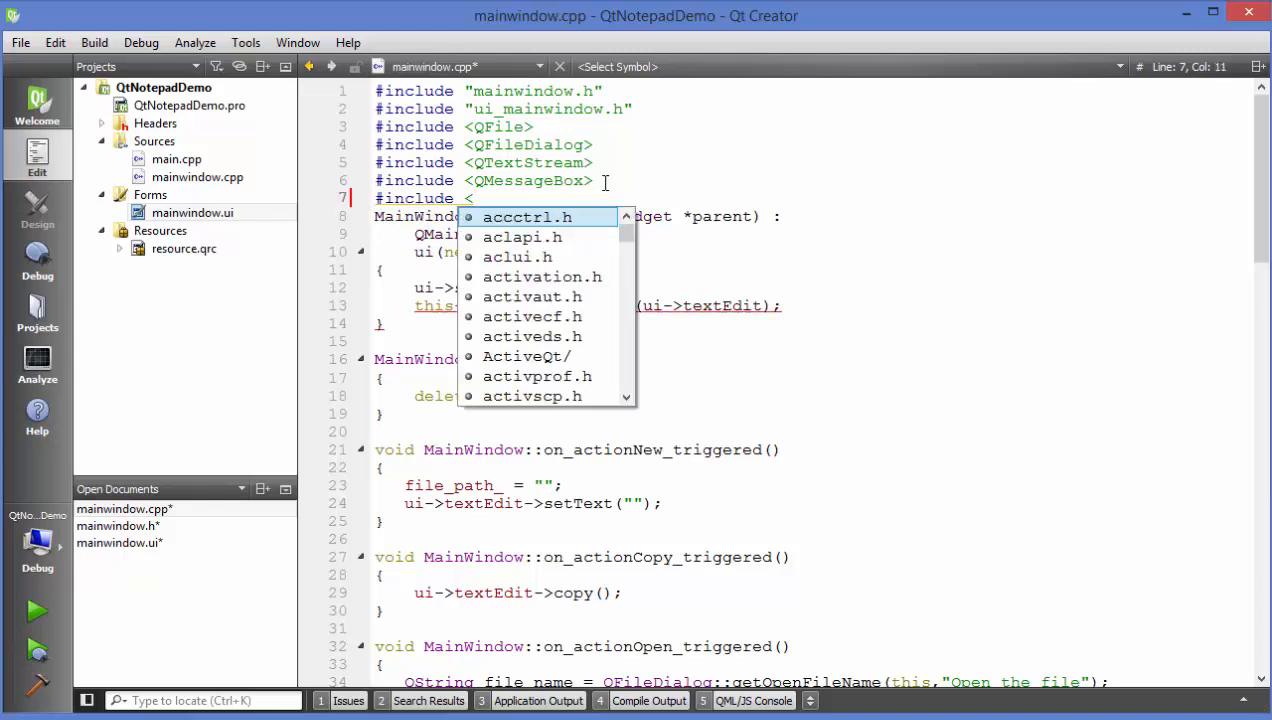
pyautogui.write('Qfon')
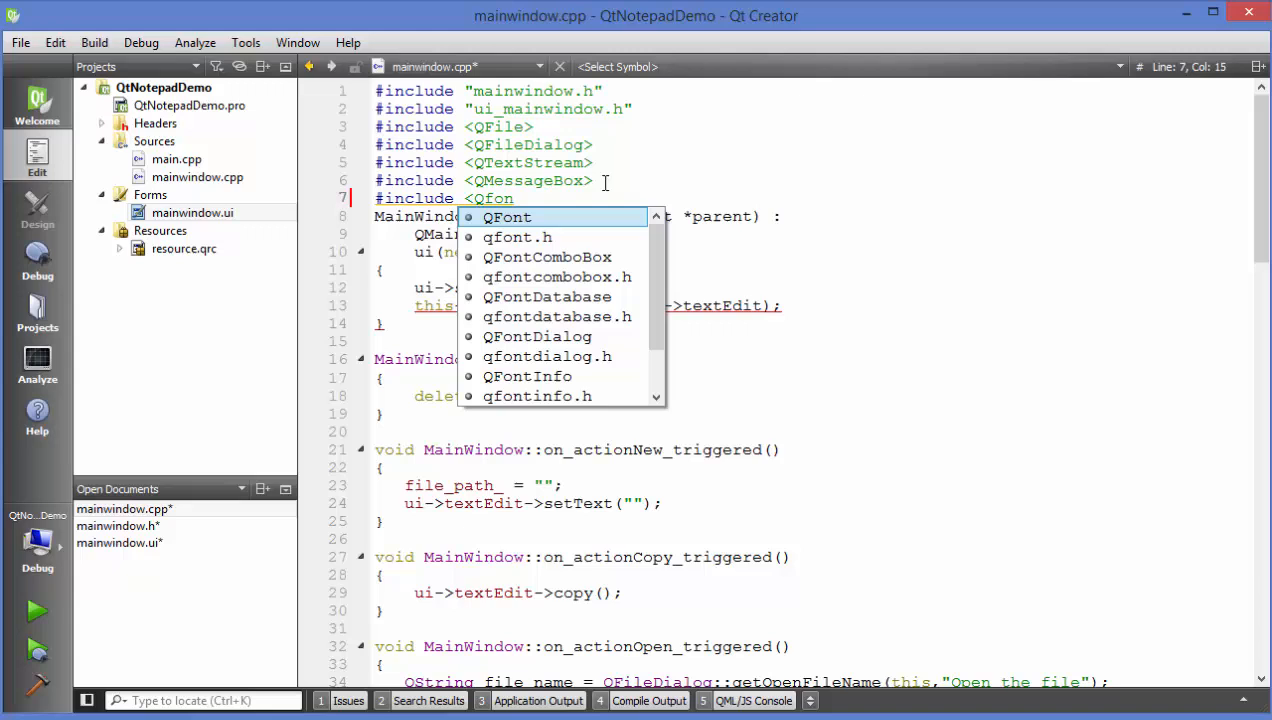
pyautogui.write('Dialog>')
pyautogui.write('#')
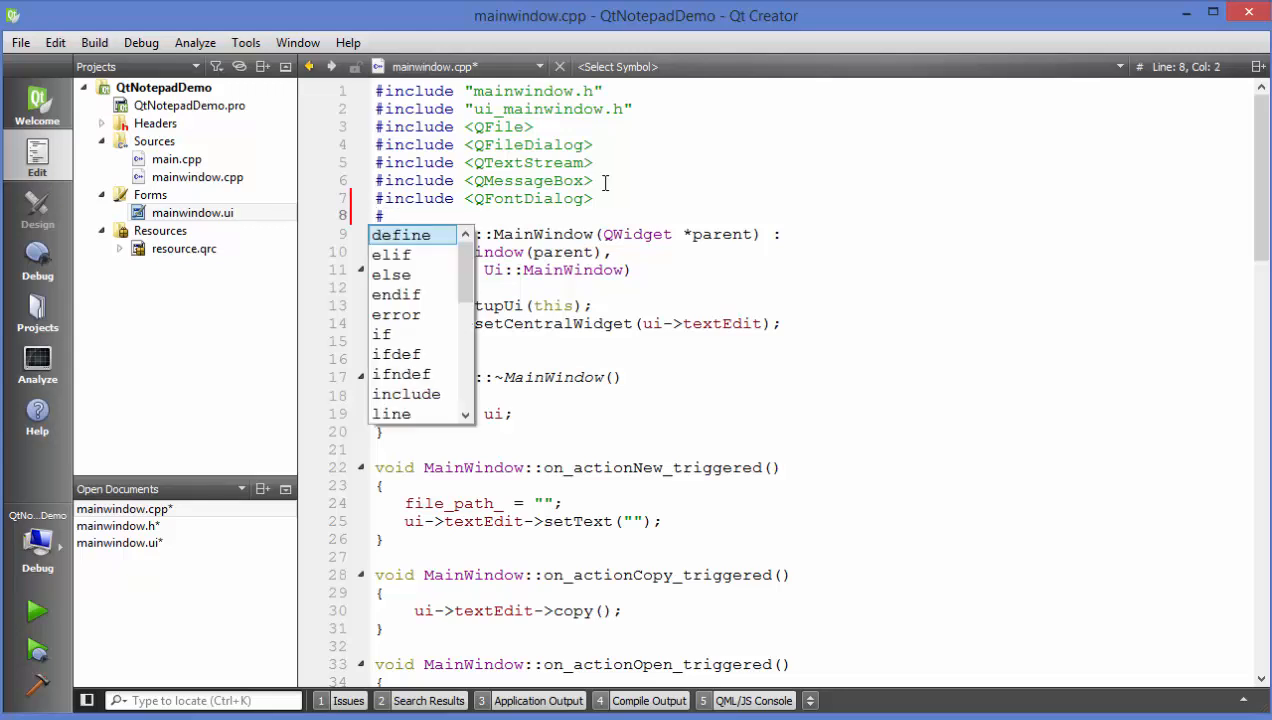
pyautogui.write('include')
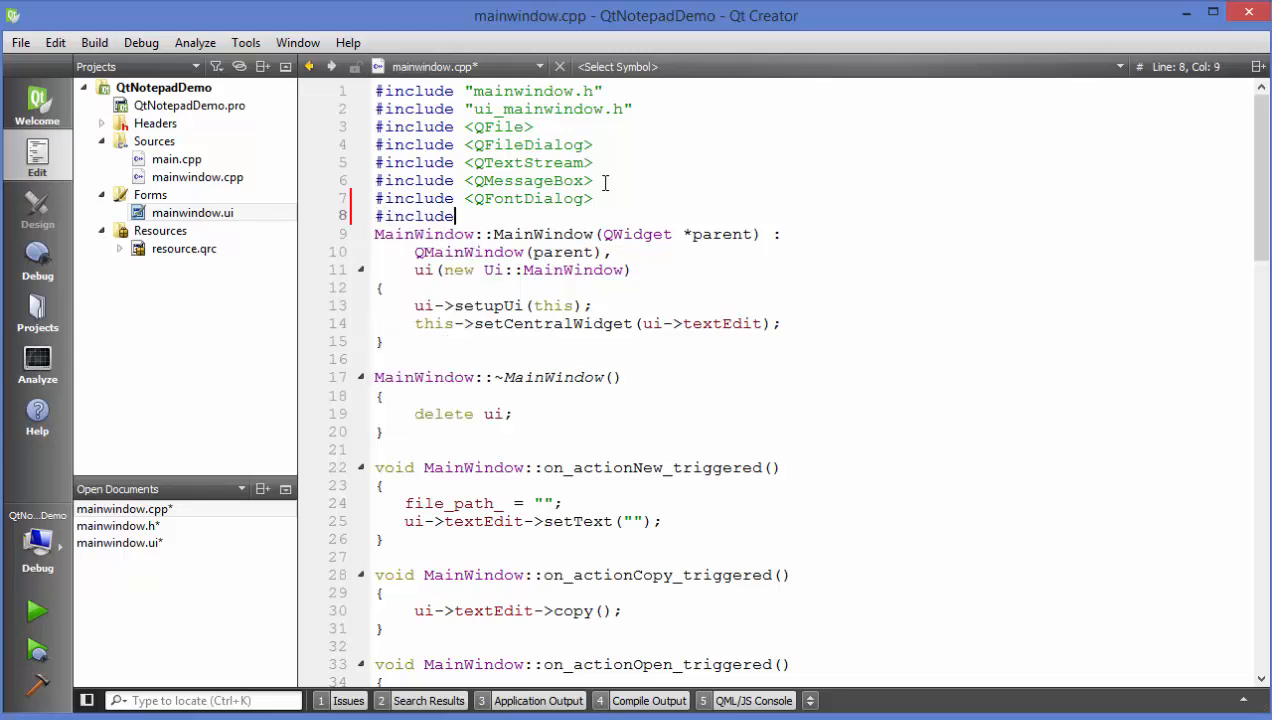
pyautogui.write('<Fo')
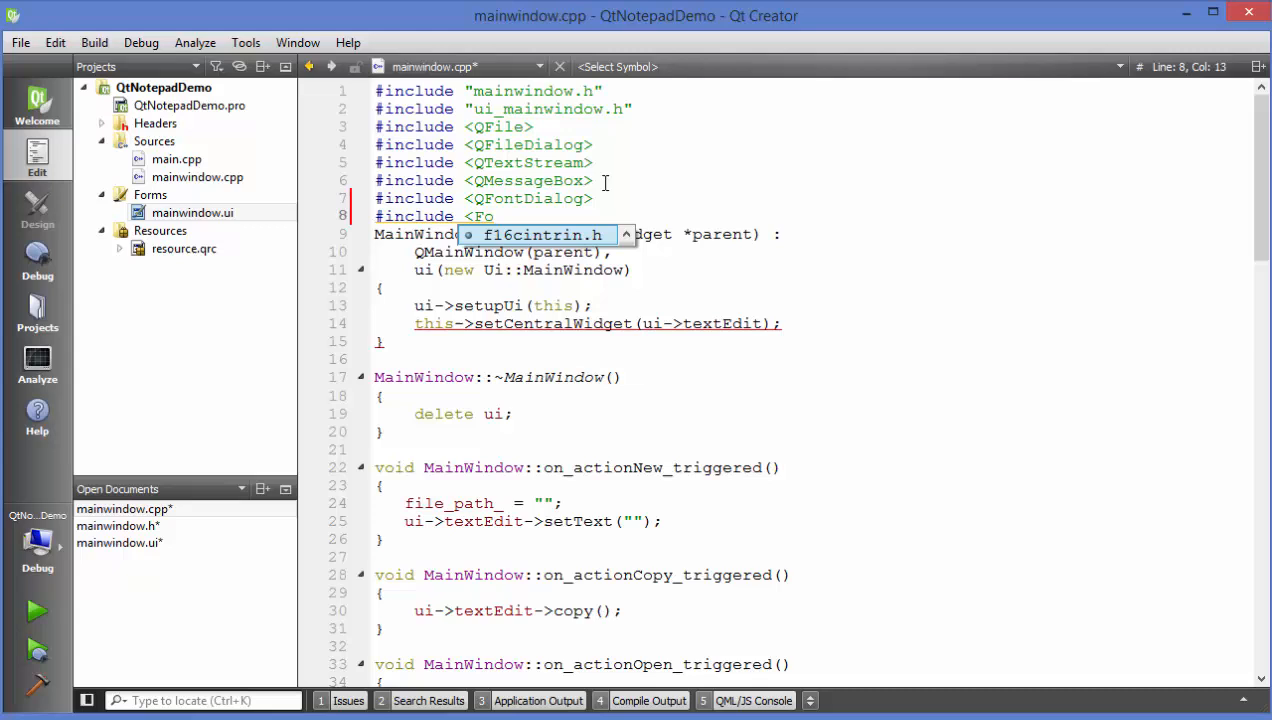
pyautogui.write('Font>')
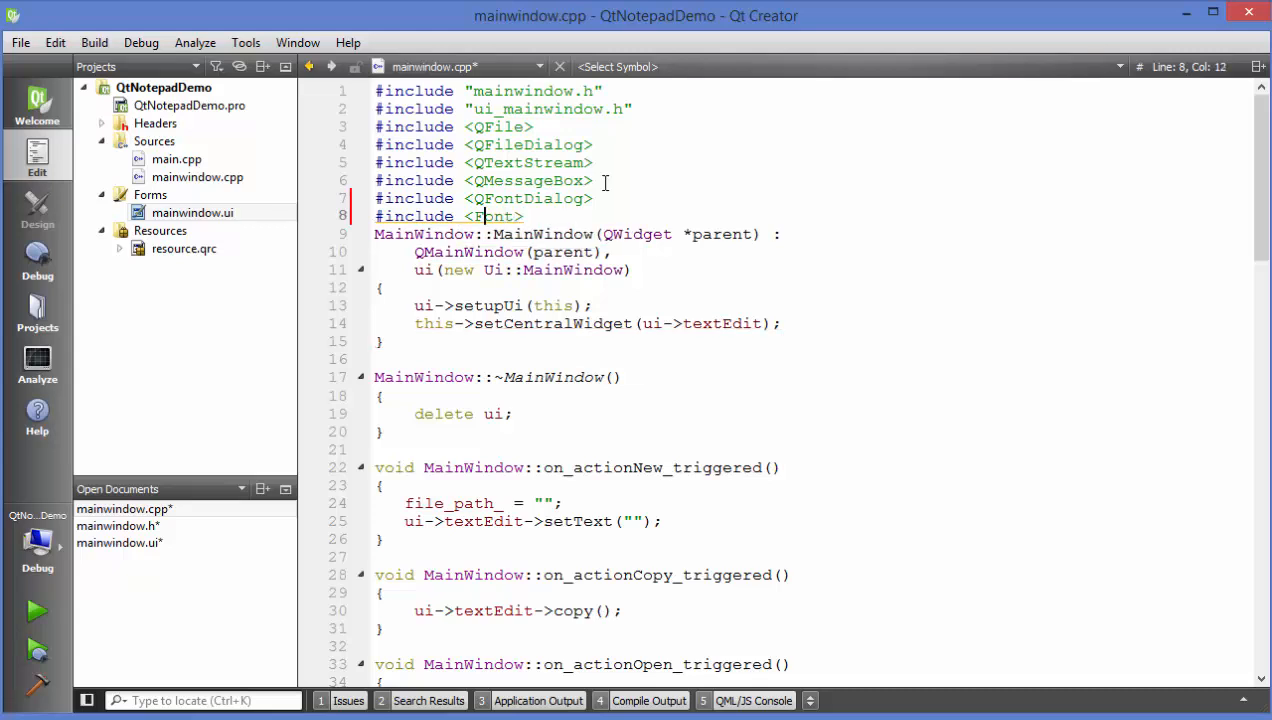
pyautogui.write('Q')
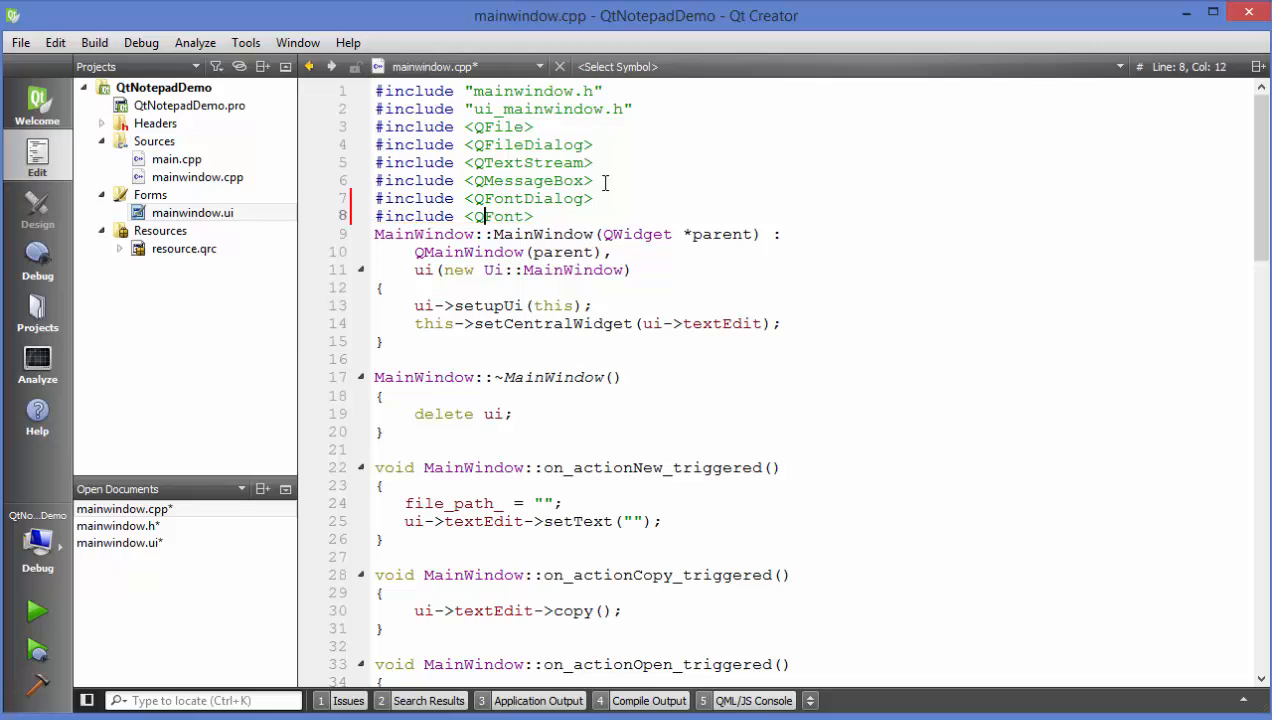
pyautogui.moveTo(498, 216)
pyautogui.write('bool ok;')
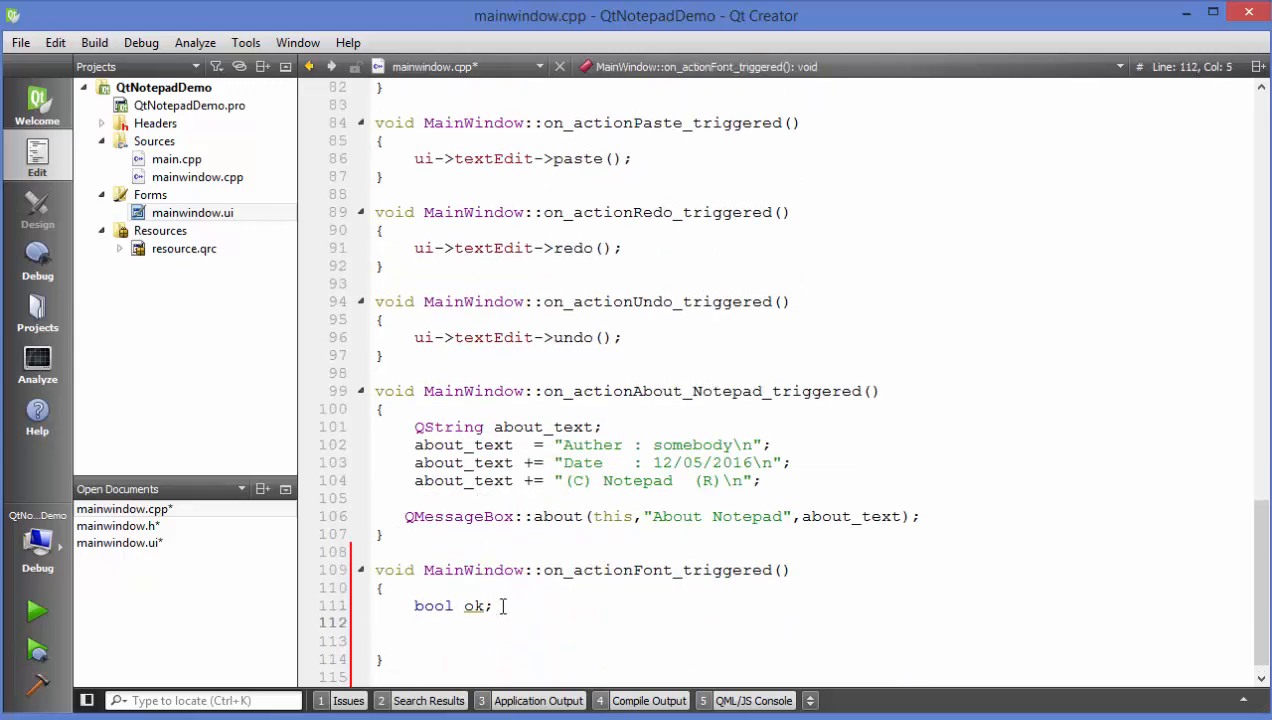
# Write 'QFont font = QFontDialog::getFont(' using code completion
pyautogui.write('QFont')
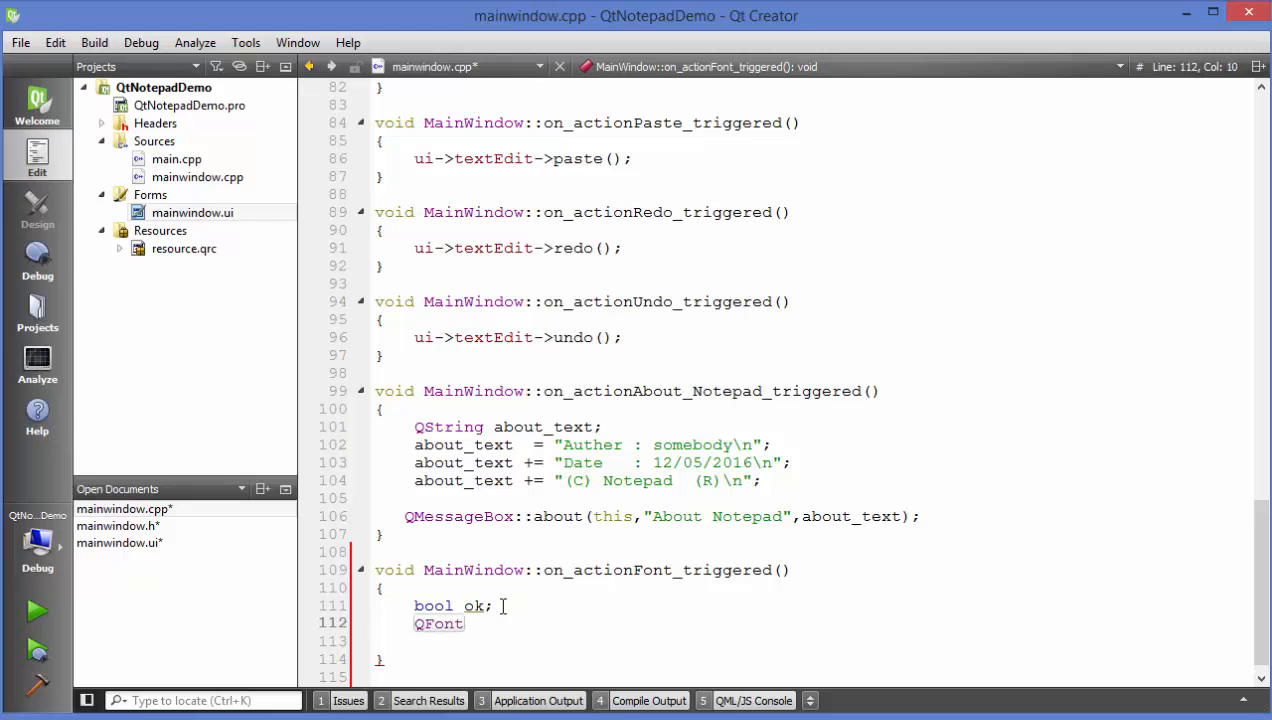
pyautogui.write('fo')
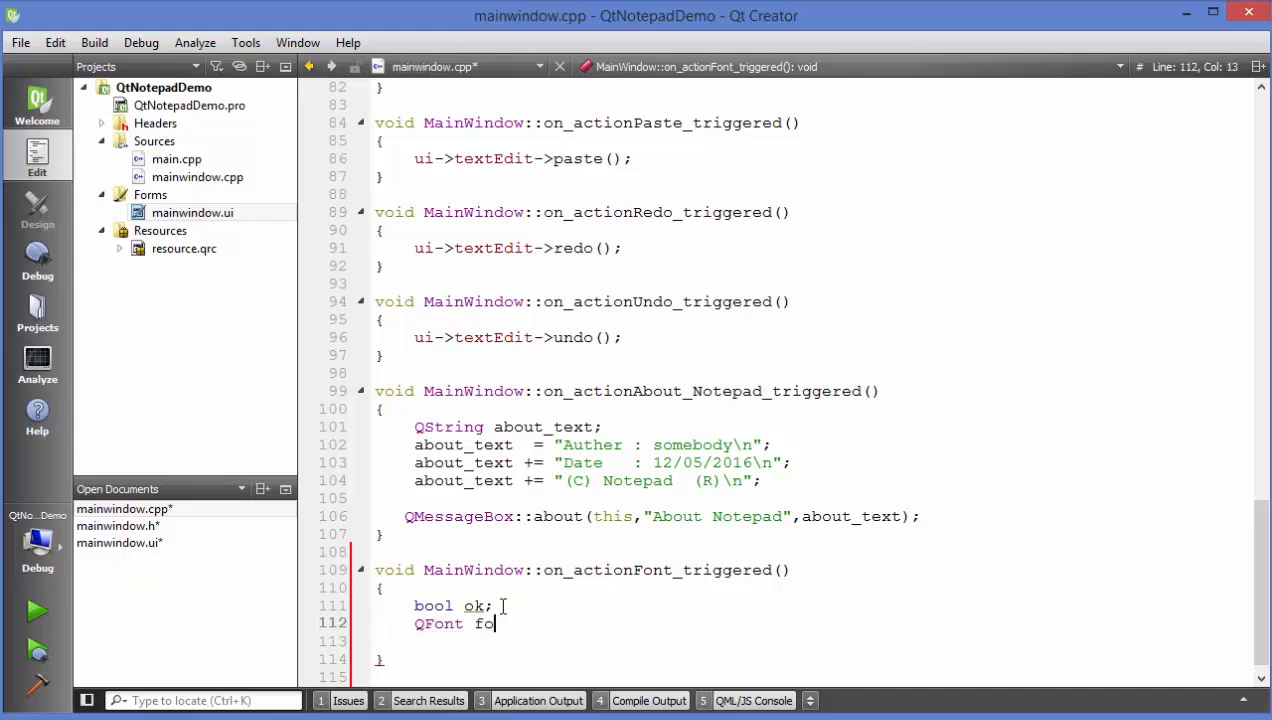
pyautogui.write('nt')
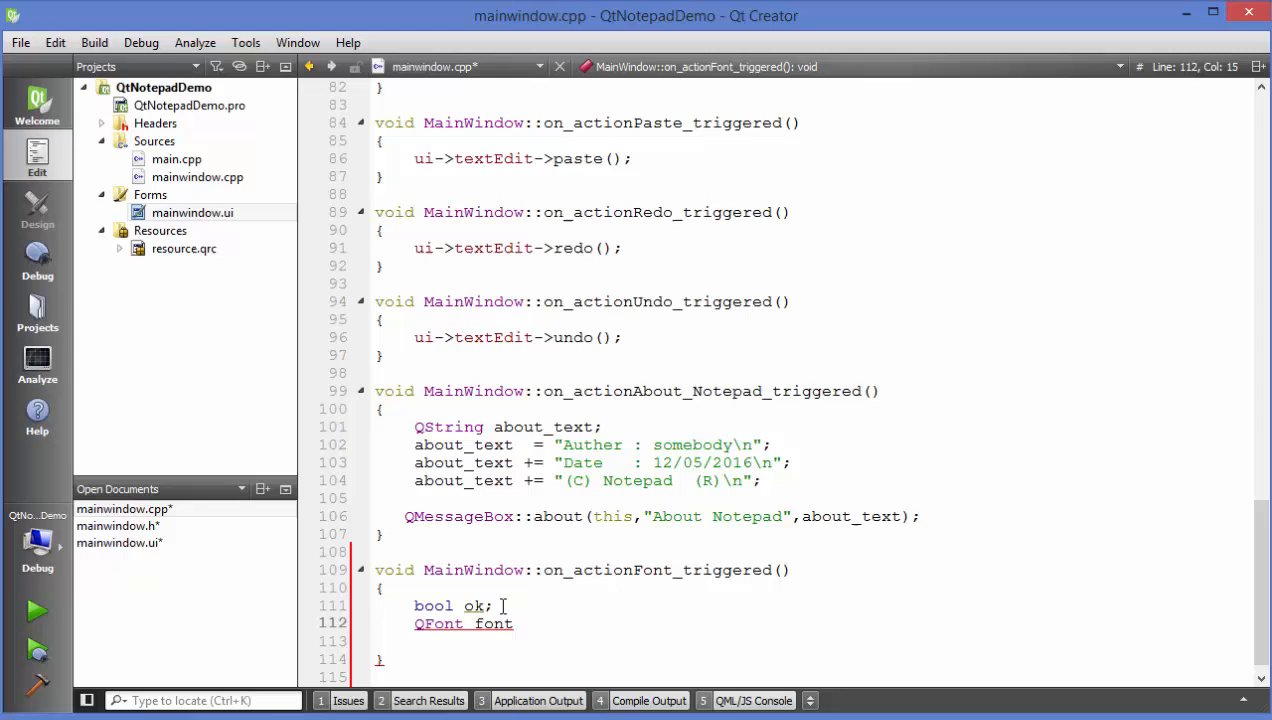
pyautogui.write('=')
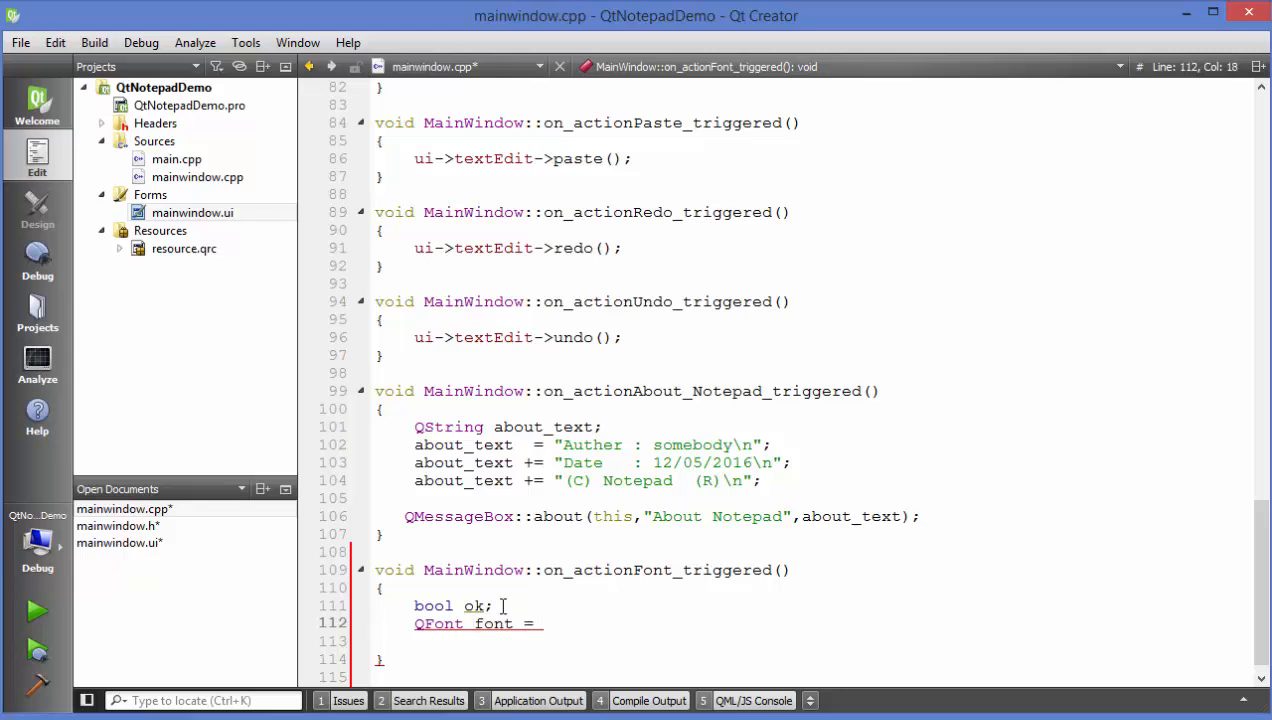
pyautogui.write('Q')
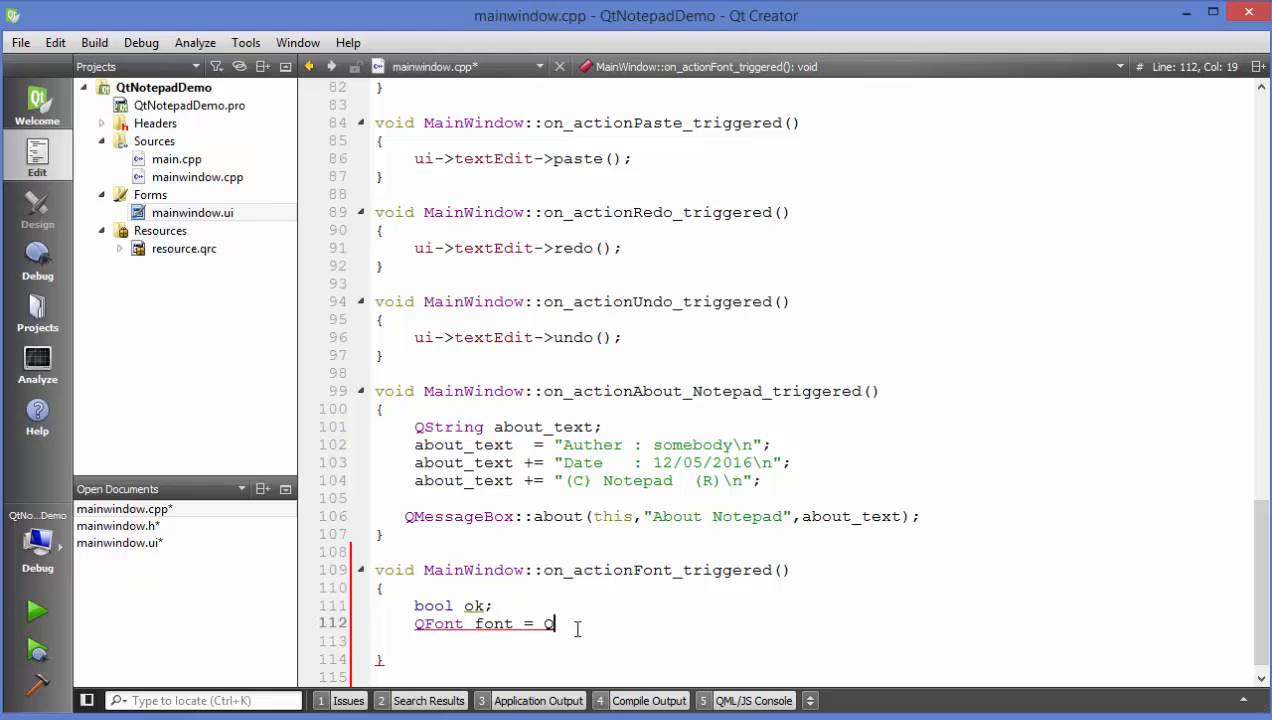
pyautogui.doubleClick(492, 624)
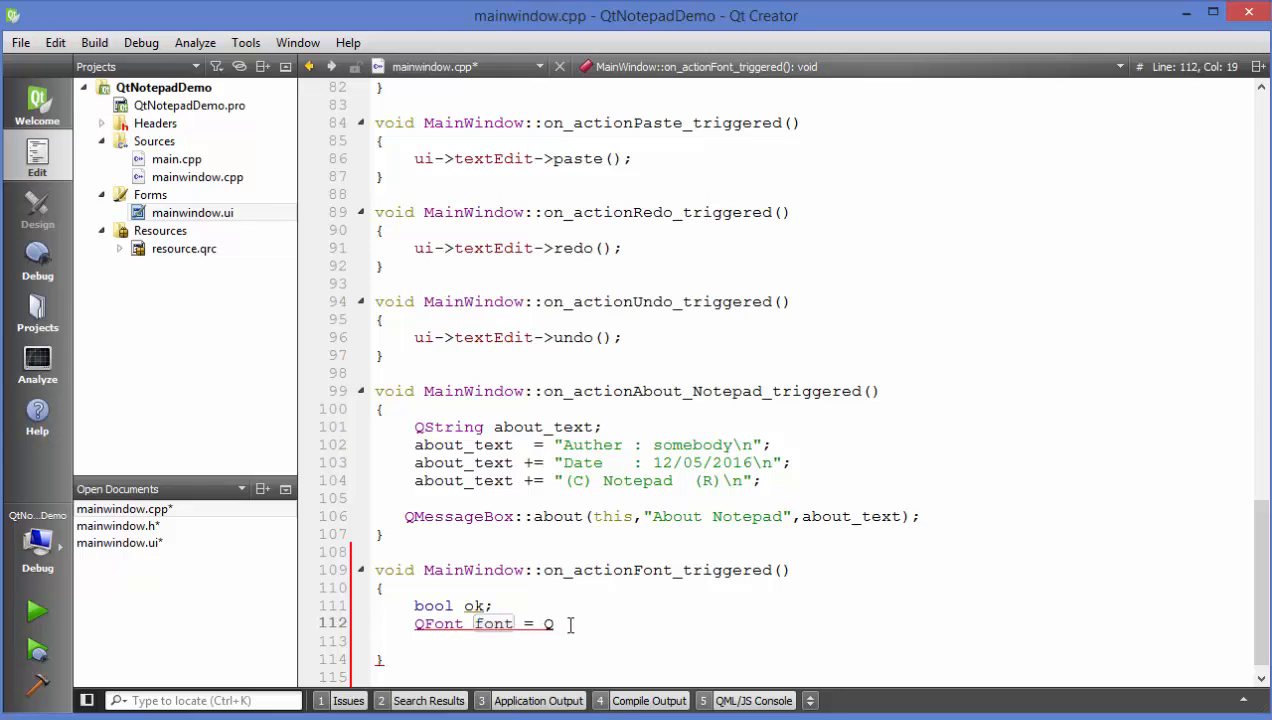
pyautogui.write('Fi')
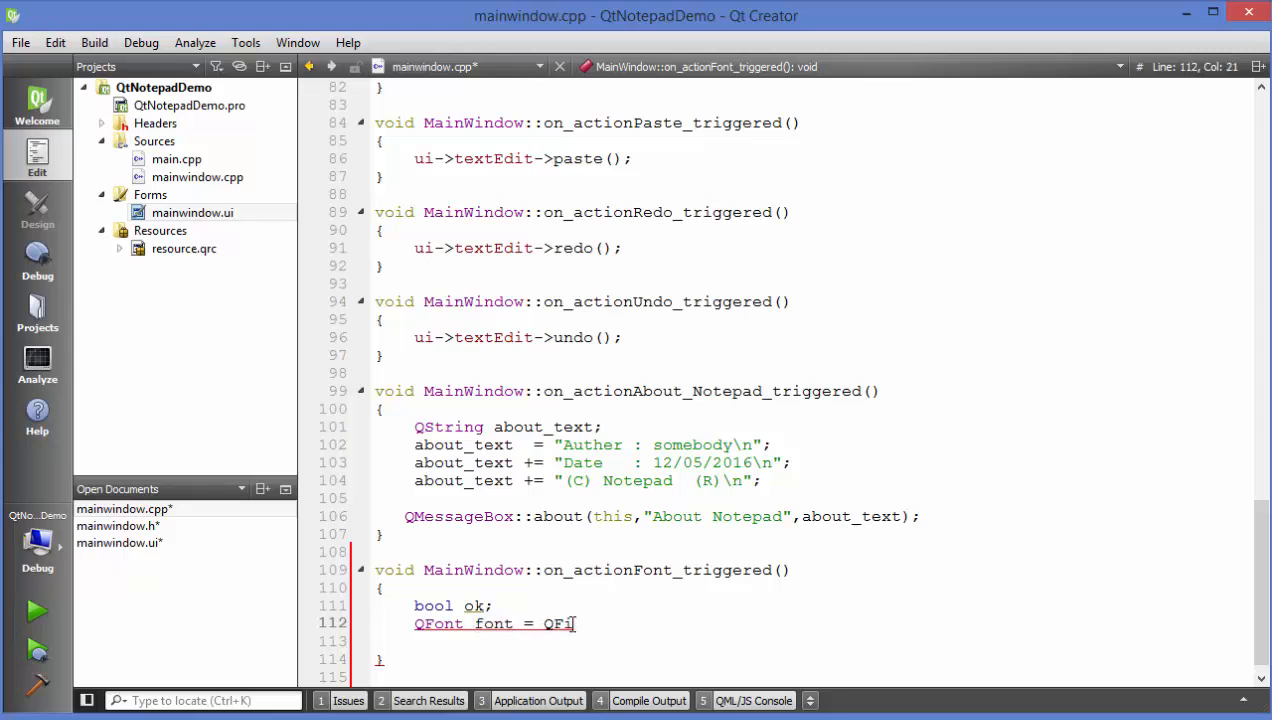
pyautogui.write('ntDialog::')
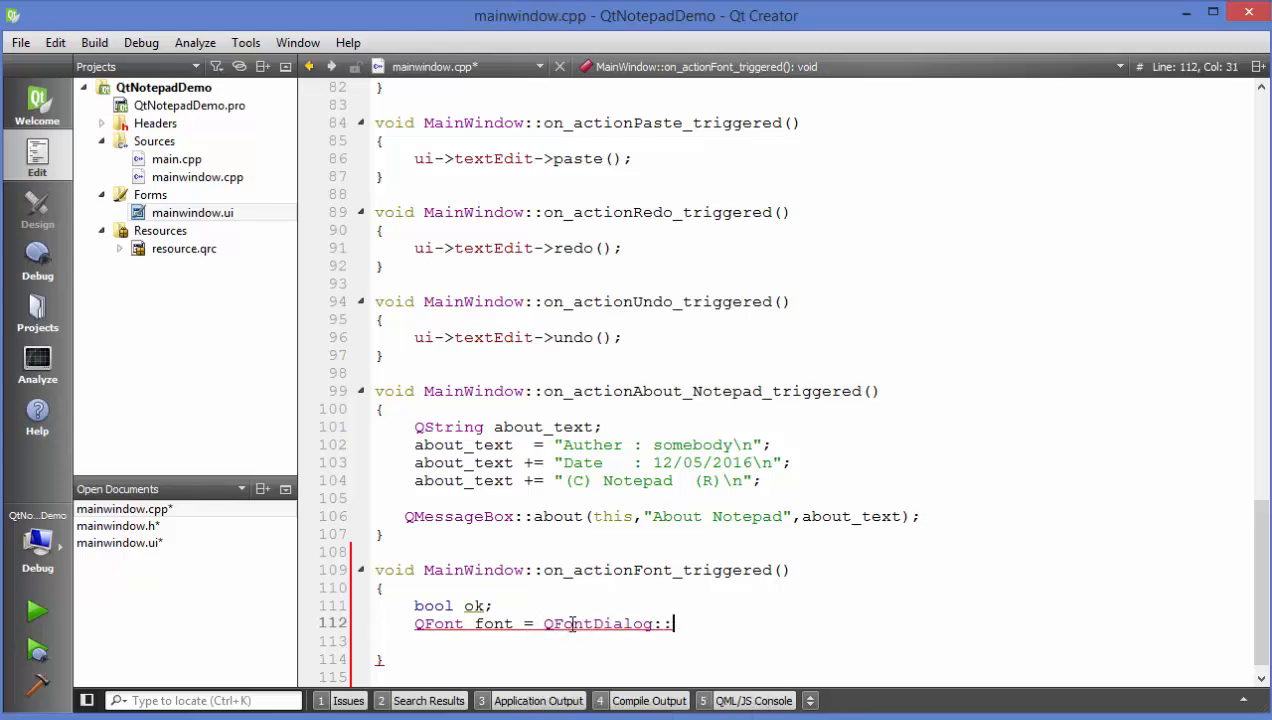
pyautogui.write('getFont(')
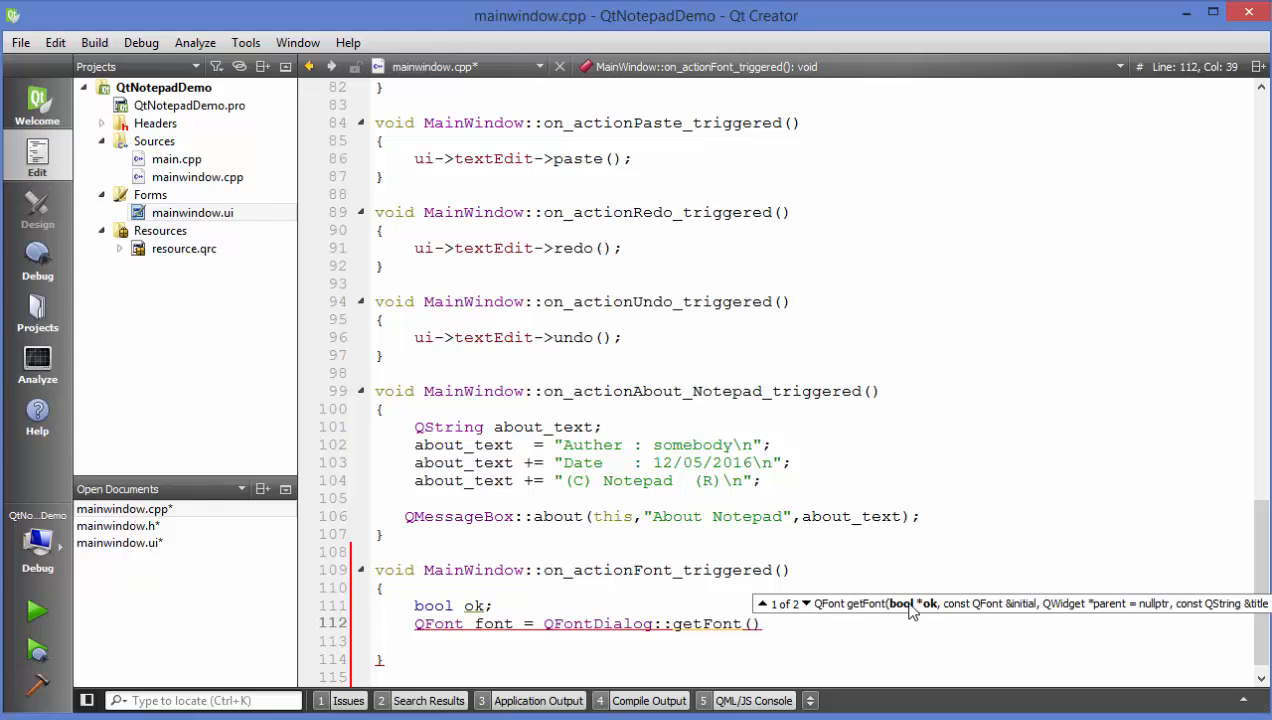
pyautogui.moveTo(930, 614)
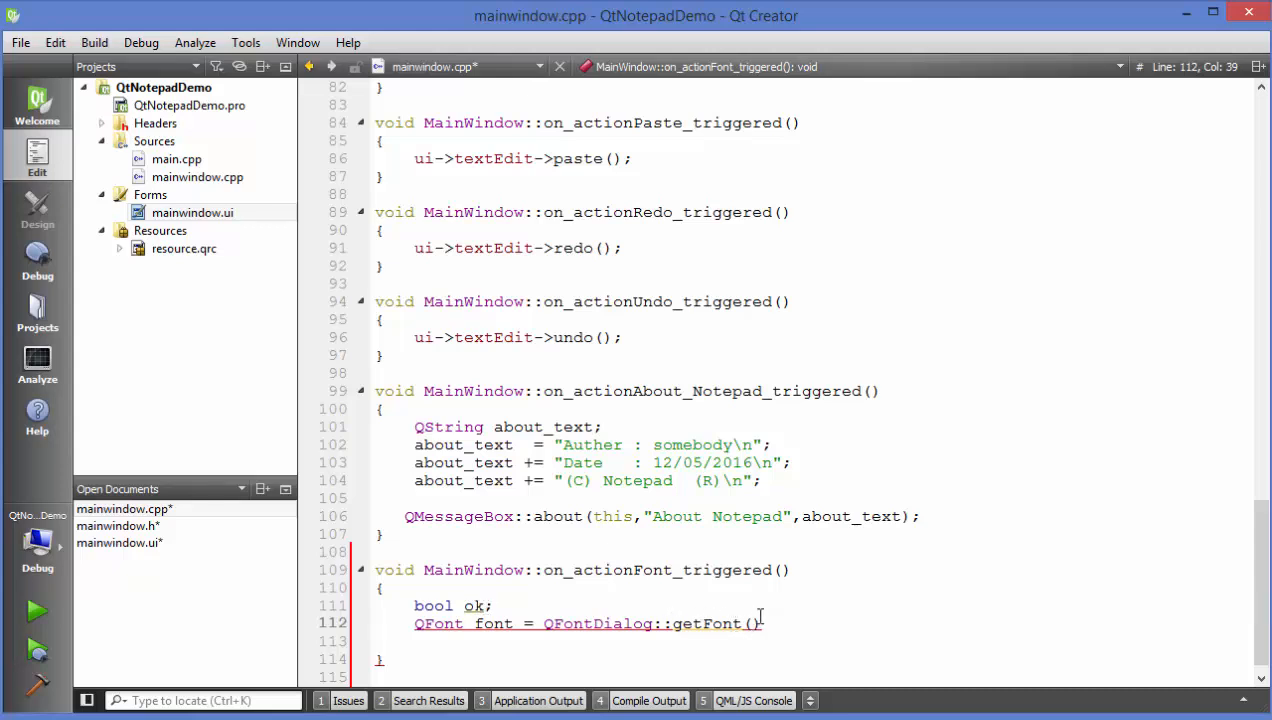
# Finish the call with arguments '&ok, this' and a closing semicolon
pyautogui.write('&ok')
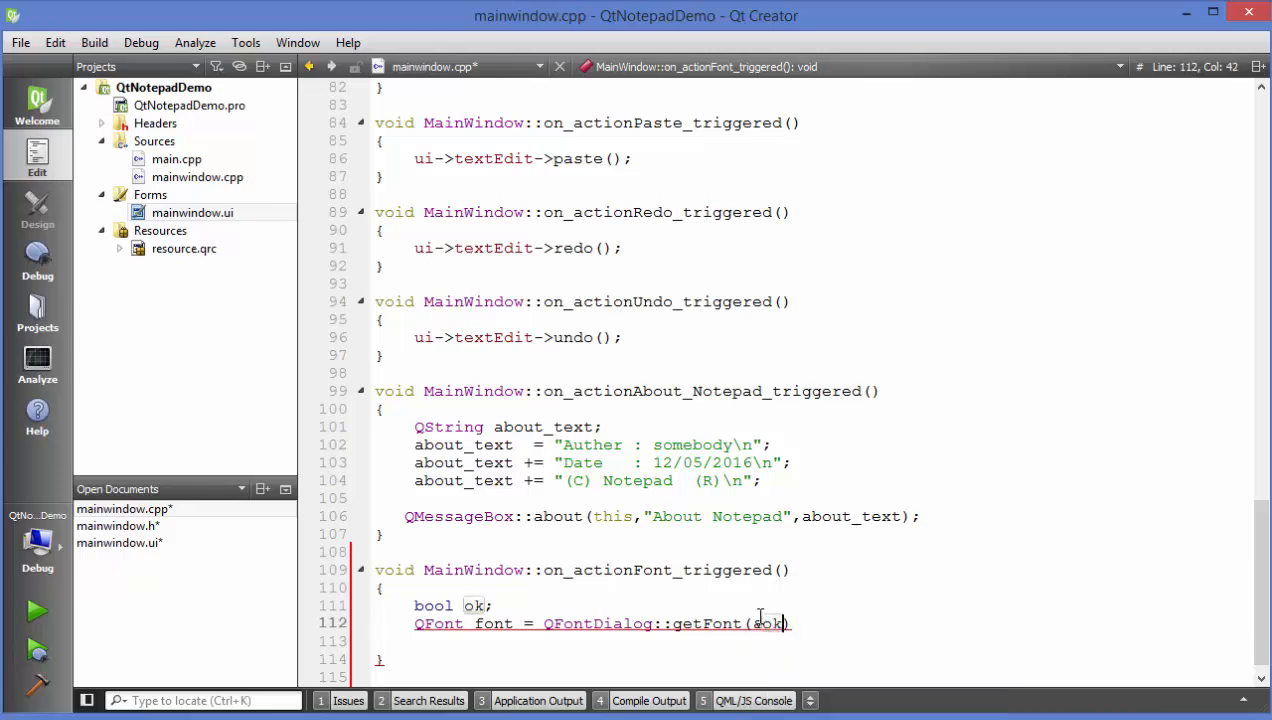
pyautogui.doubleClick(474, 604)
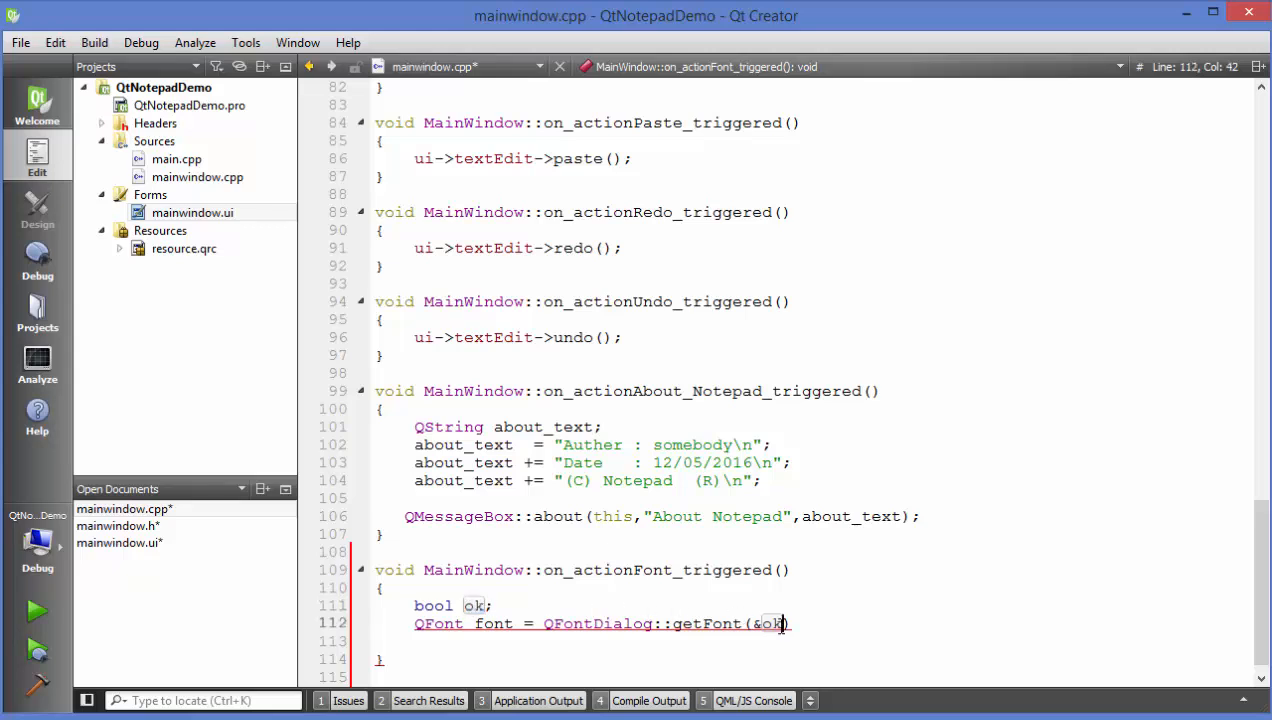
pyautogui.write(',')
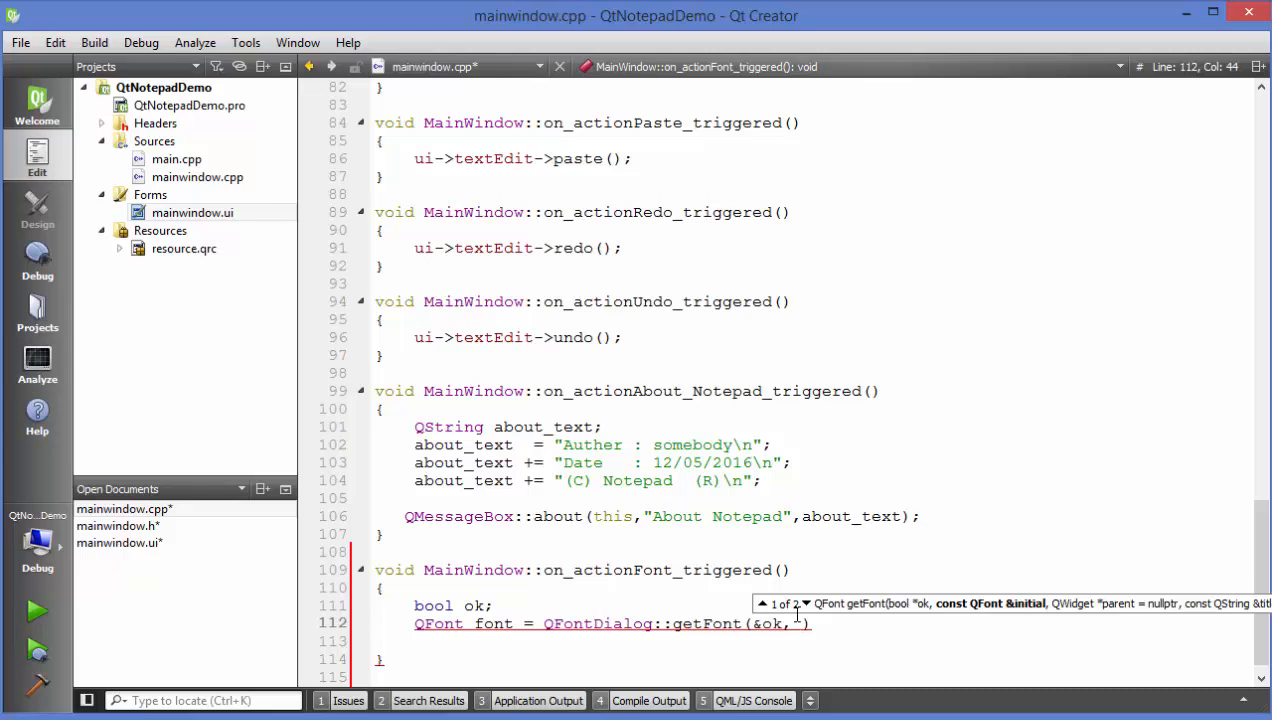
pyautogui.write('this')
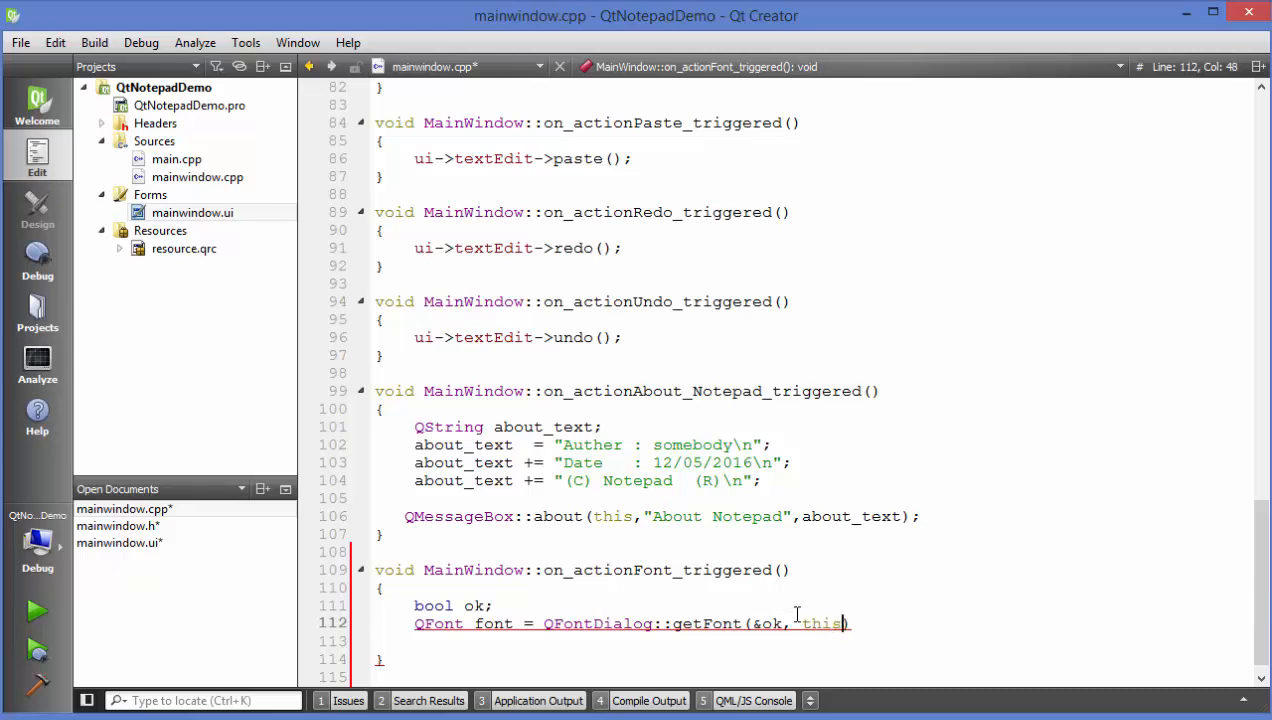
pyautogui.write(';')
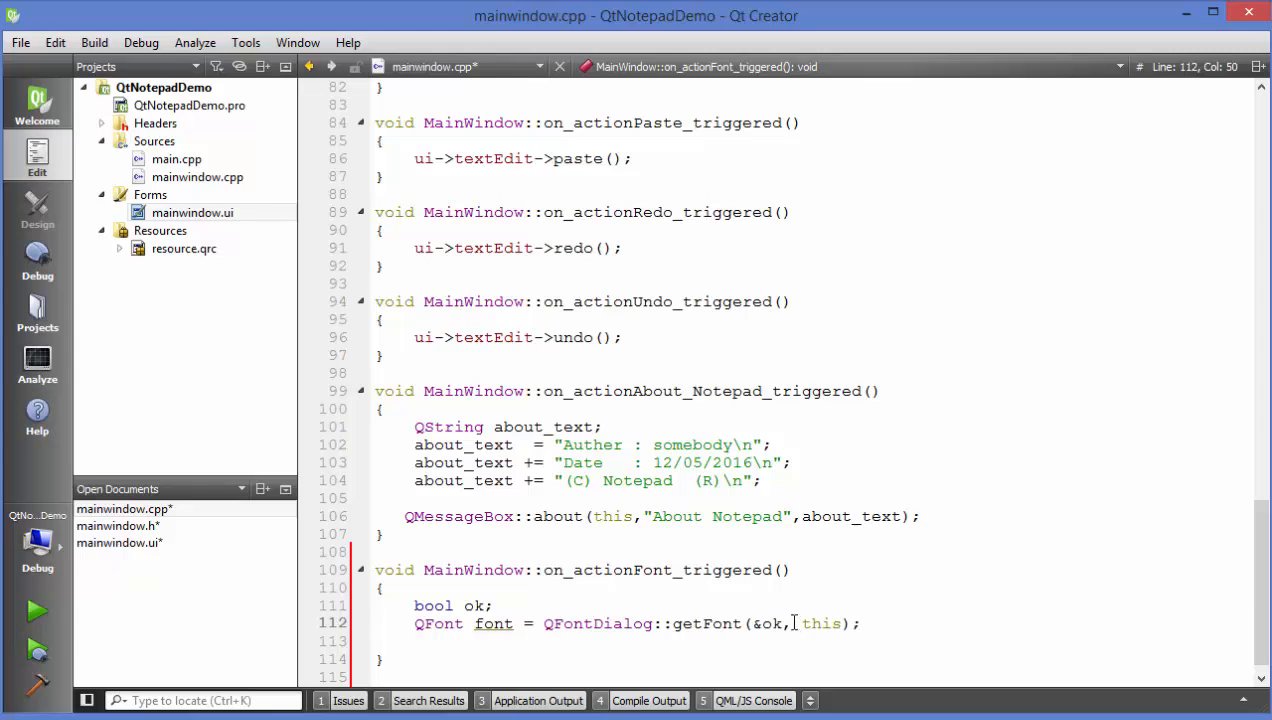
pyautogui.click(792, 624)
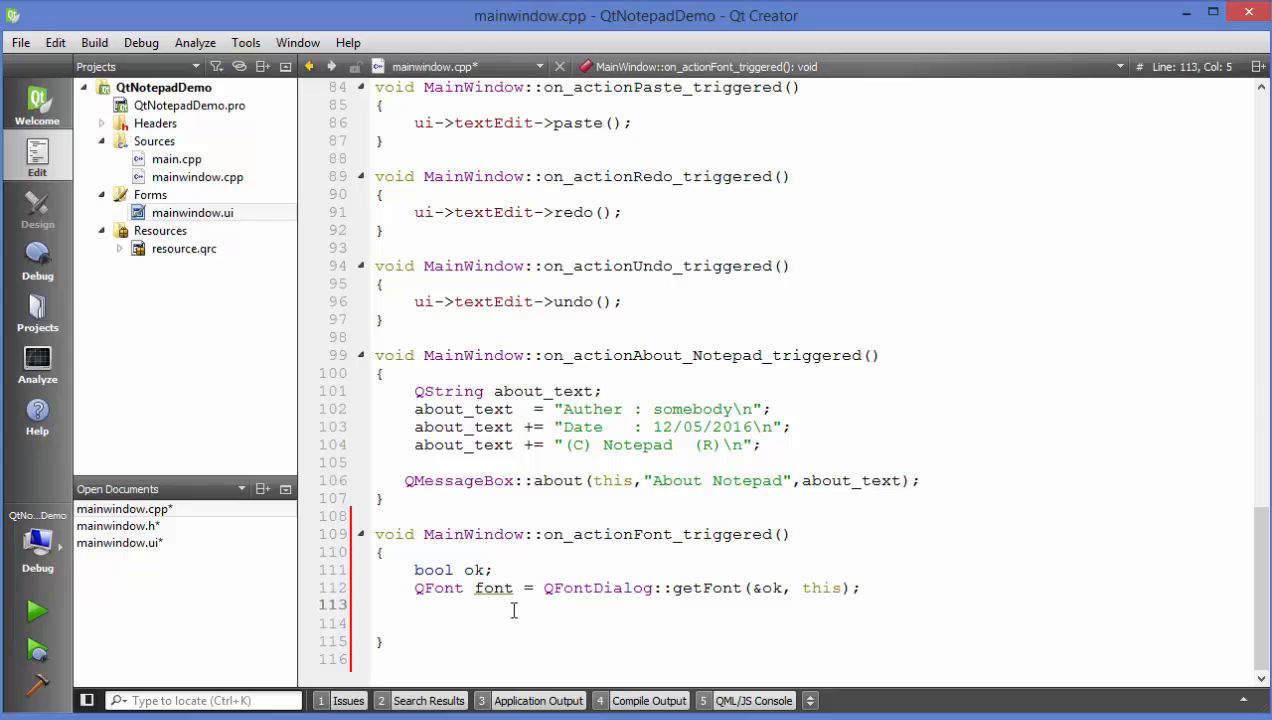
# Write 'if (ok) { } else return;' below the getFont line
pyautogui.write('if ()')
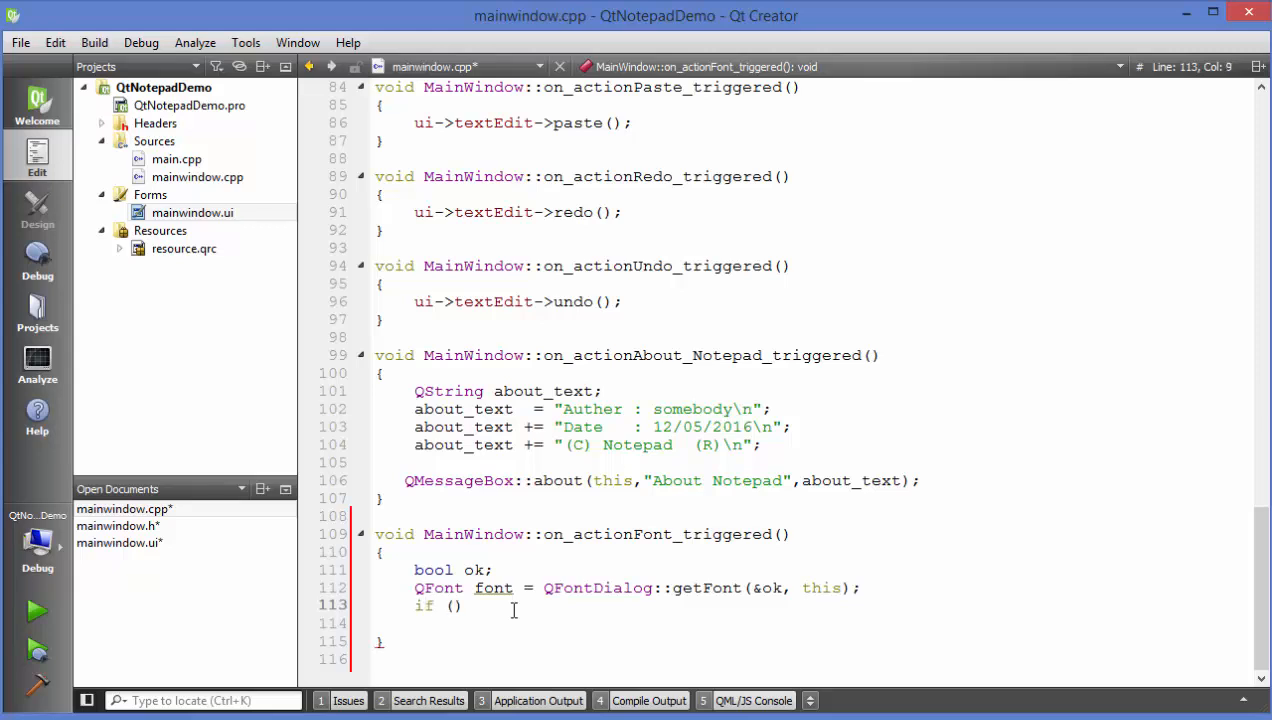
pyautogui.write('ok')
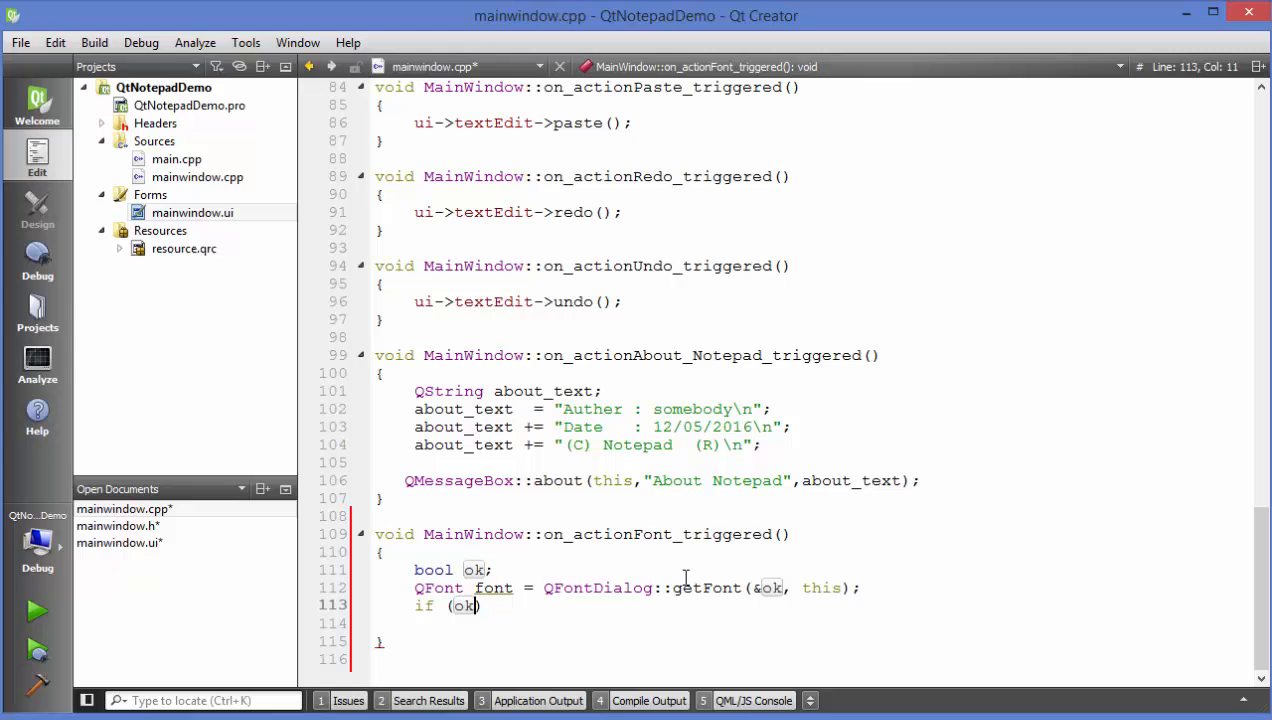
pyautogui.doubleClick(772, 588)
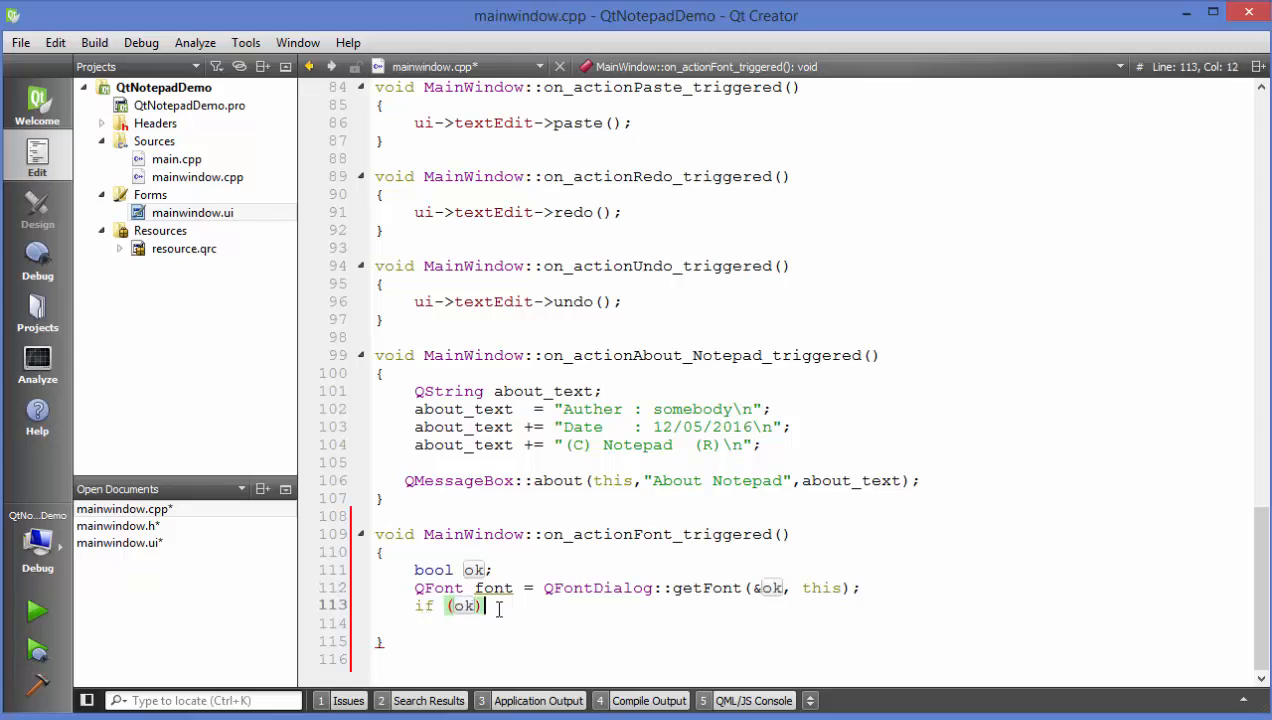
pyautogui.write('{')
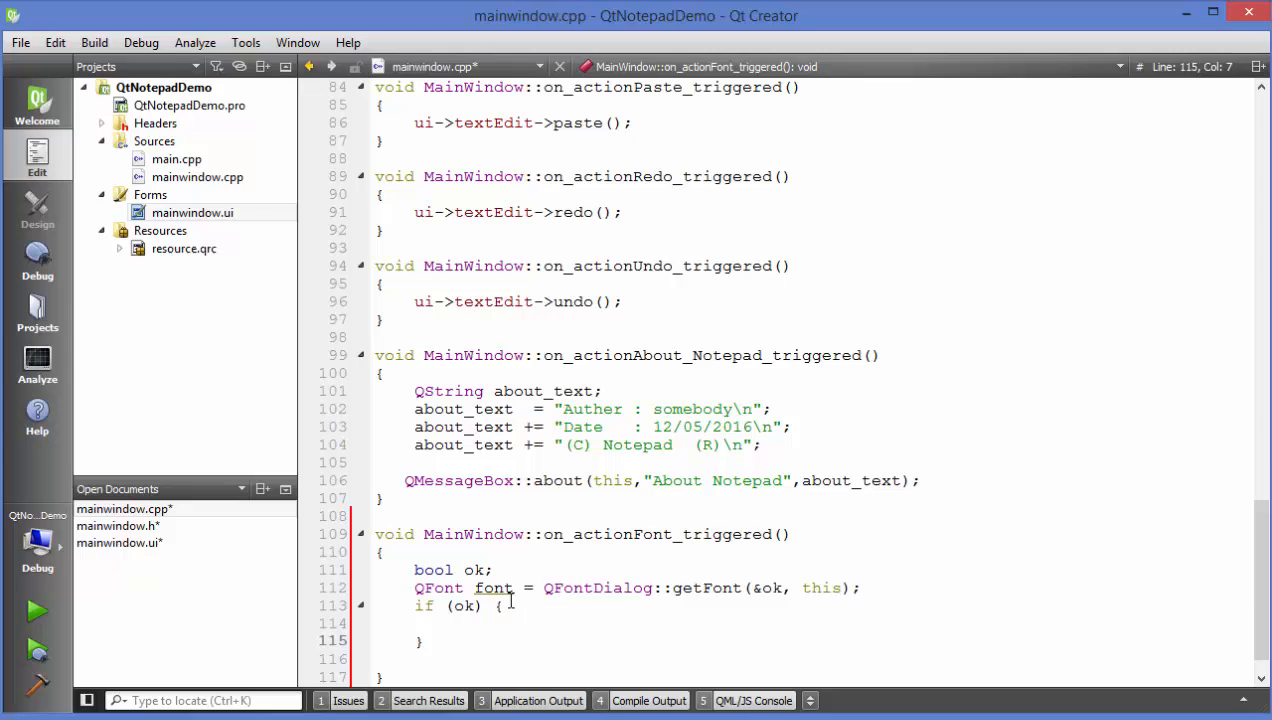
pyautogui.write('1')
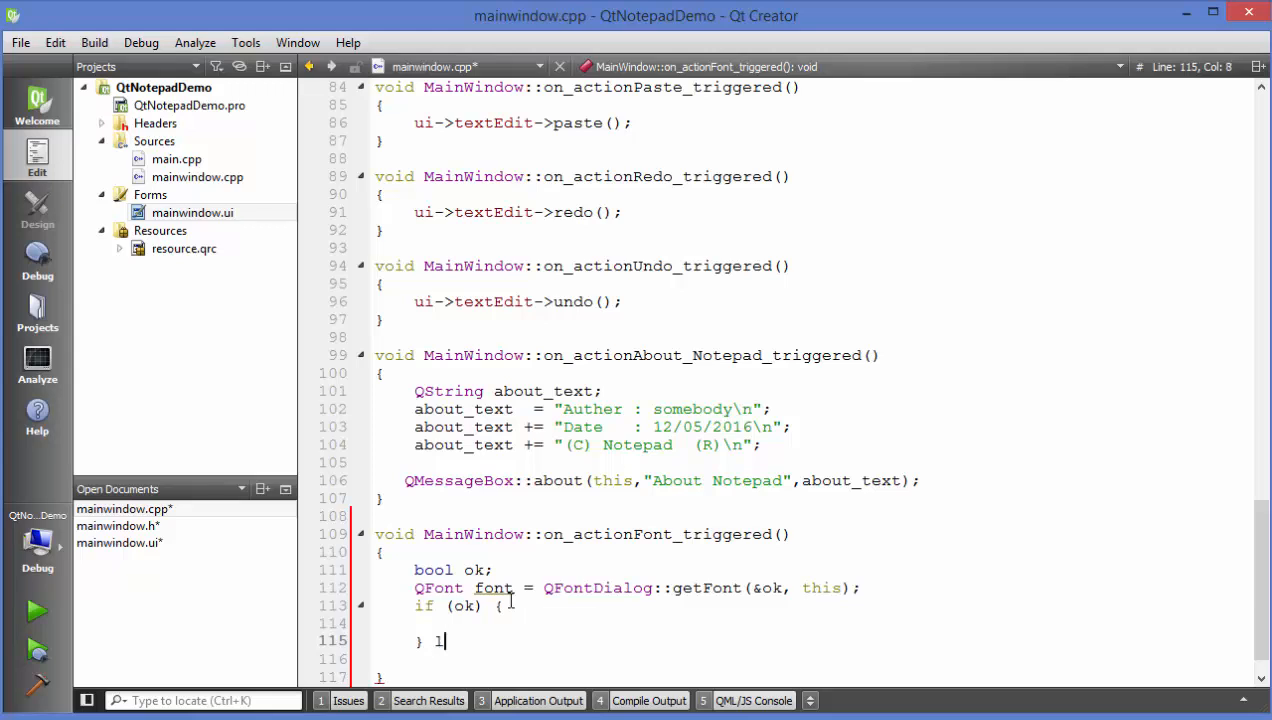
pyautogui.write('else')
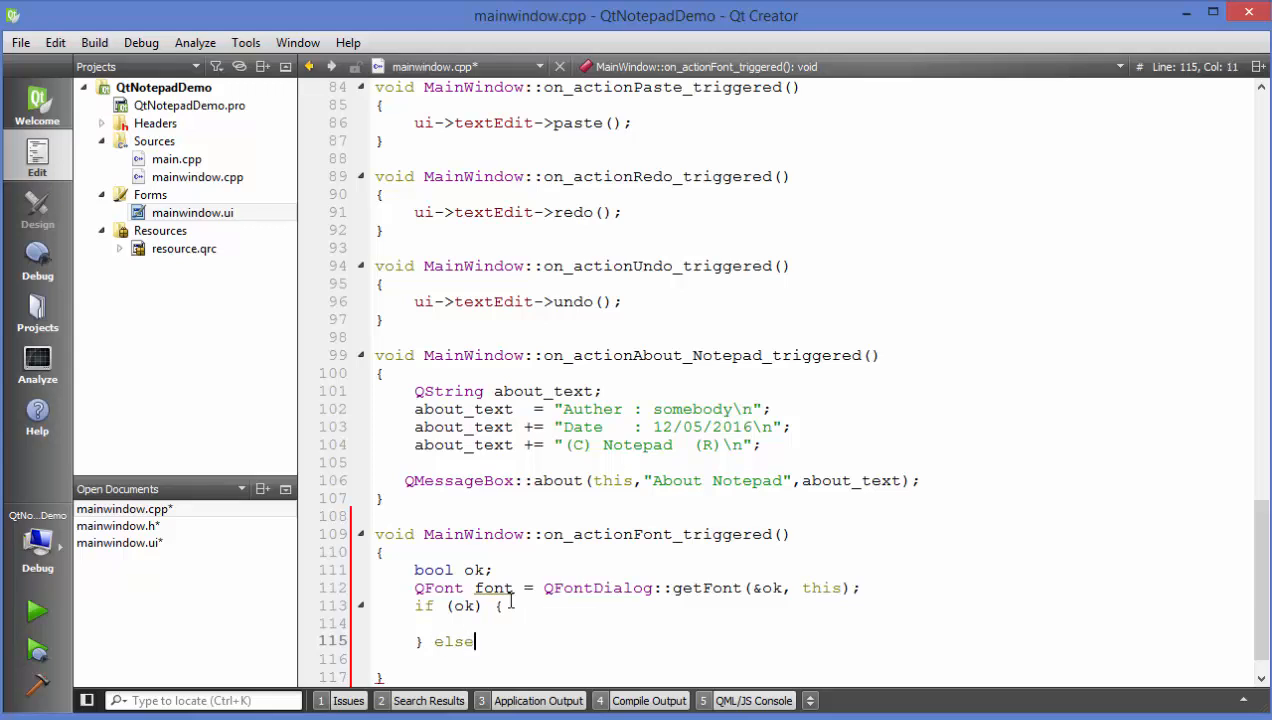
pyautogui.write('retur')
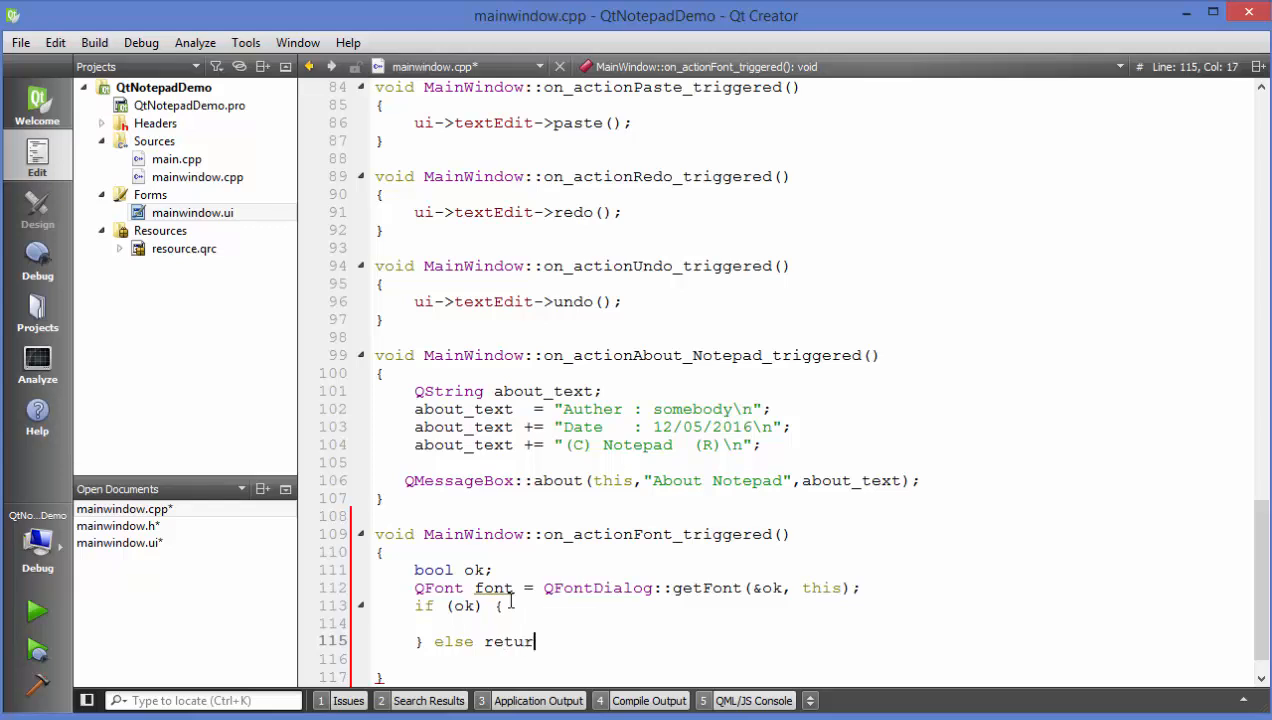
pyautogui.write('n;')
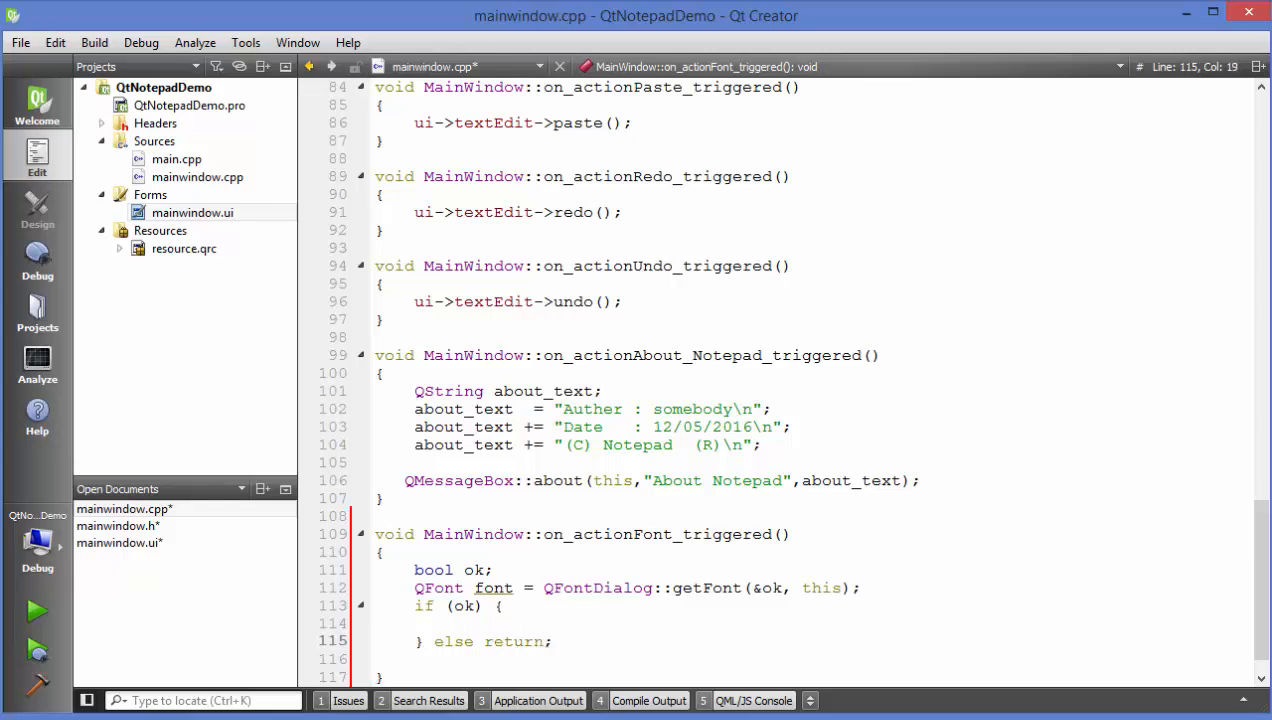
pyautogui.doubleClick(512, 640)
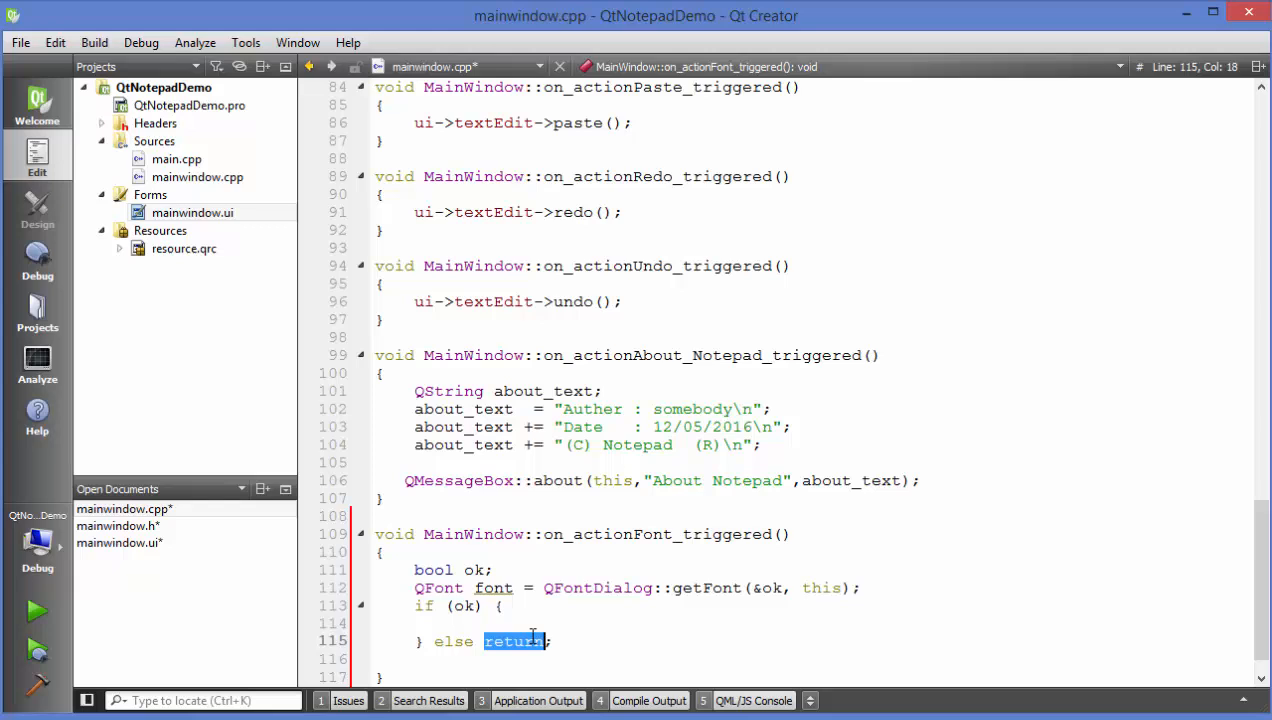
pyautogui.moveTo(530, 620)
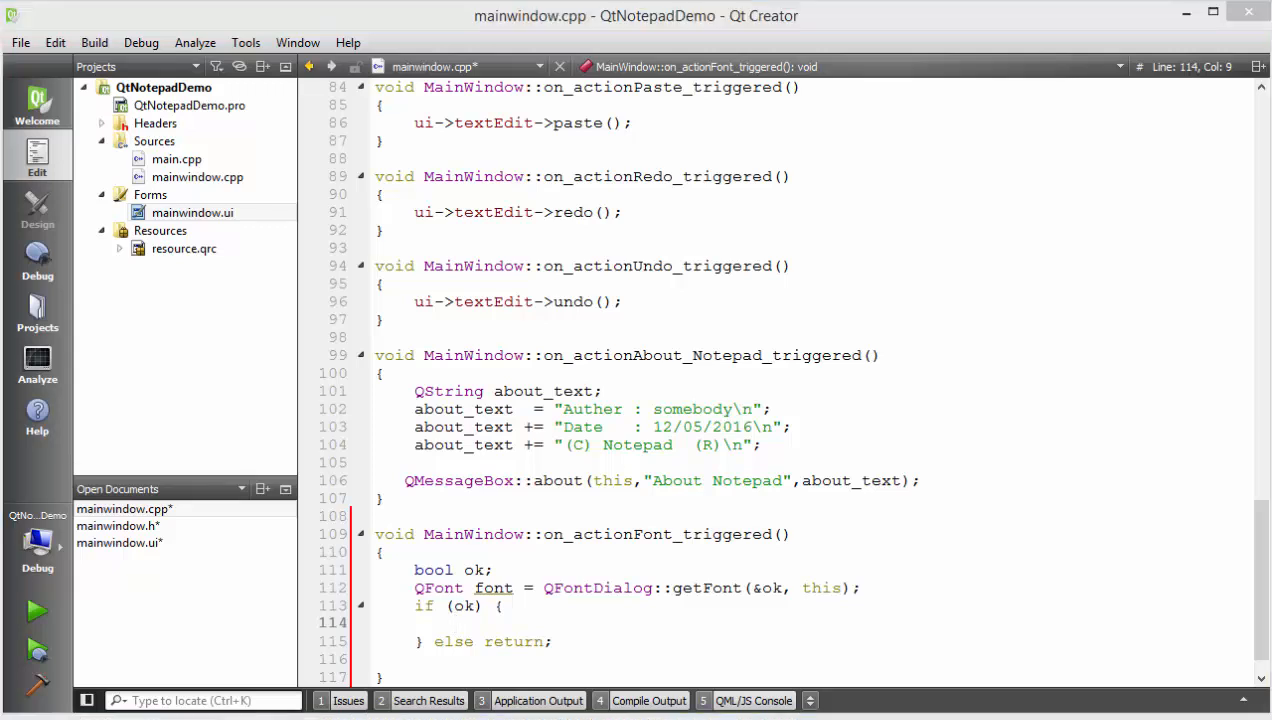
# Fill the if body with 'ui->textEdit->setFont(font);' and save
pyautogui.write('ui')
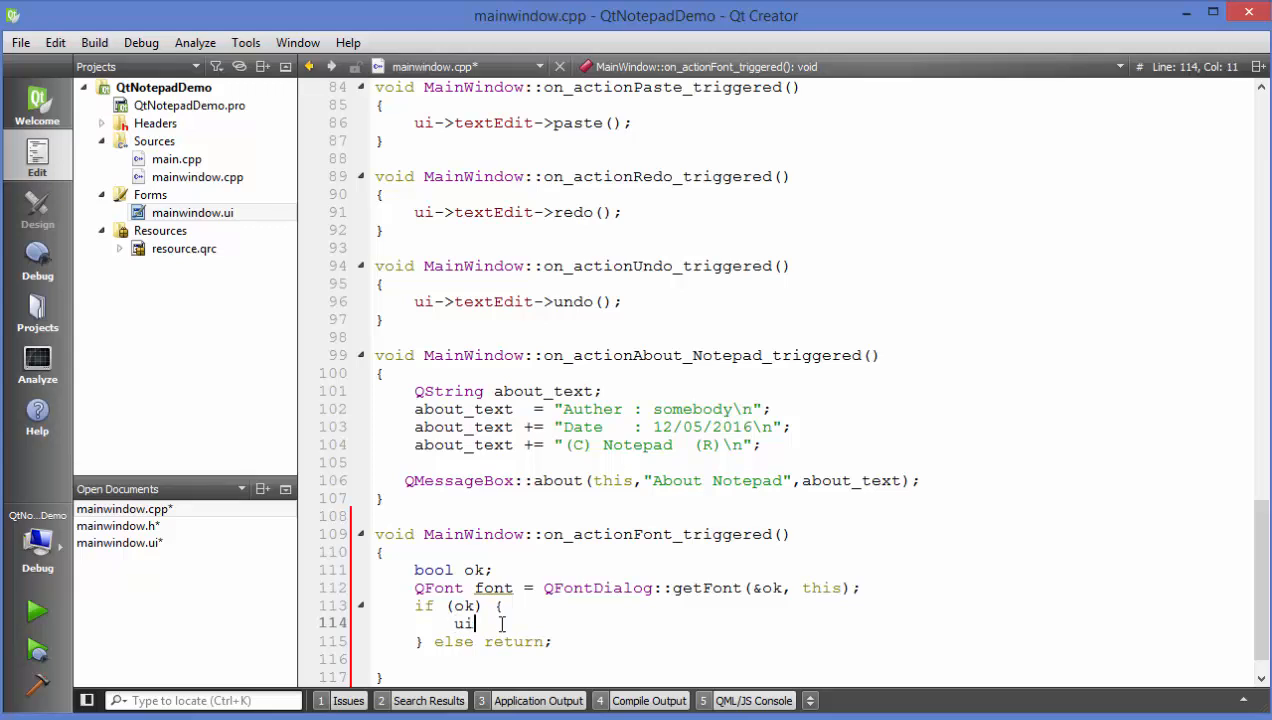
pyautogui.write('->textEdit')
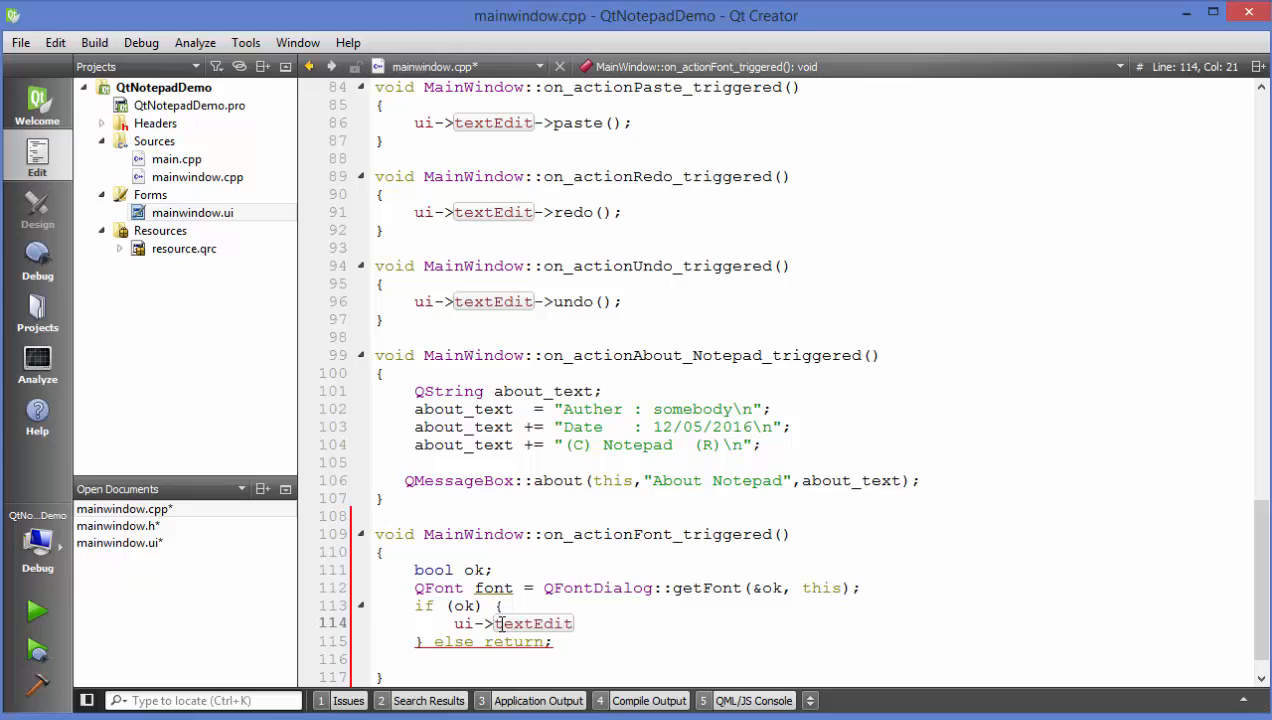
pyautogui.write('.')
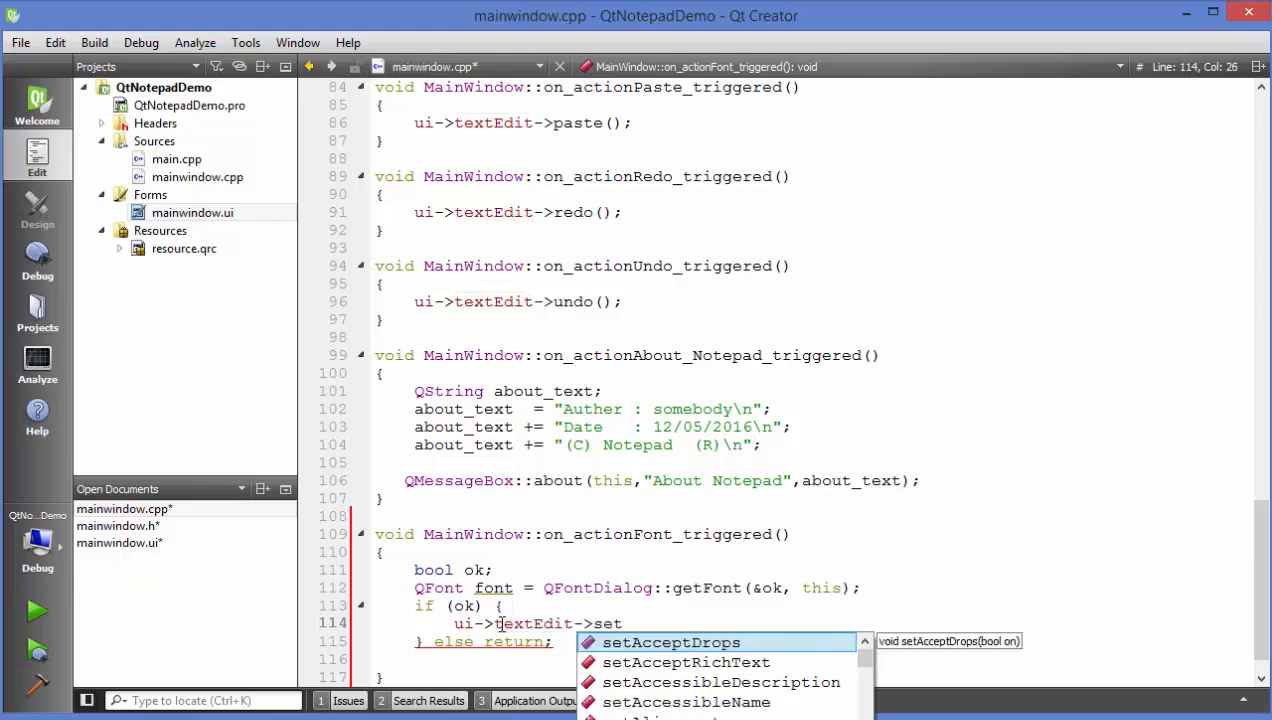
pyautogui.write('f')
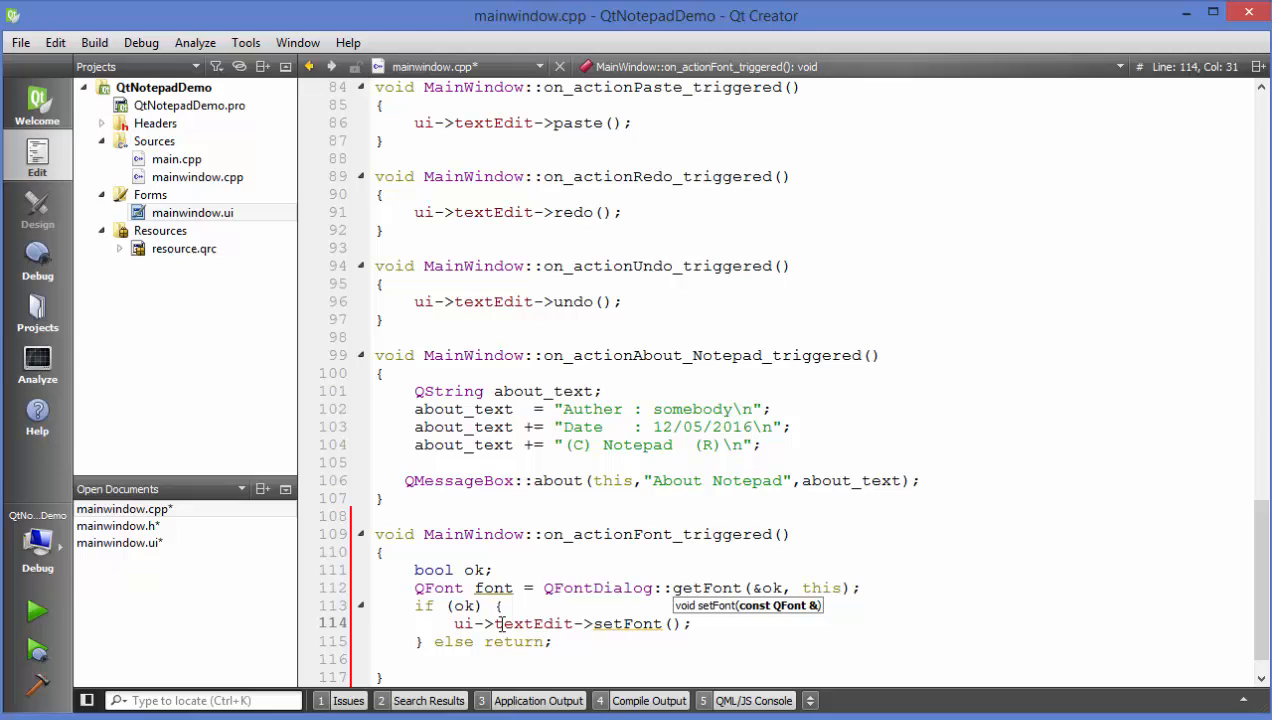
pyautogui.doubleClick(492, 588)
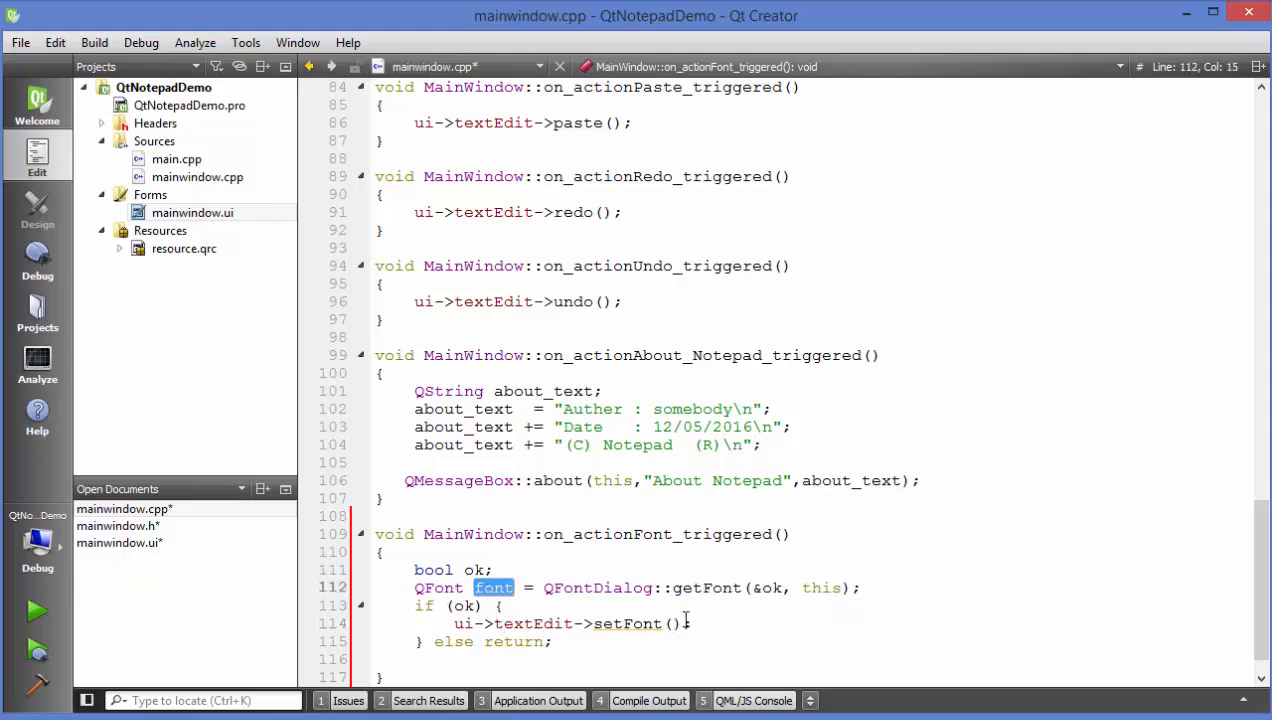
pyautogui.write('font')
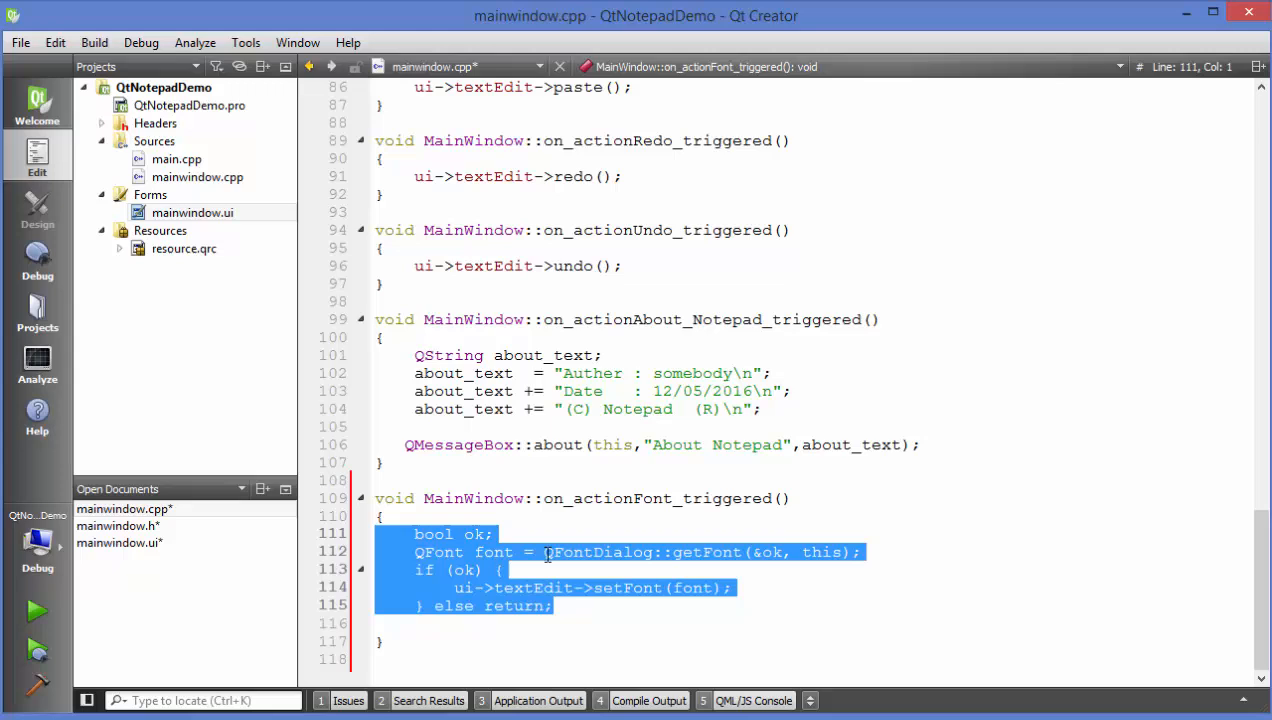
pyautogui.click(616, 568)
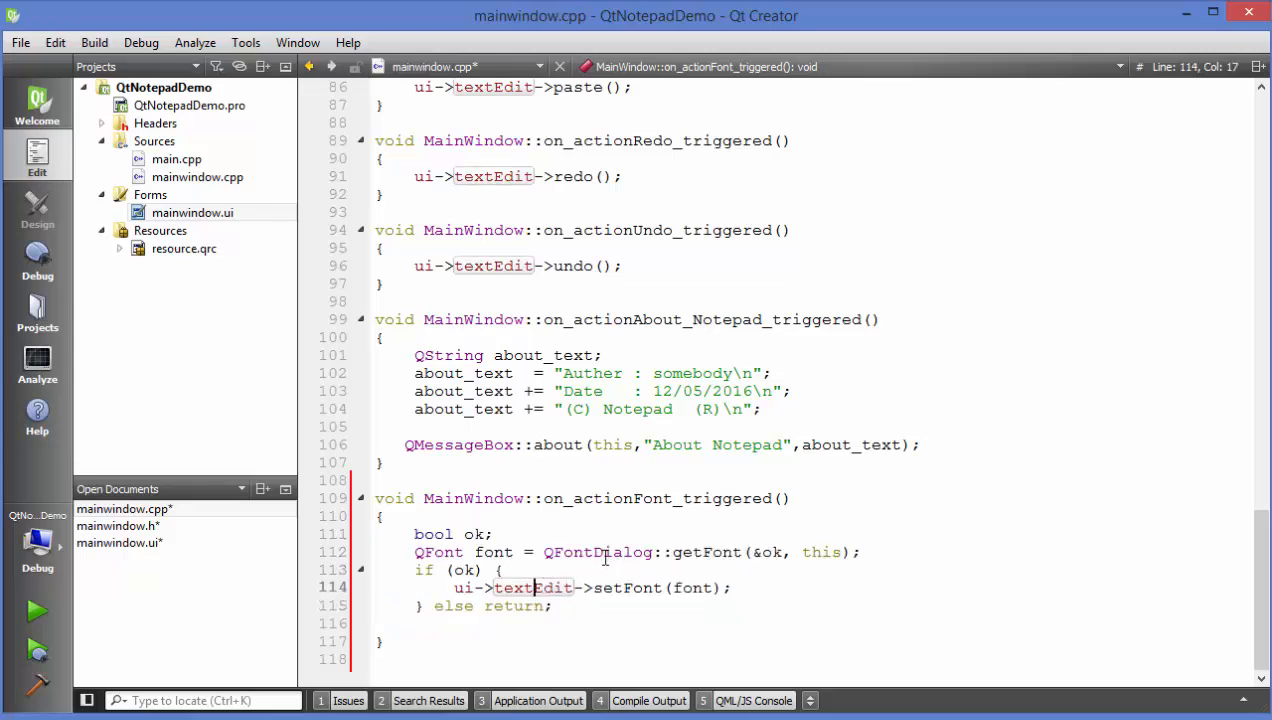
pyautogui.click(504, 570)
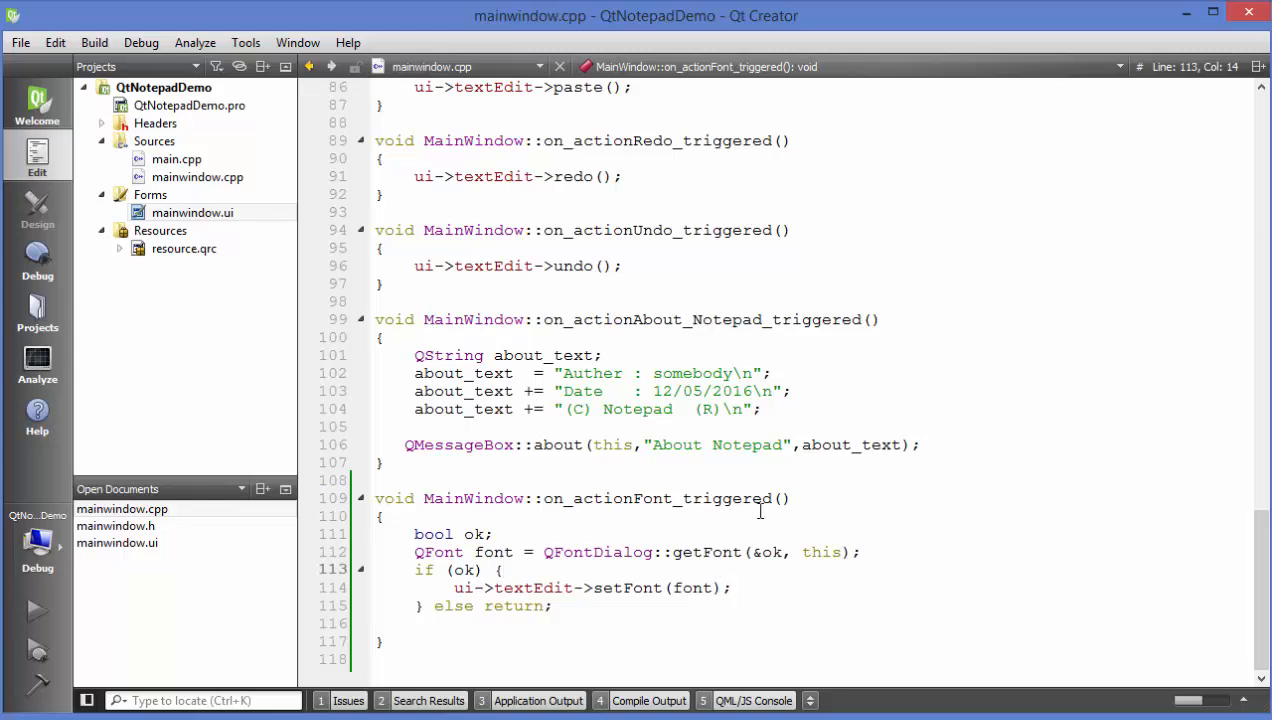
# Run QtNotepadDemo and type several lines of sample text into its editor
pyautogui.click(36, 612)
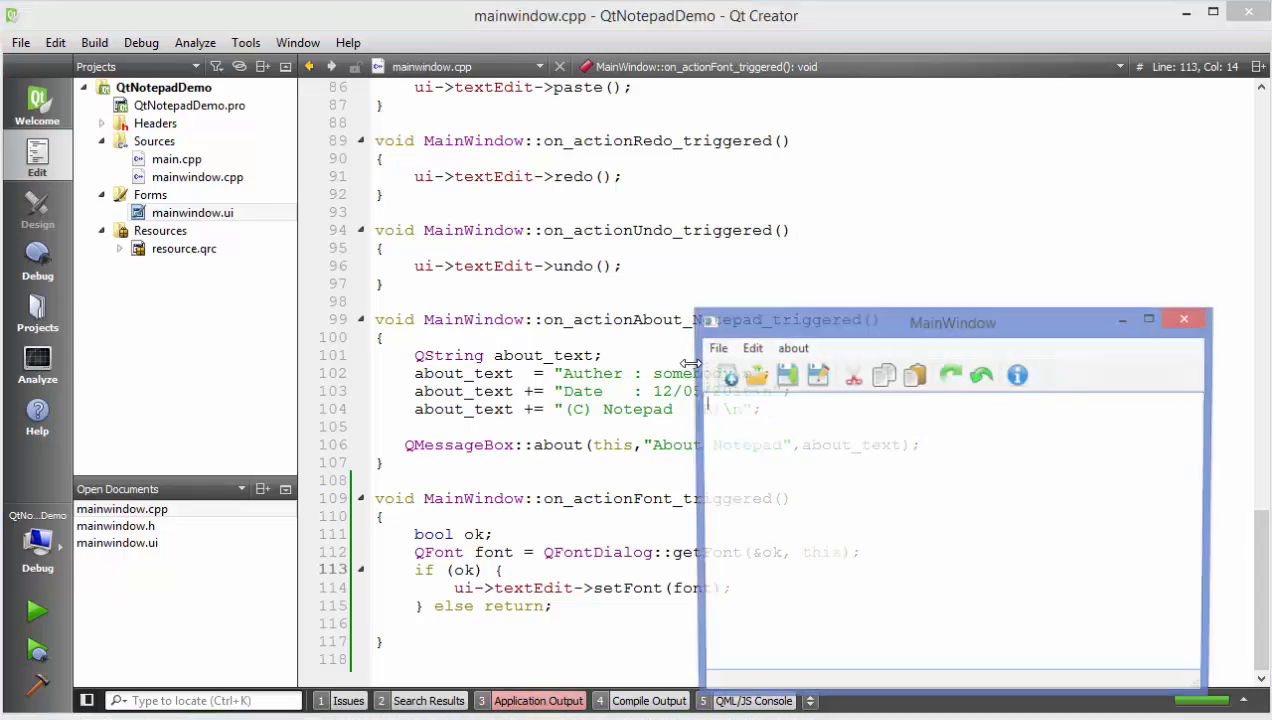
pyautogui.moveTo(952, 322); pyautogui.dragTo(900, 228)
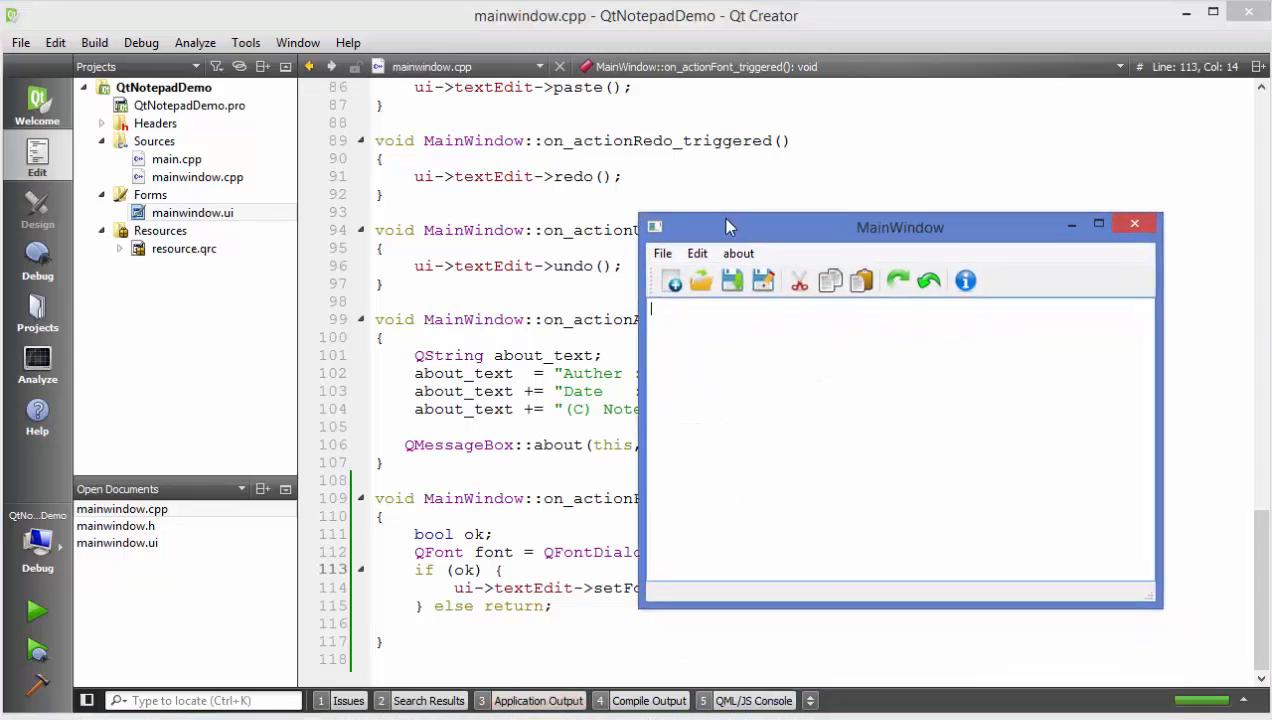
pyautogui.write('d<afDF')
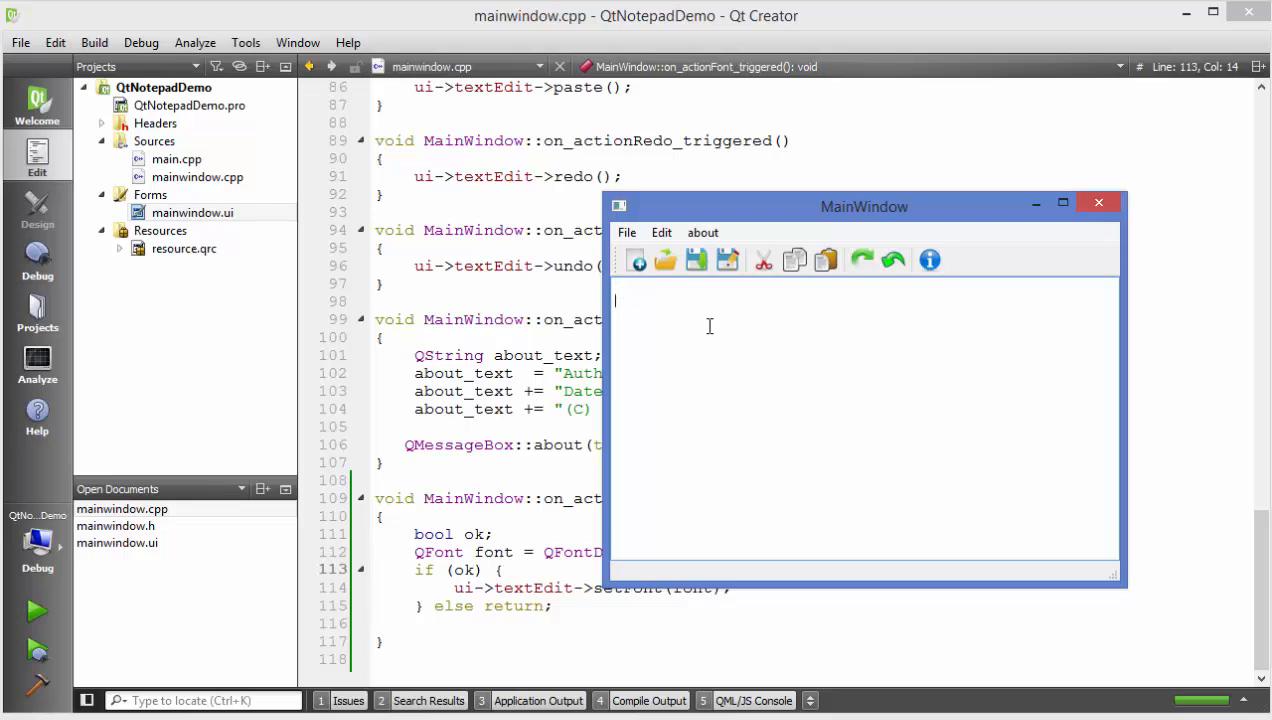
pyautogui.write('adfadfd')
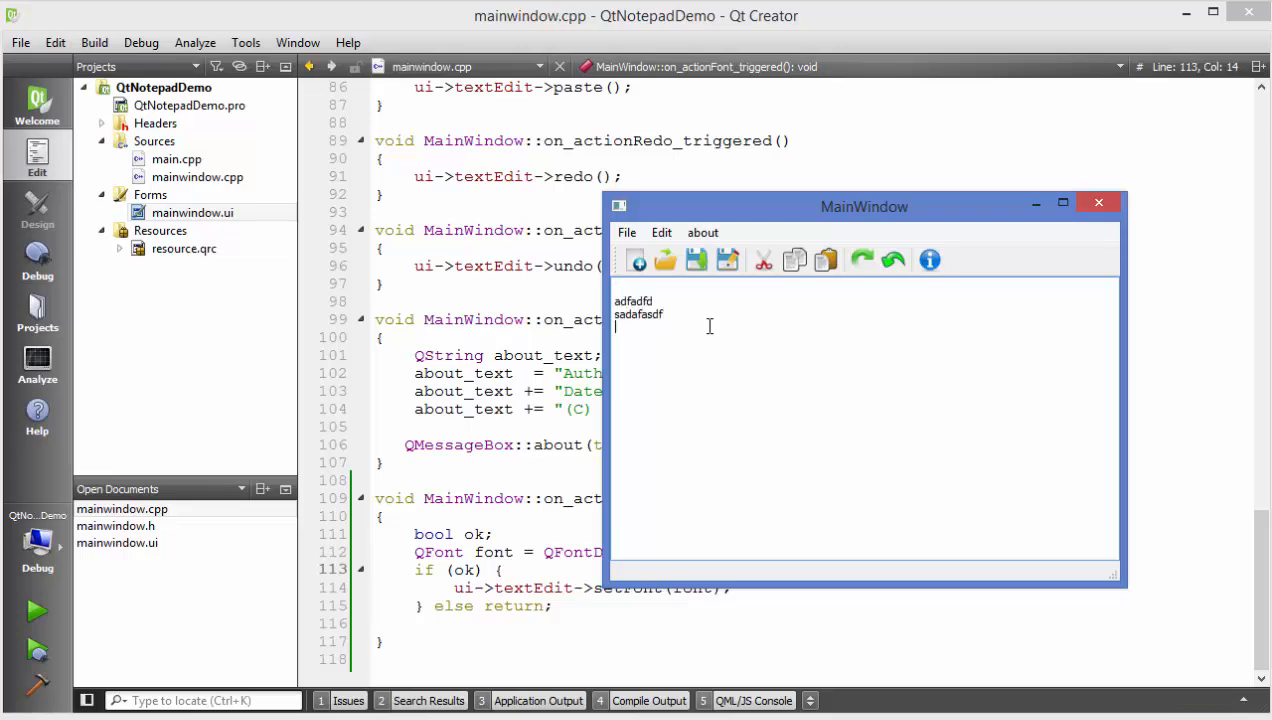
pyautogui.write('adfasdf')
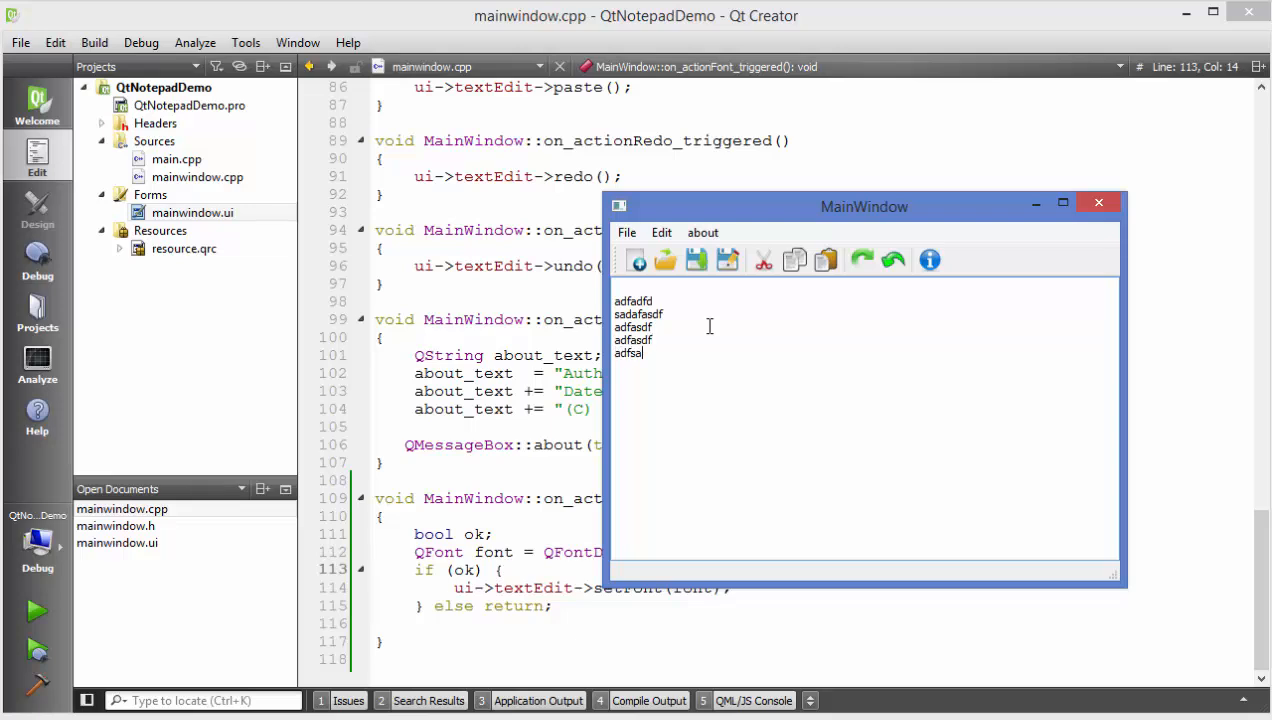
pyautogui.write('adsfsda')
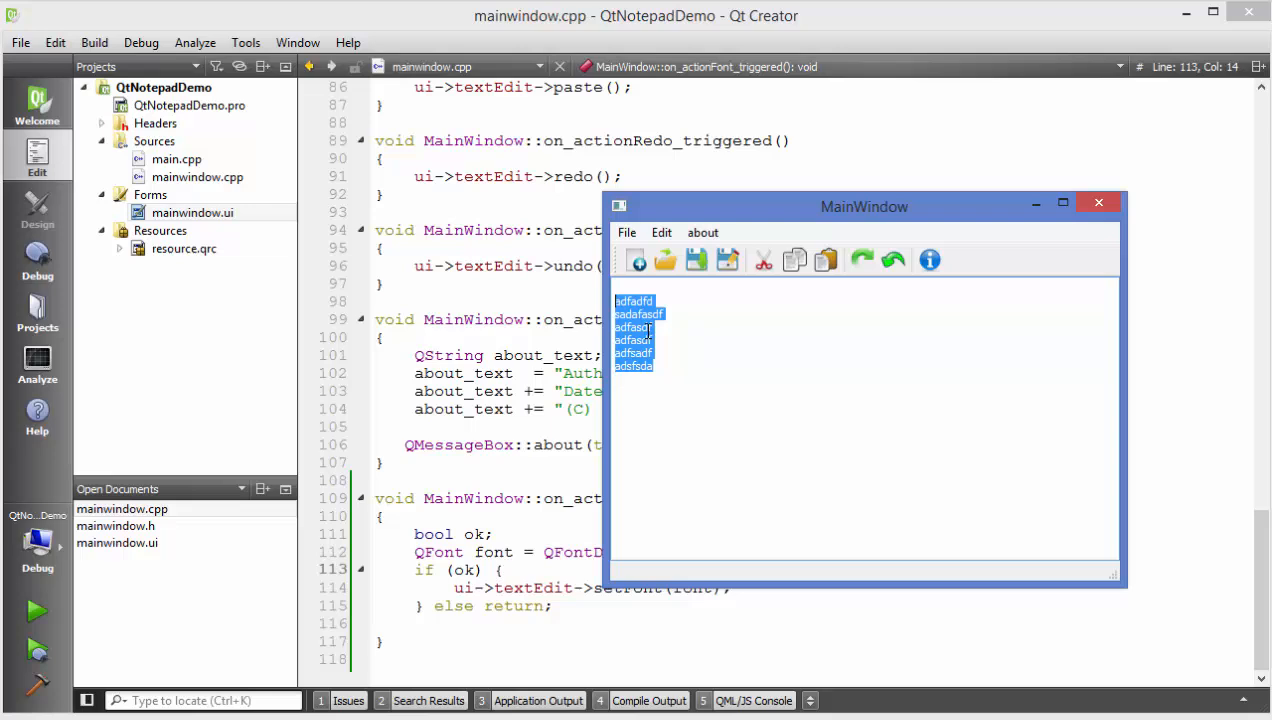
pyautogui.click(664, 352)
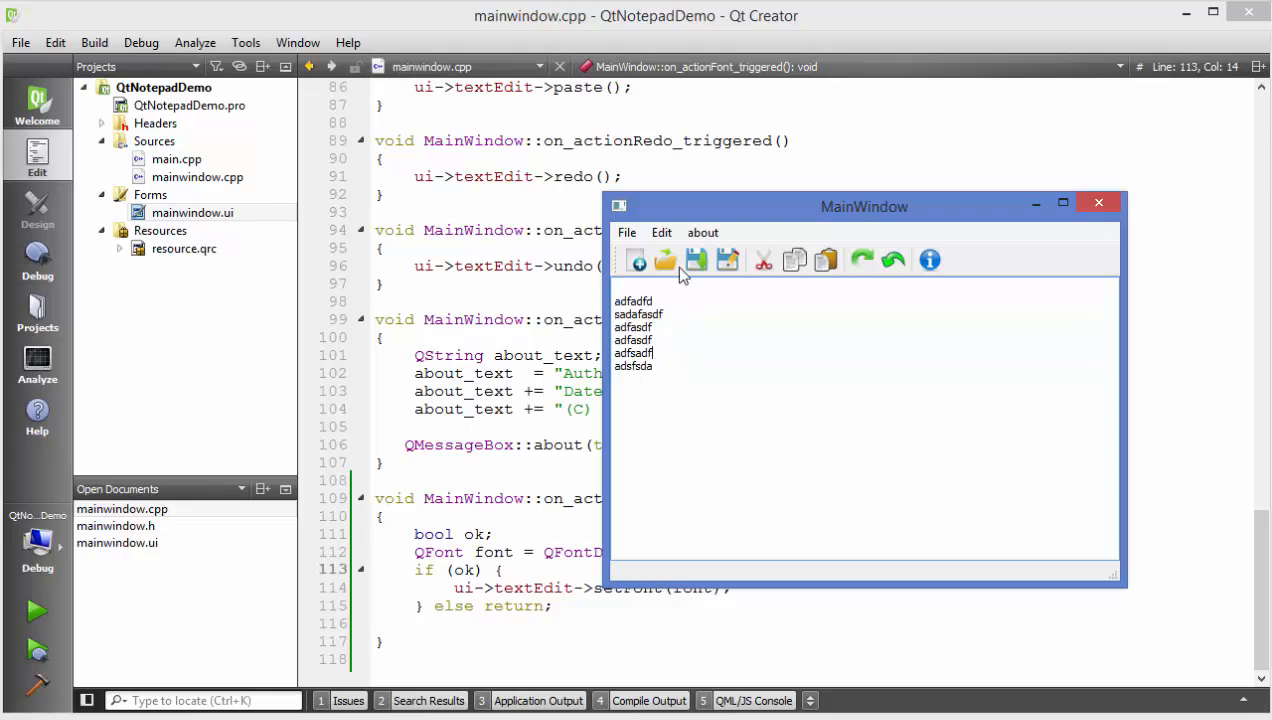
pyautogui.moveTo(660, 232)
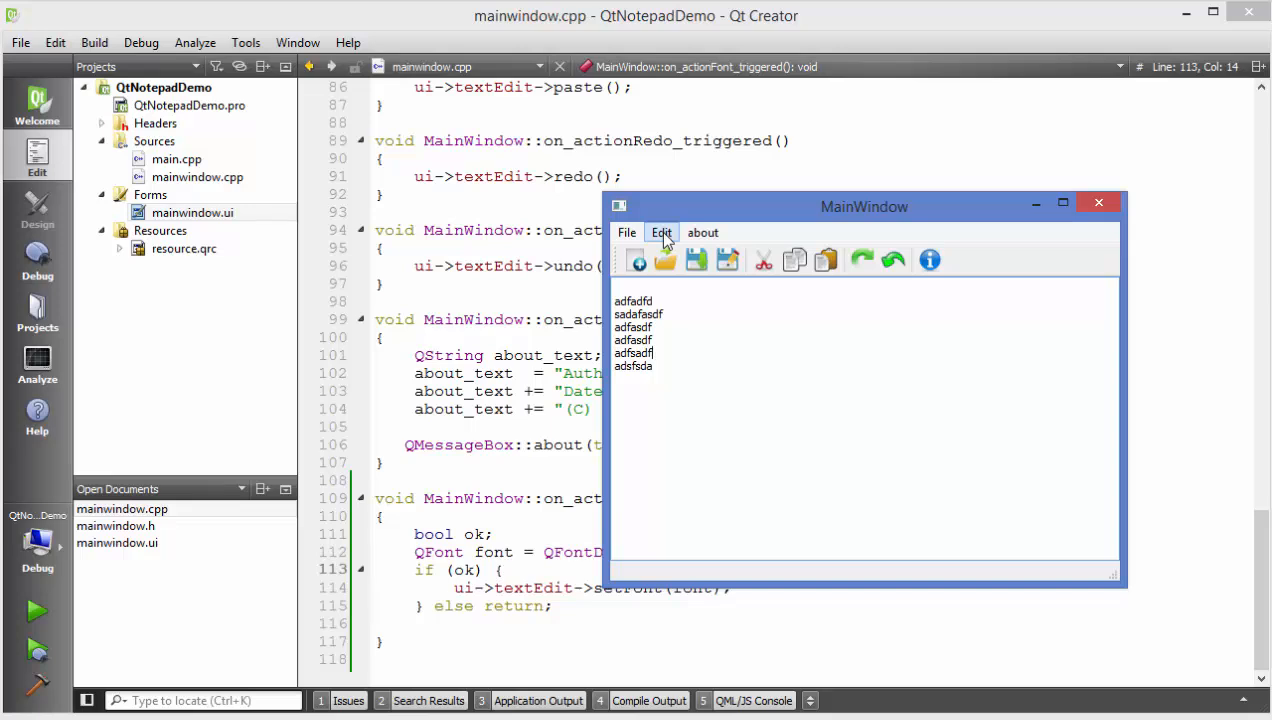
# Via Edit > Font, choose Colonna MT, Bold style and a large size
pyautogui.click(660, 232)
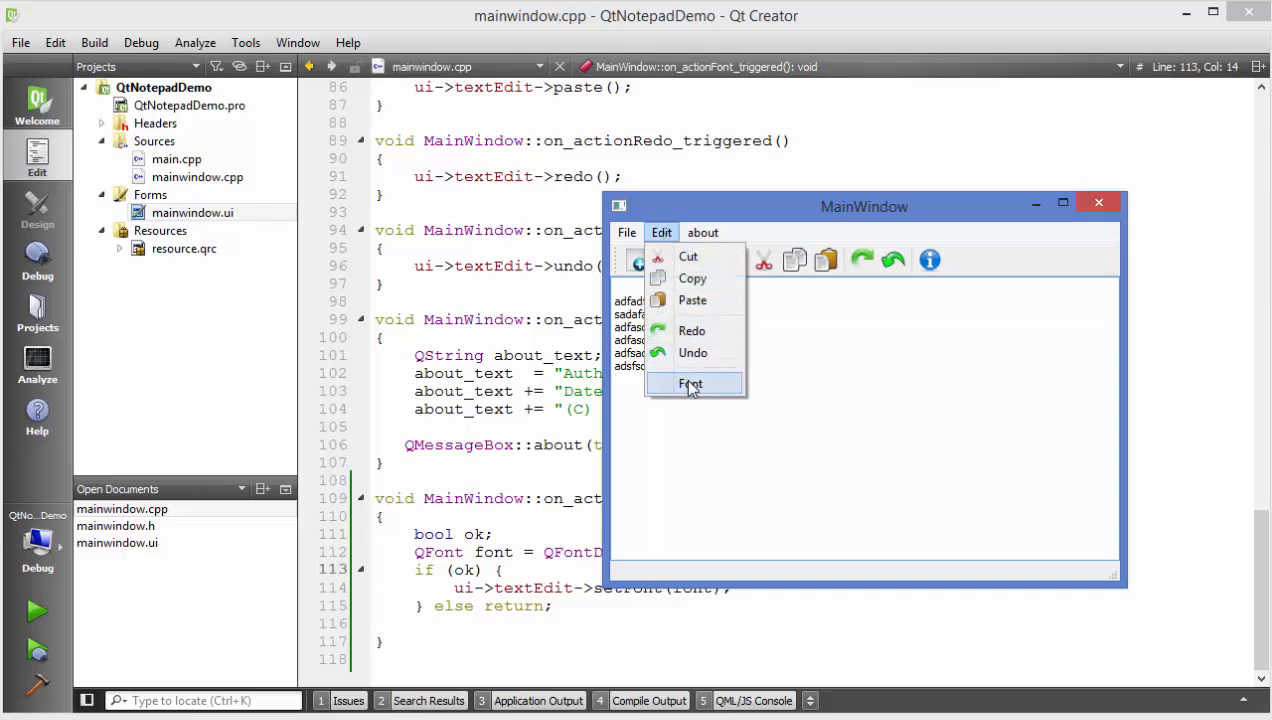
pyautogui.click(690, 384)
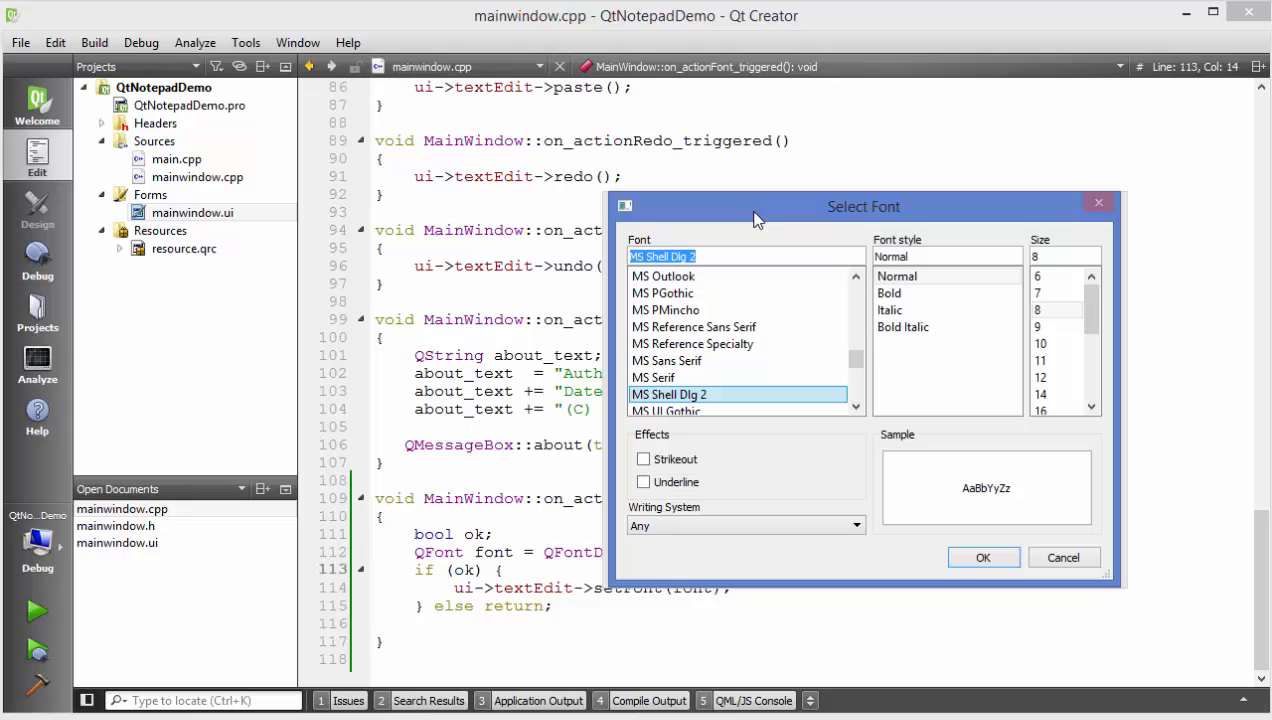
pyautogui.moveTo(864, 206); pyautogui.dragTo(772, 172)
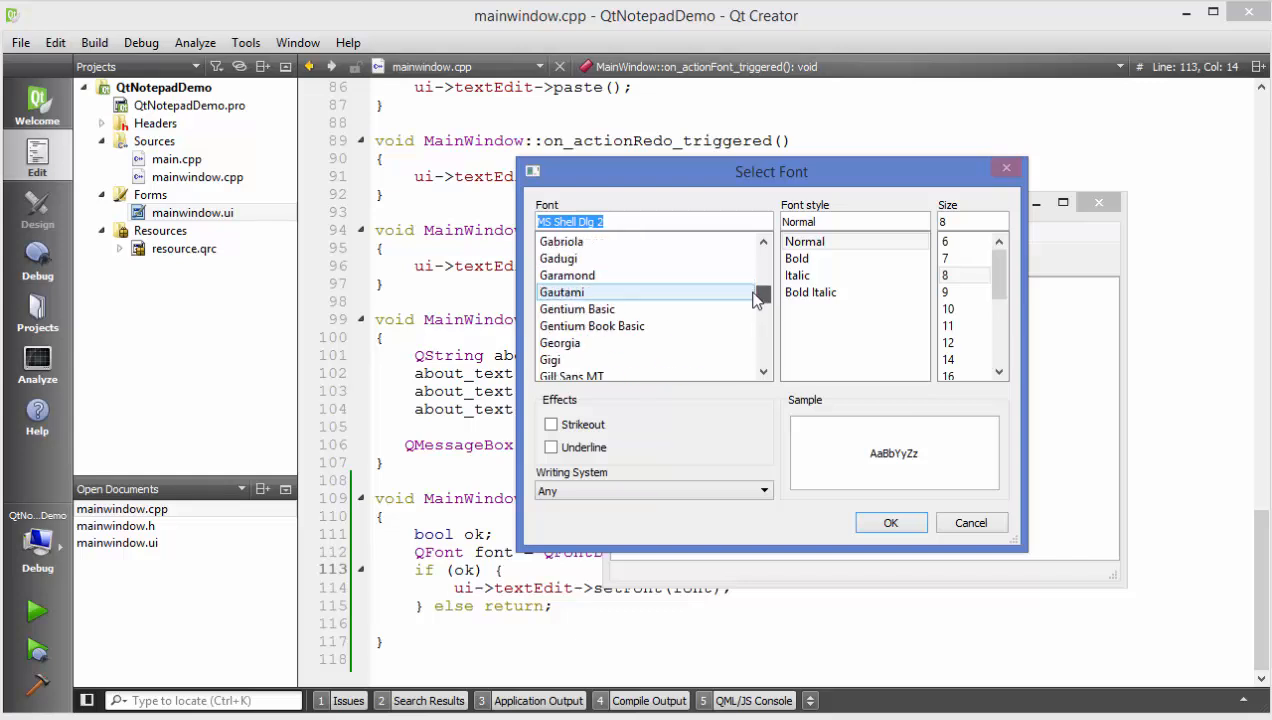
pyautogui.scroll(-3)
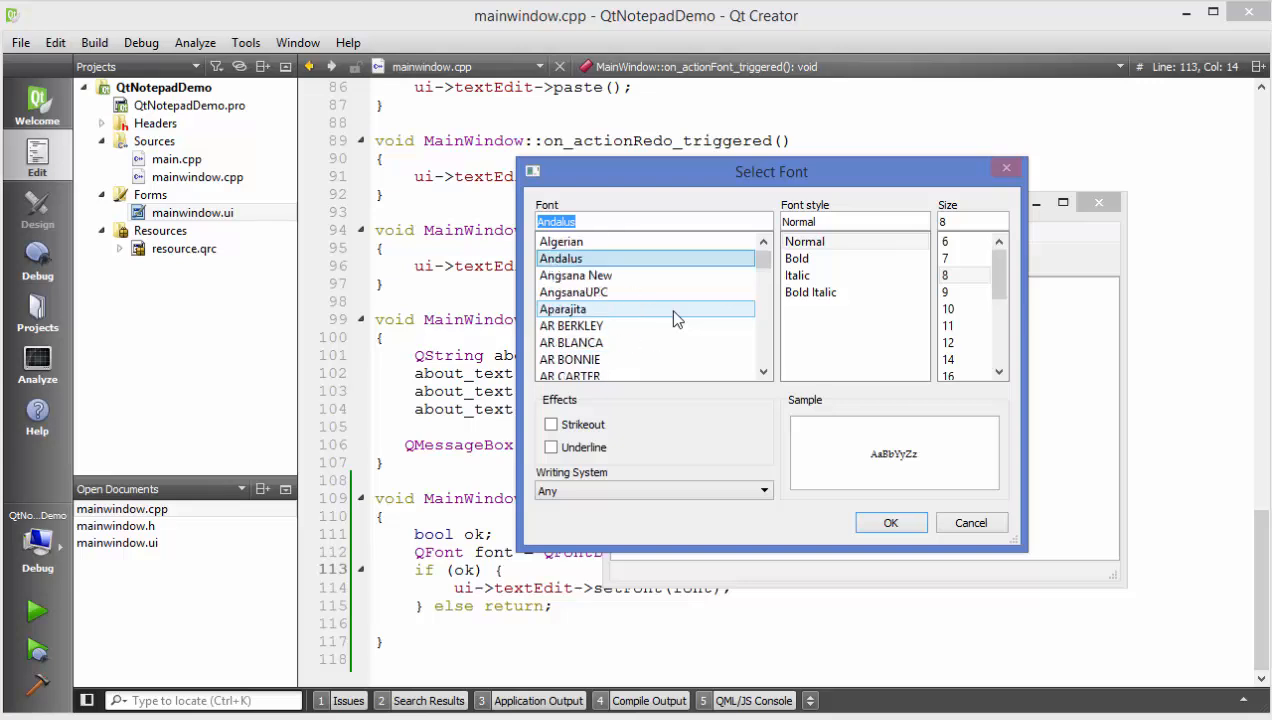
pyautogui.scroll(-3)
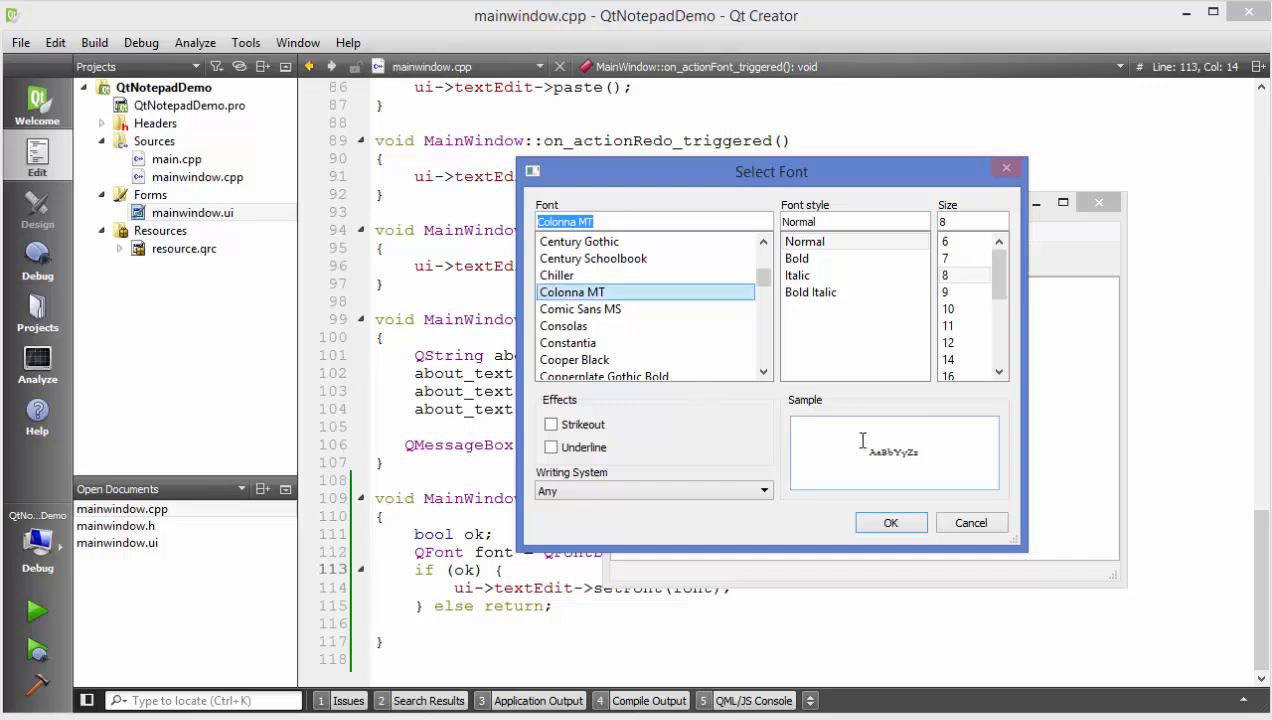
pyautogui.click(798, 258)
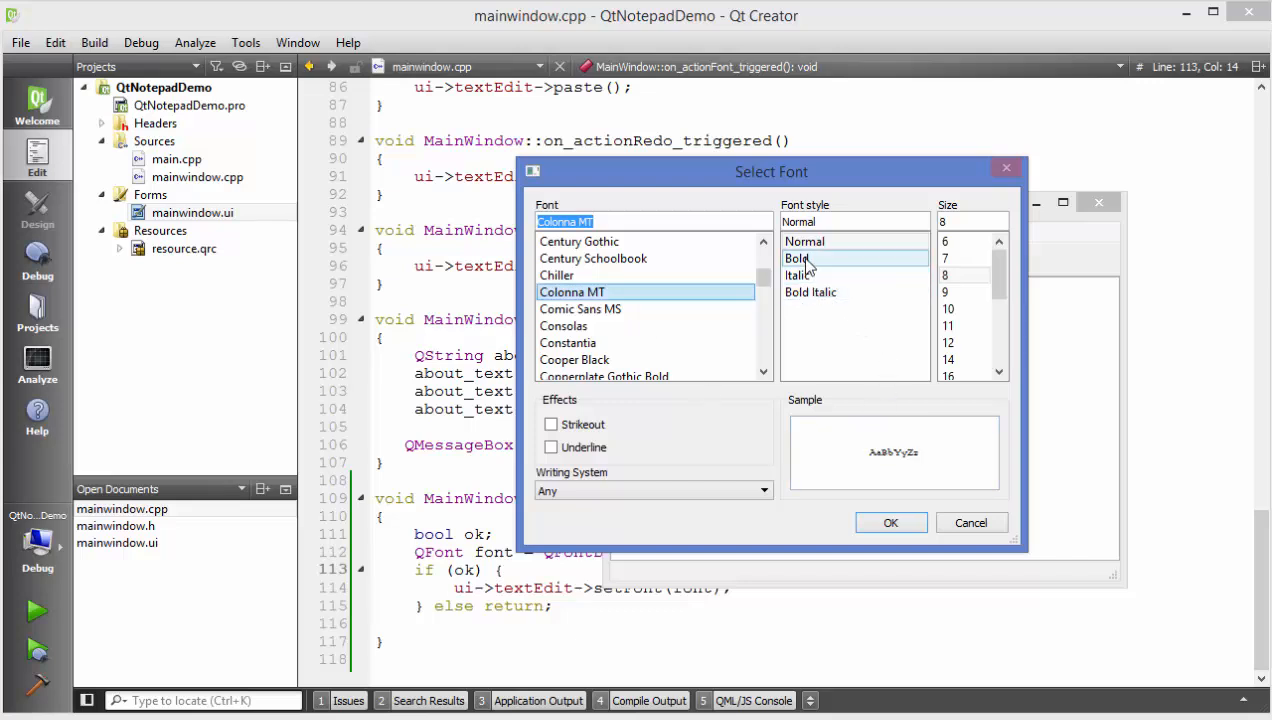
pyautogui.click(796, 258)
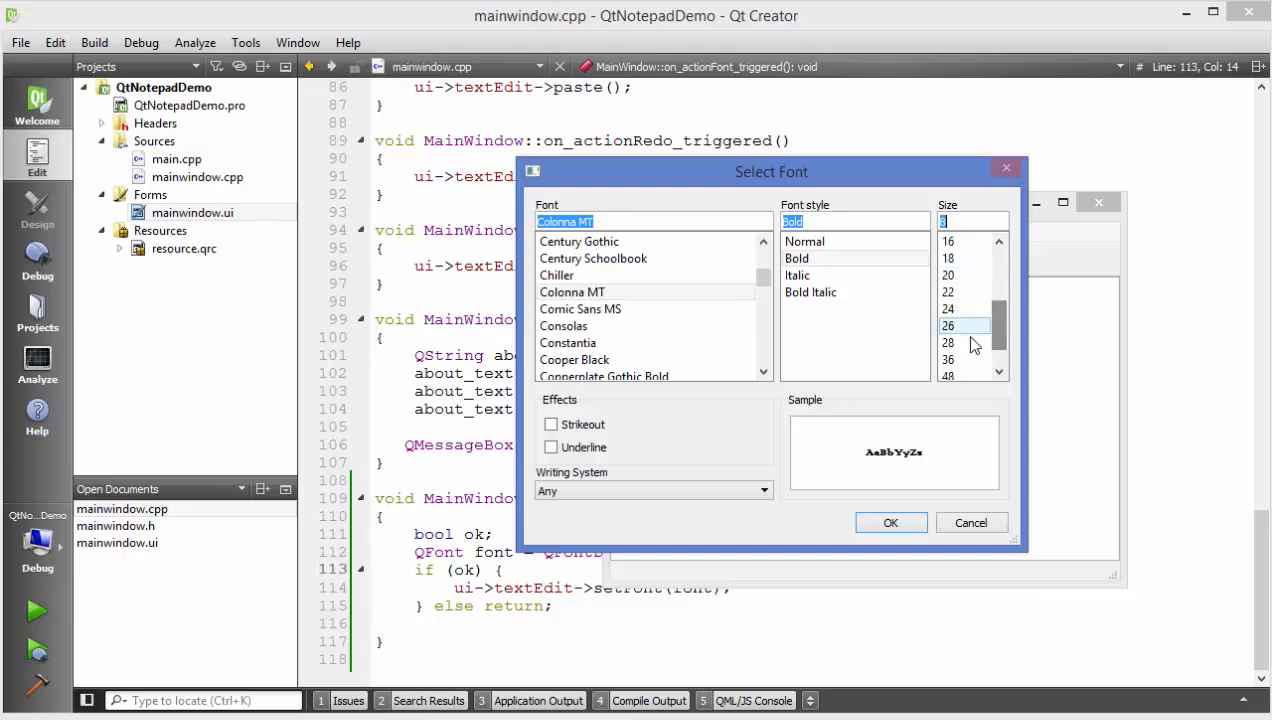
pyautogui.click(948, 342)
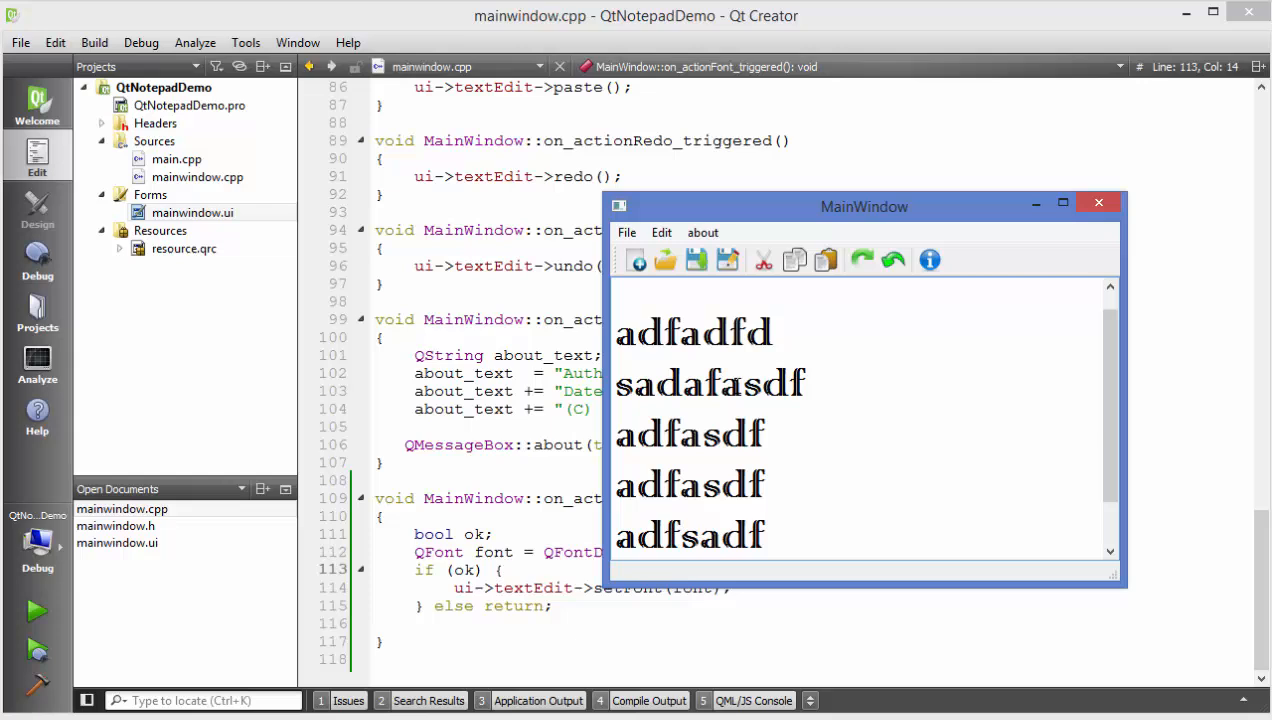
pyautogui.moveTo(754, 304)
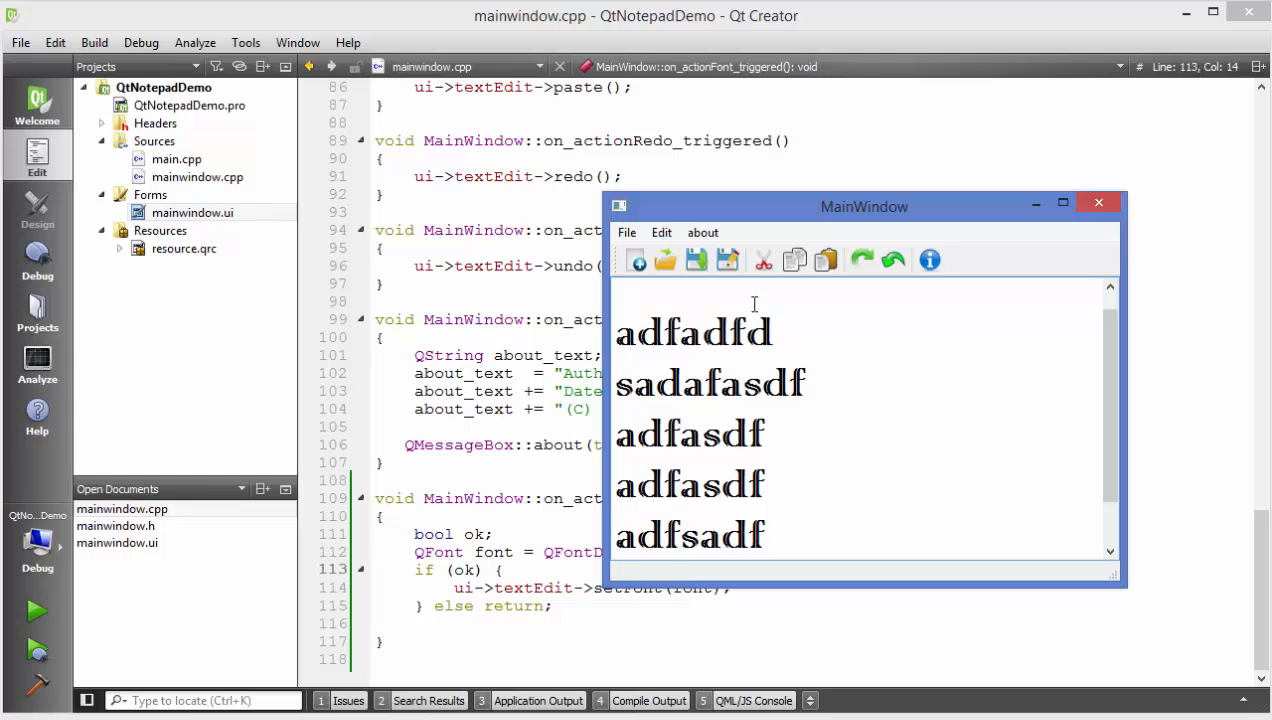
# Apply italic MS Outlook at size 28 to the notes through Edit > Font
pyautogui.click(660, 232)
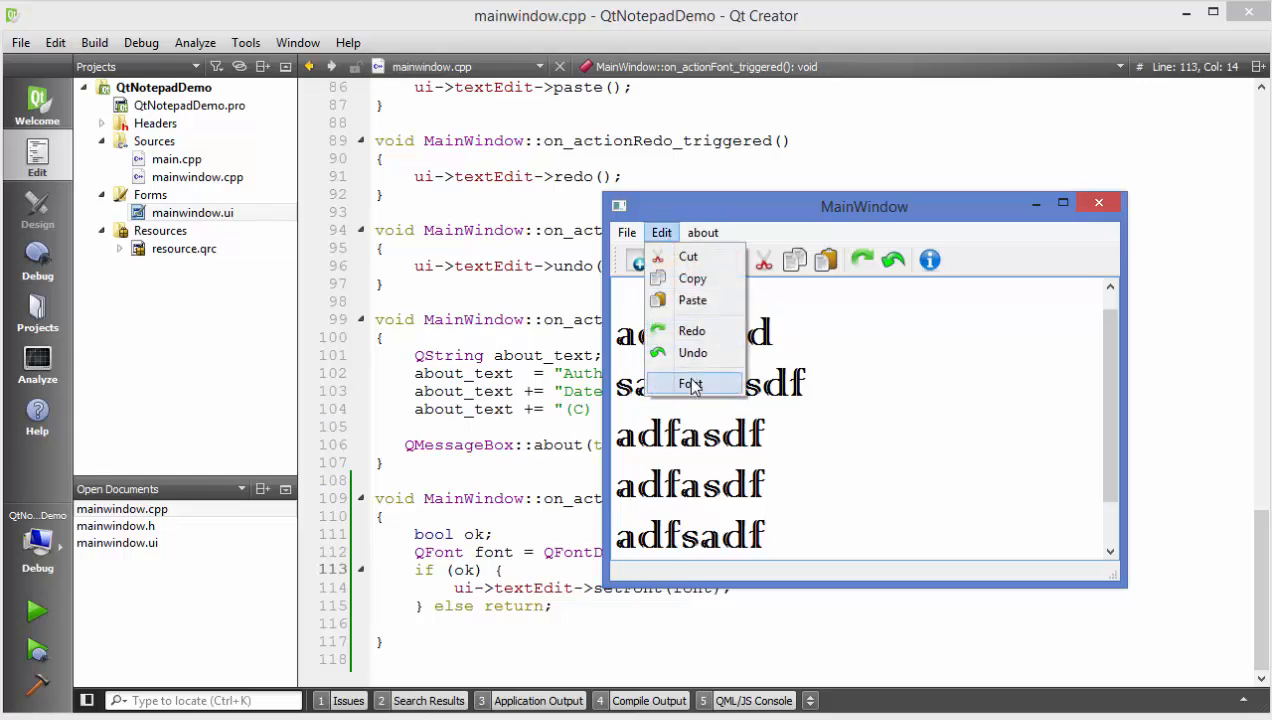
pyautogui.click(692, 384)
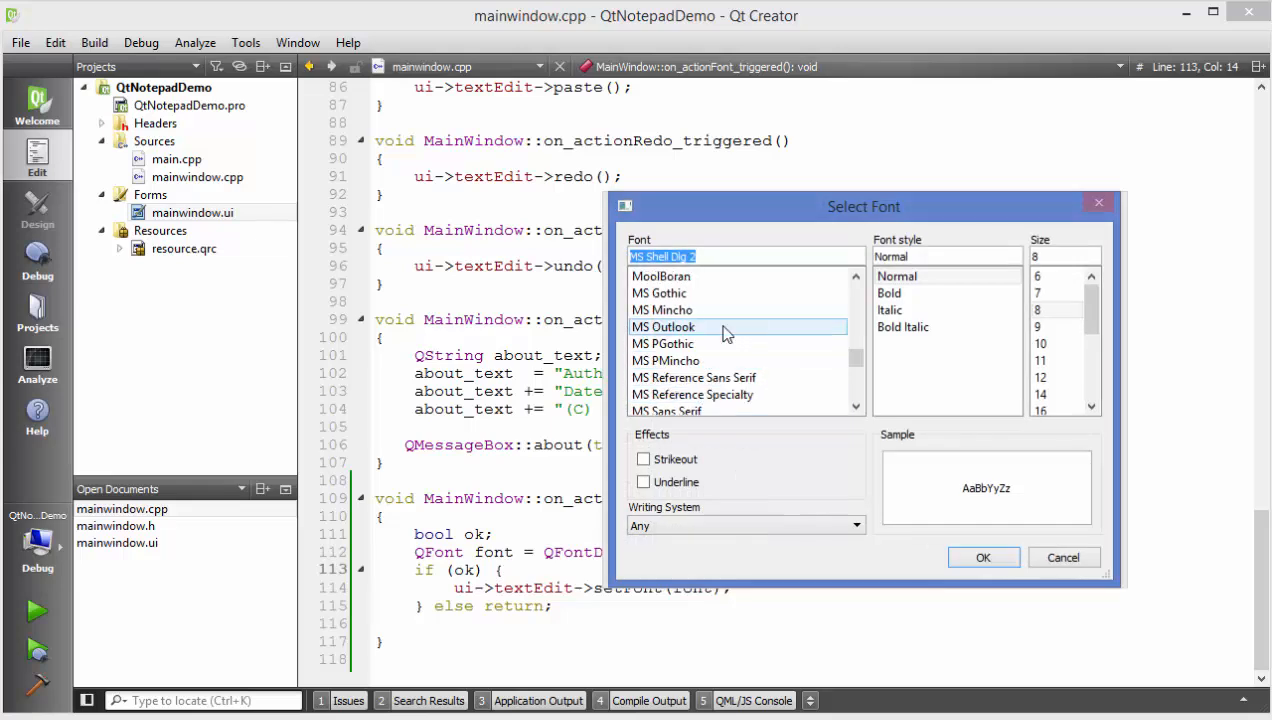
pyautogui.click(664, 328)
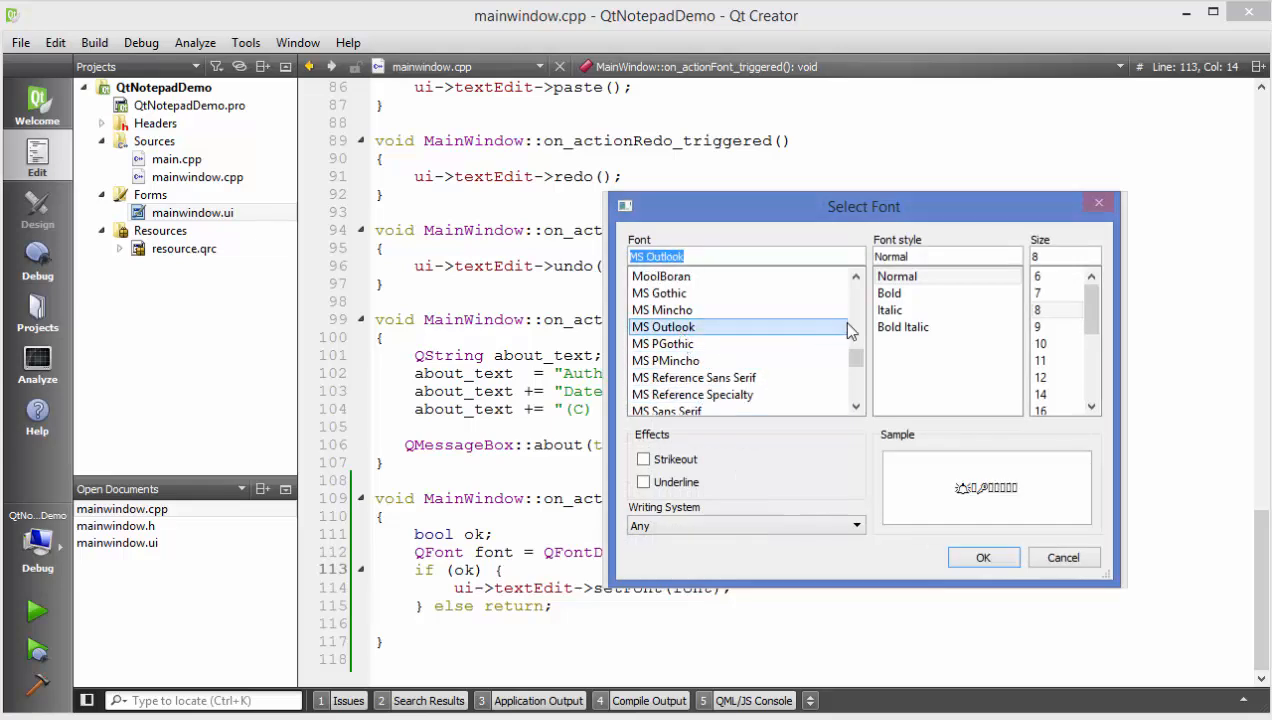
pyautogui.click(888, 308)
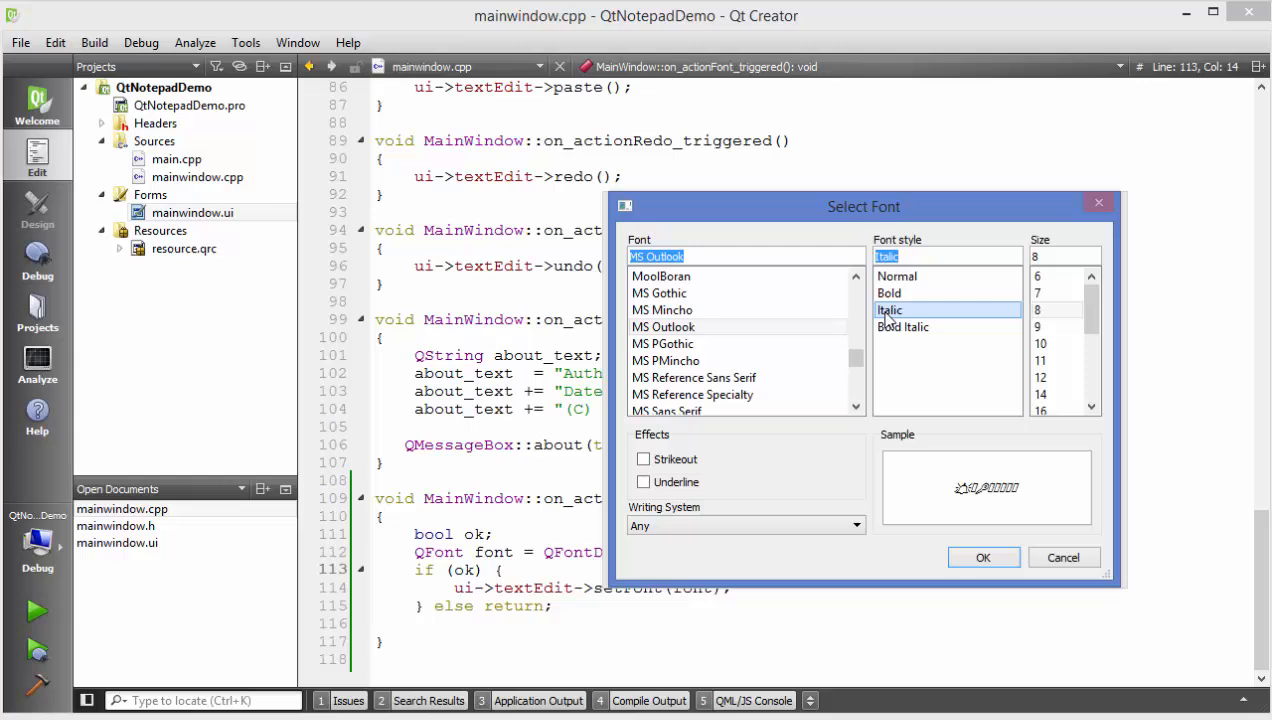
pyautogui.click(1040, 376)
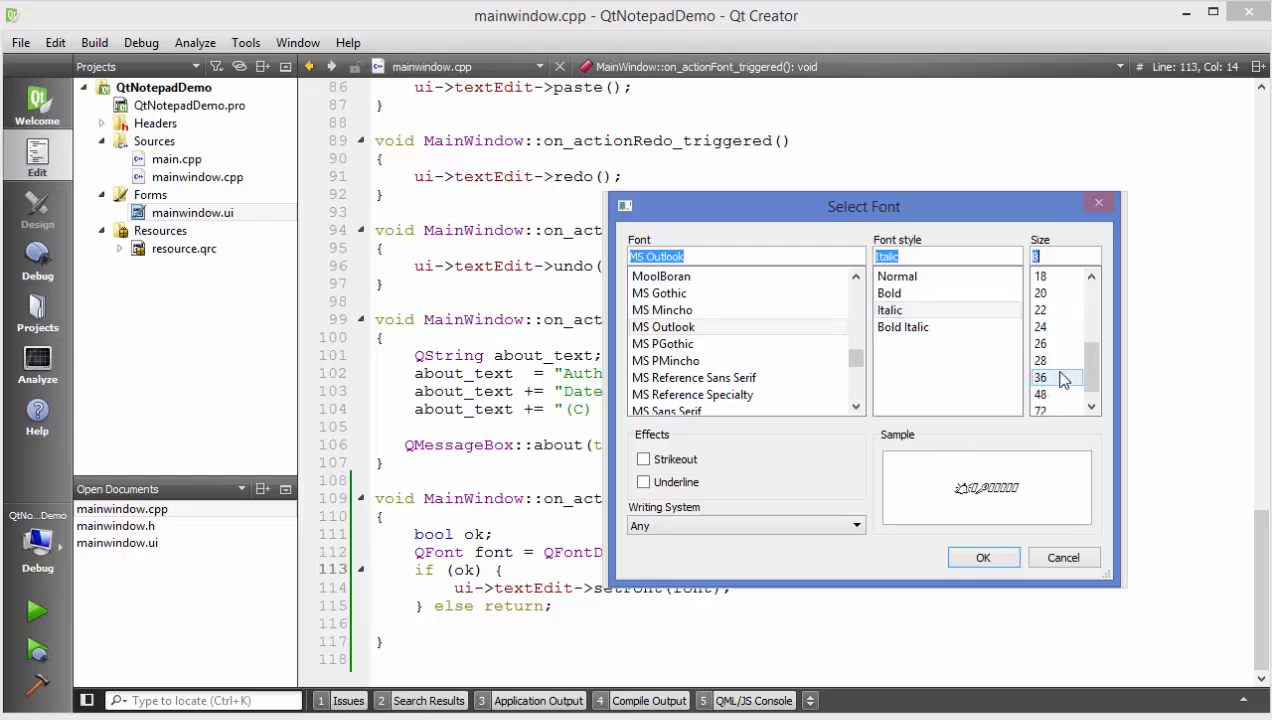
pyautogui.click(1040, 360)
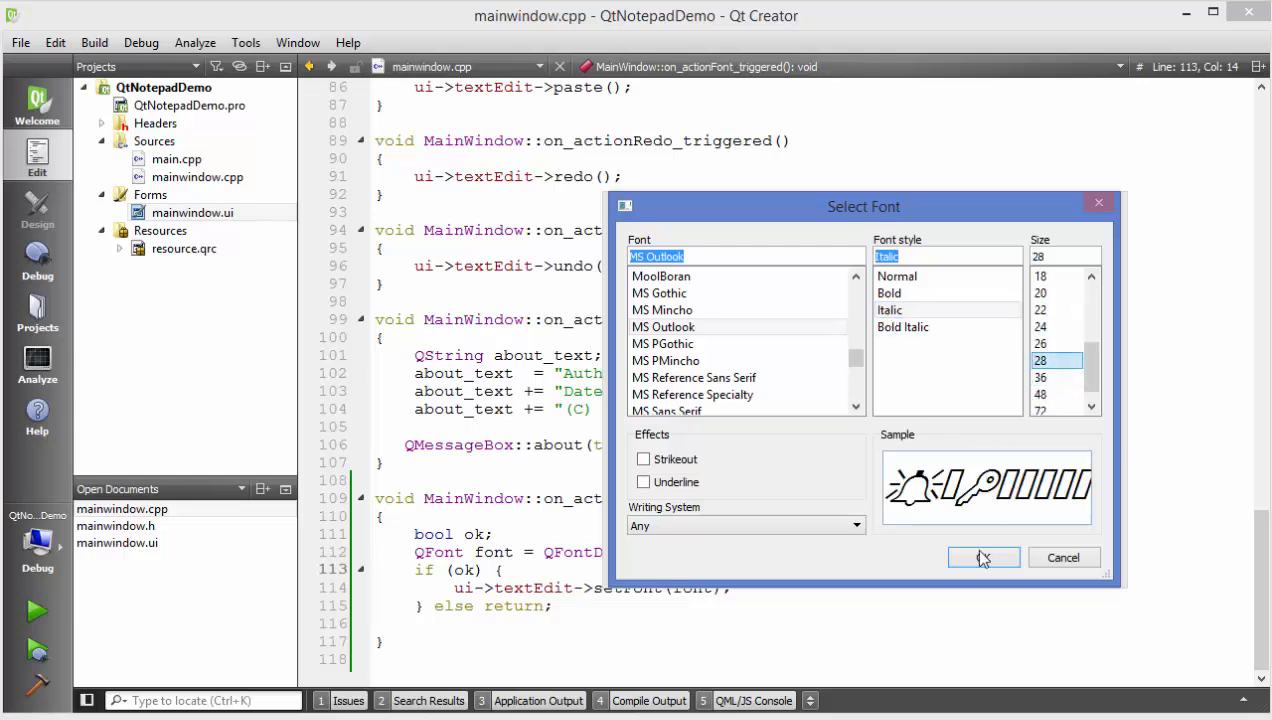
pyautogui.click(984, 556)
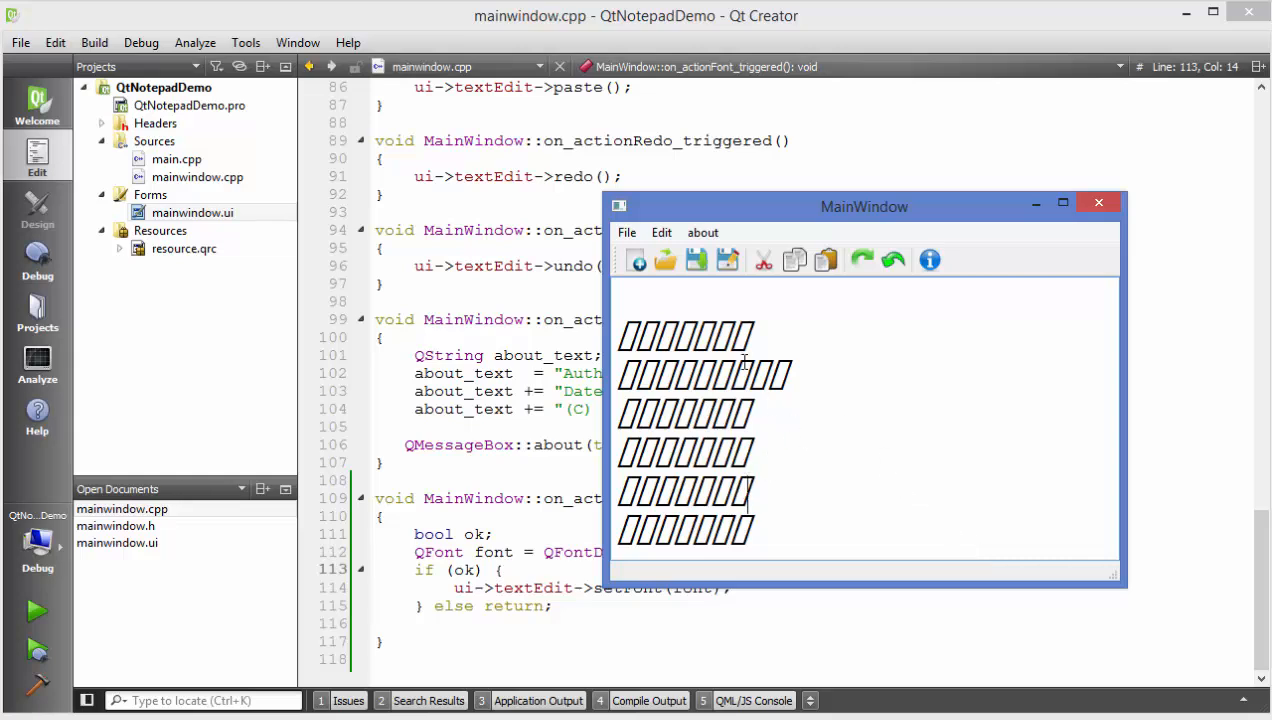
pyautogui.moveTo(704, 232)
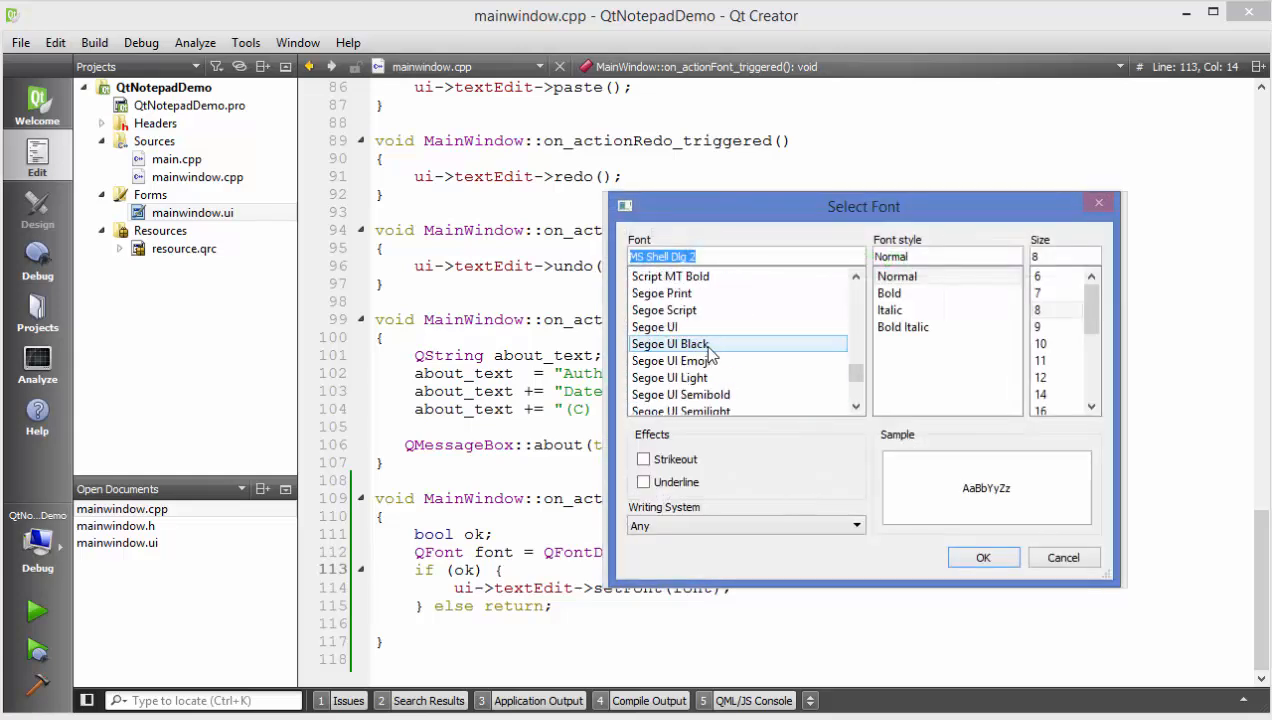
# Apply Times New Roman Bold Italic at size 48 and scroll through the enlarged text
pyautogui.scroll(-3)
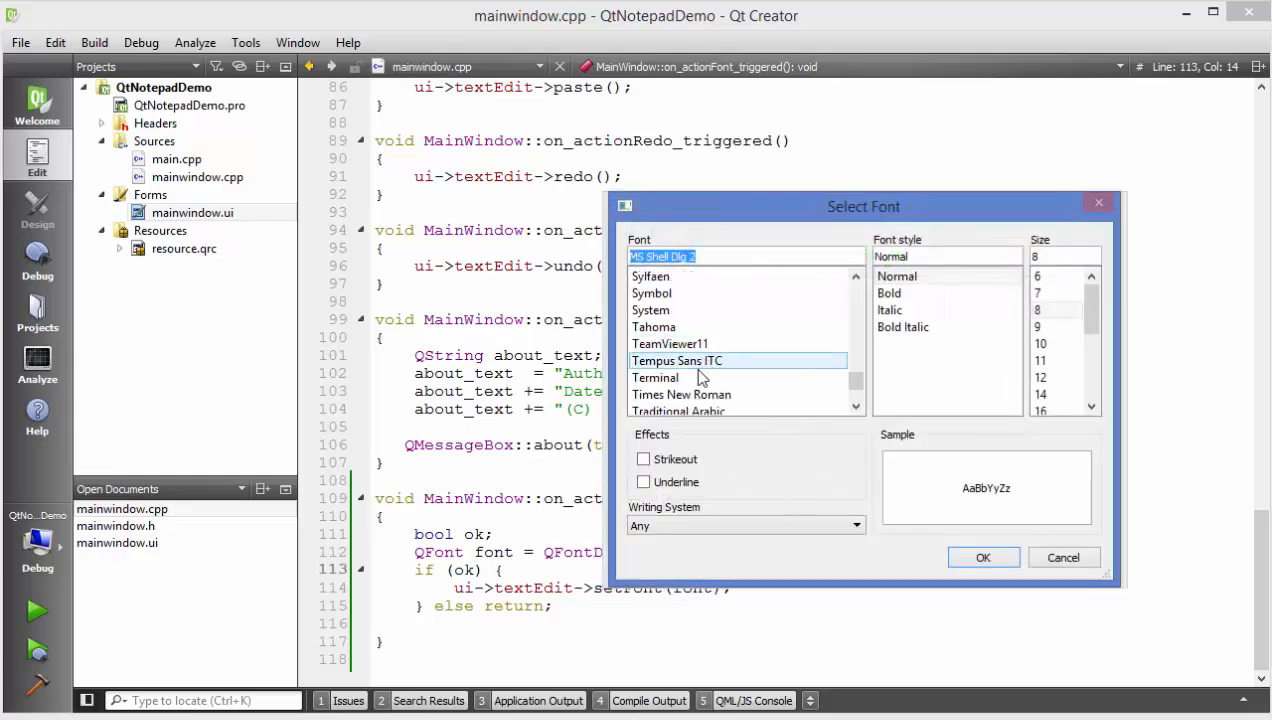
pyautogui.click(680, 394)
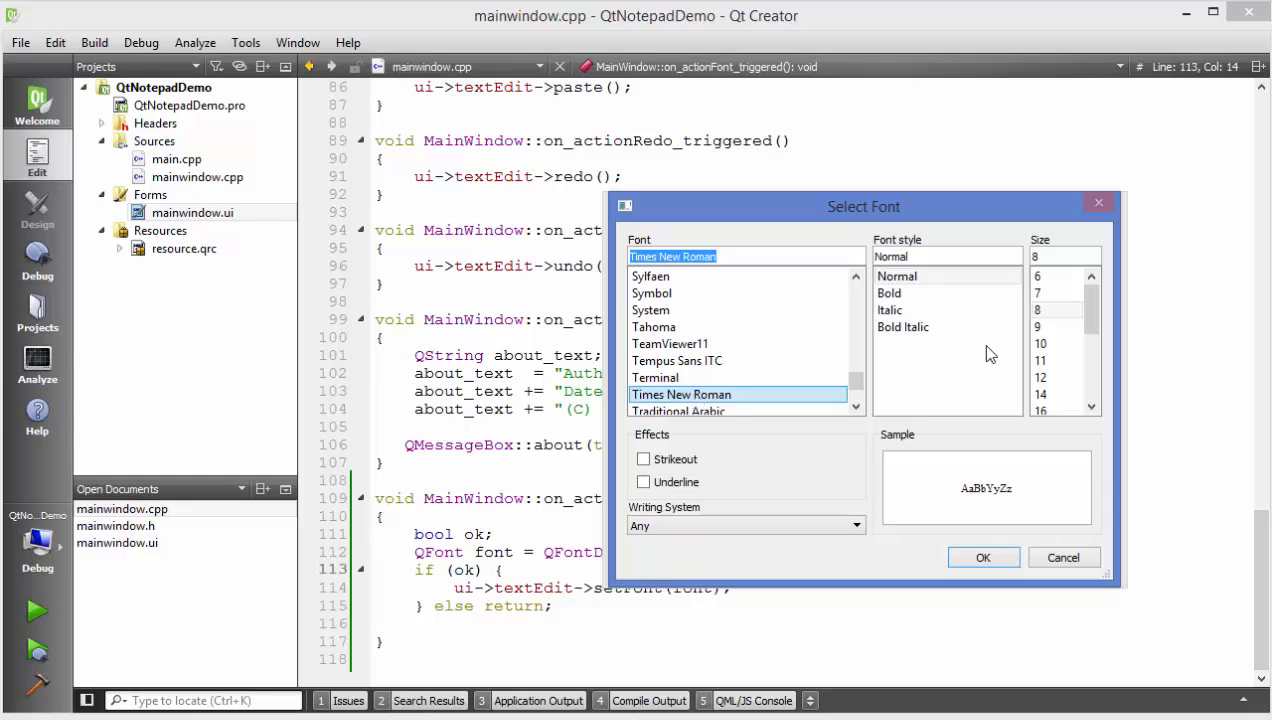
pyautogui.click(904, 328)
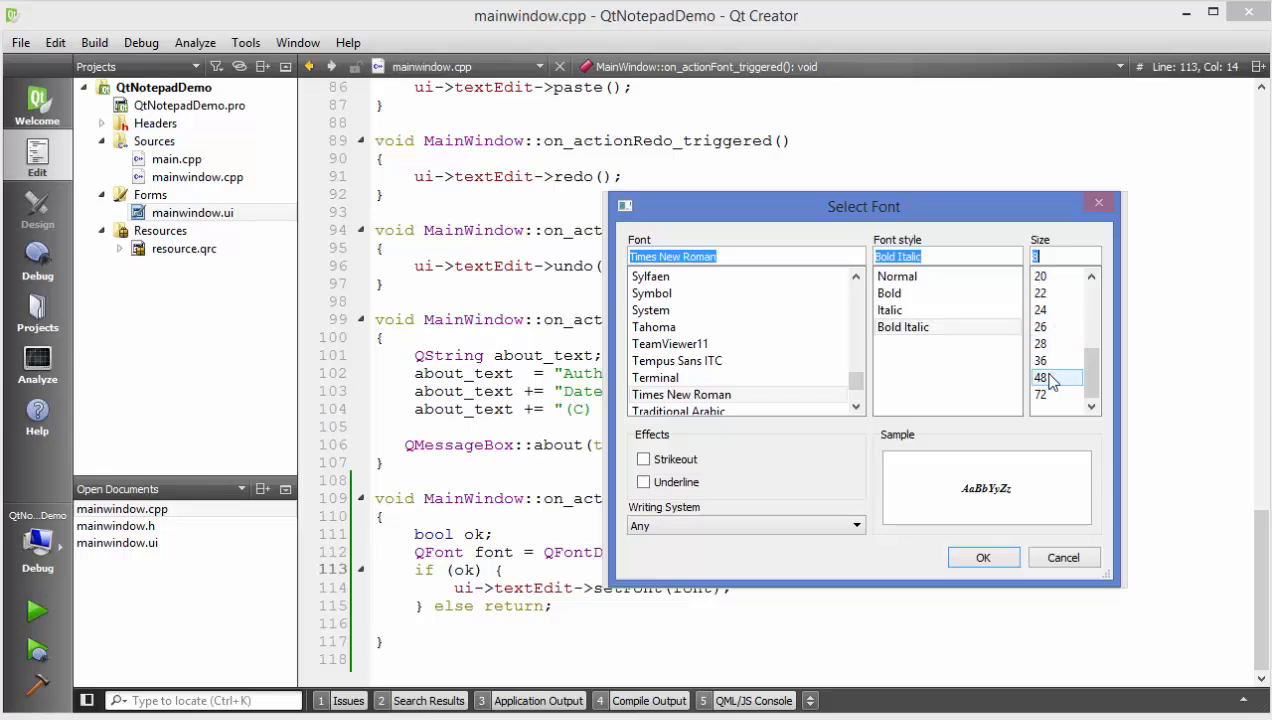
pyautogui.click(984, 556)
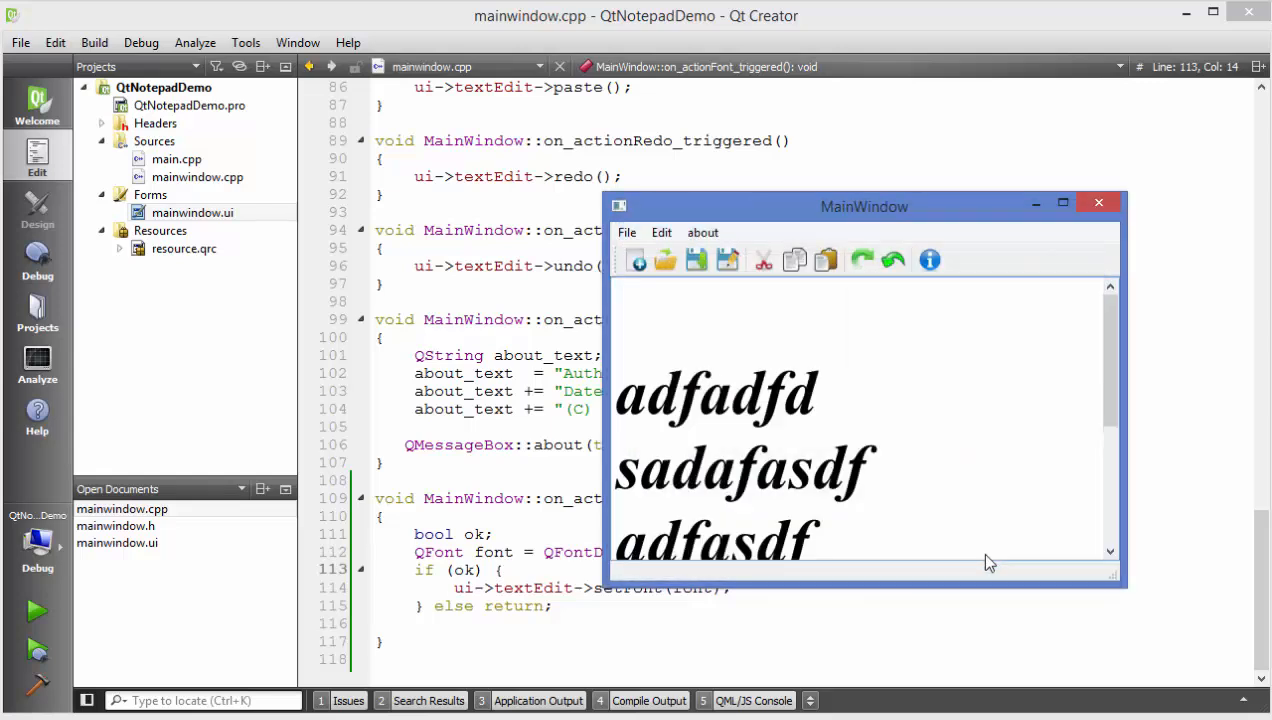
pyautogui.scroll(-3)
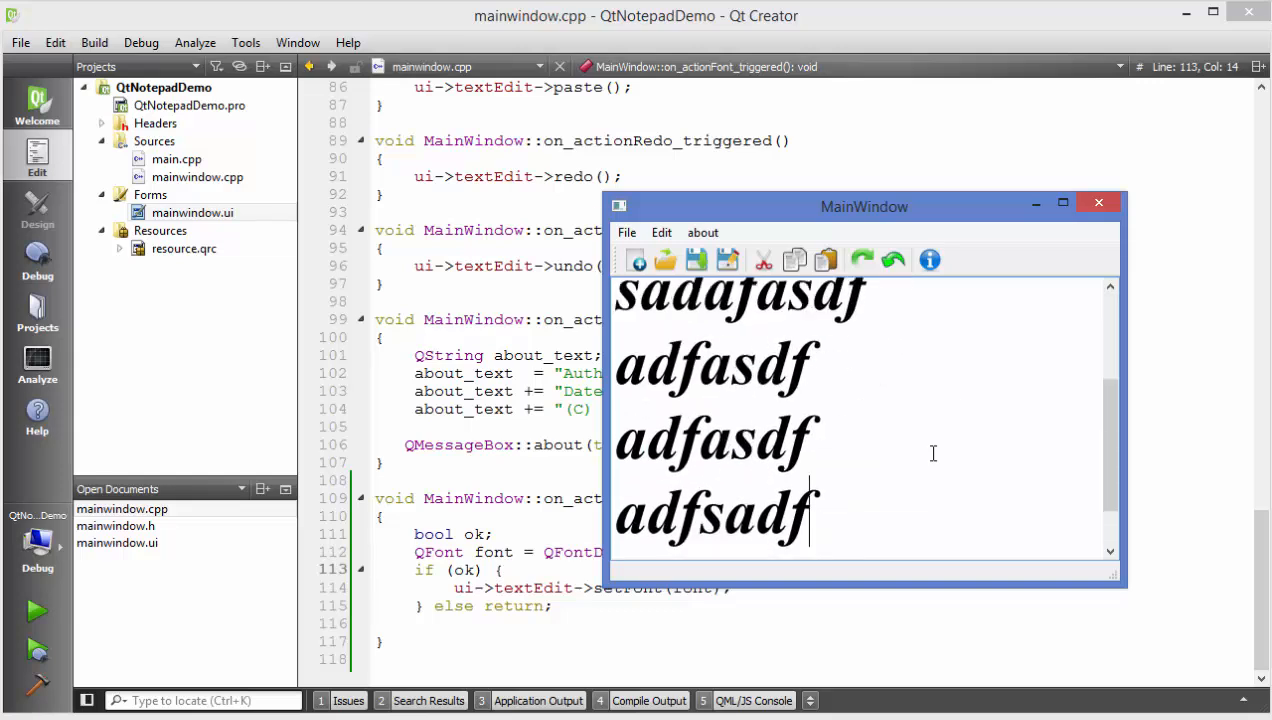
pyautogui.scroll(-3)
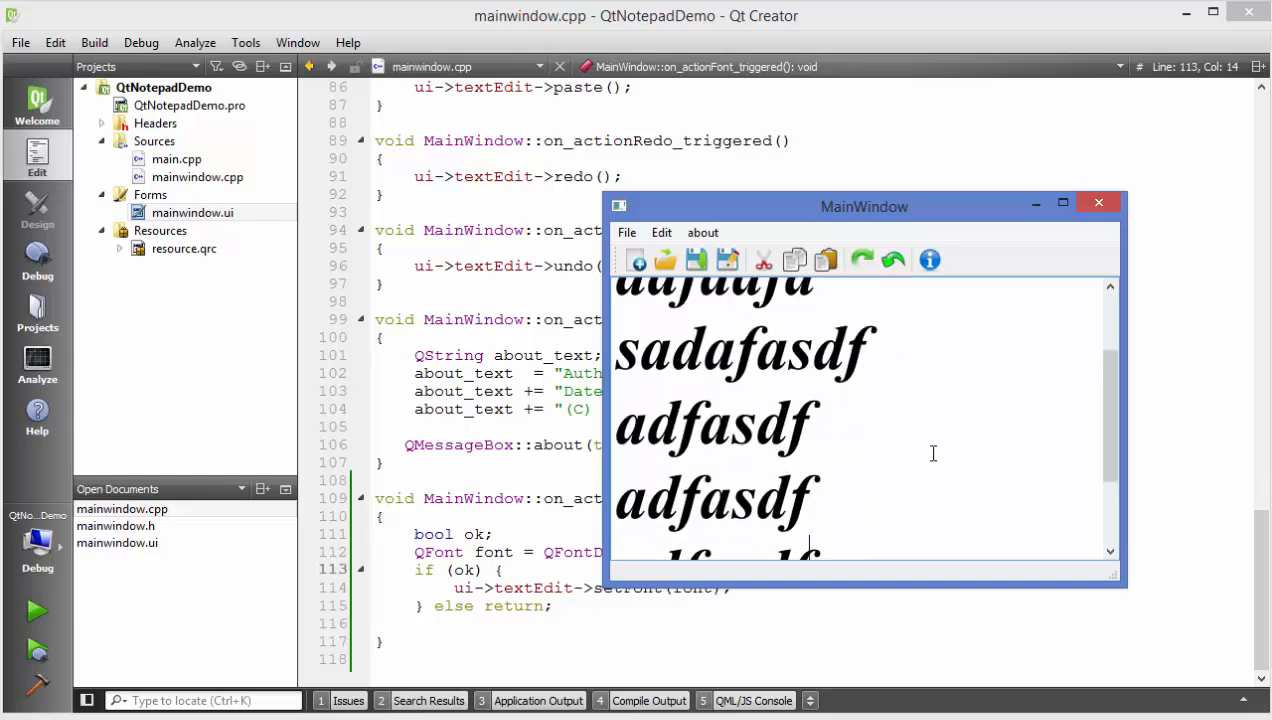